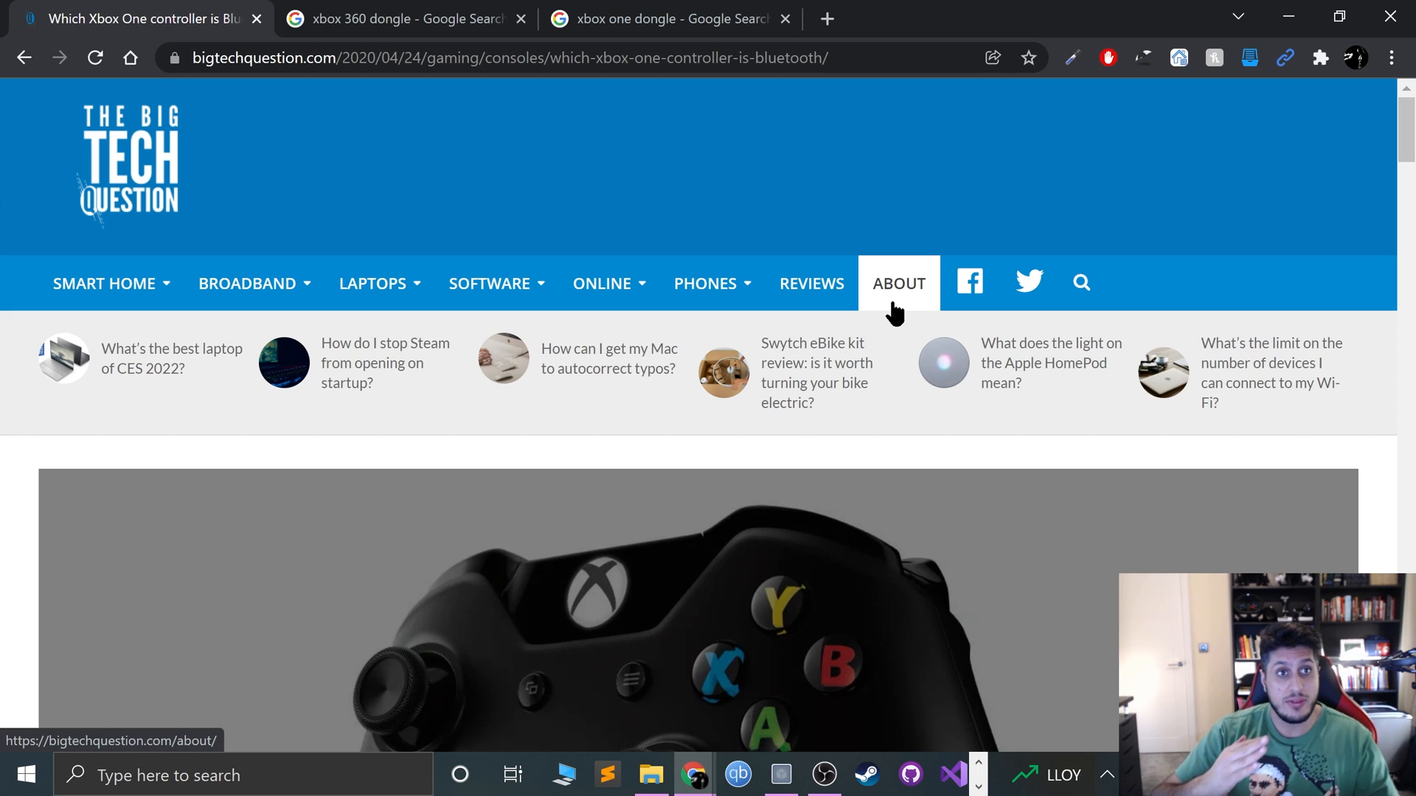
Step: Search Google for 'xbox 360' in a fresh browser tab
left_click(826, 17)
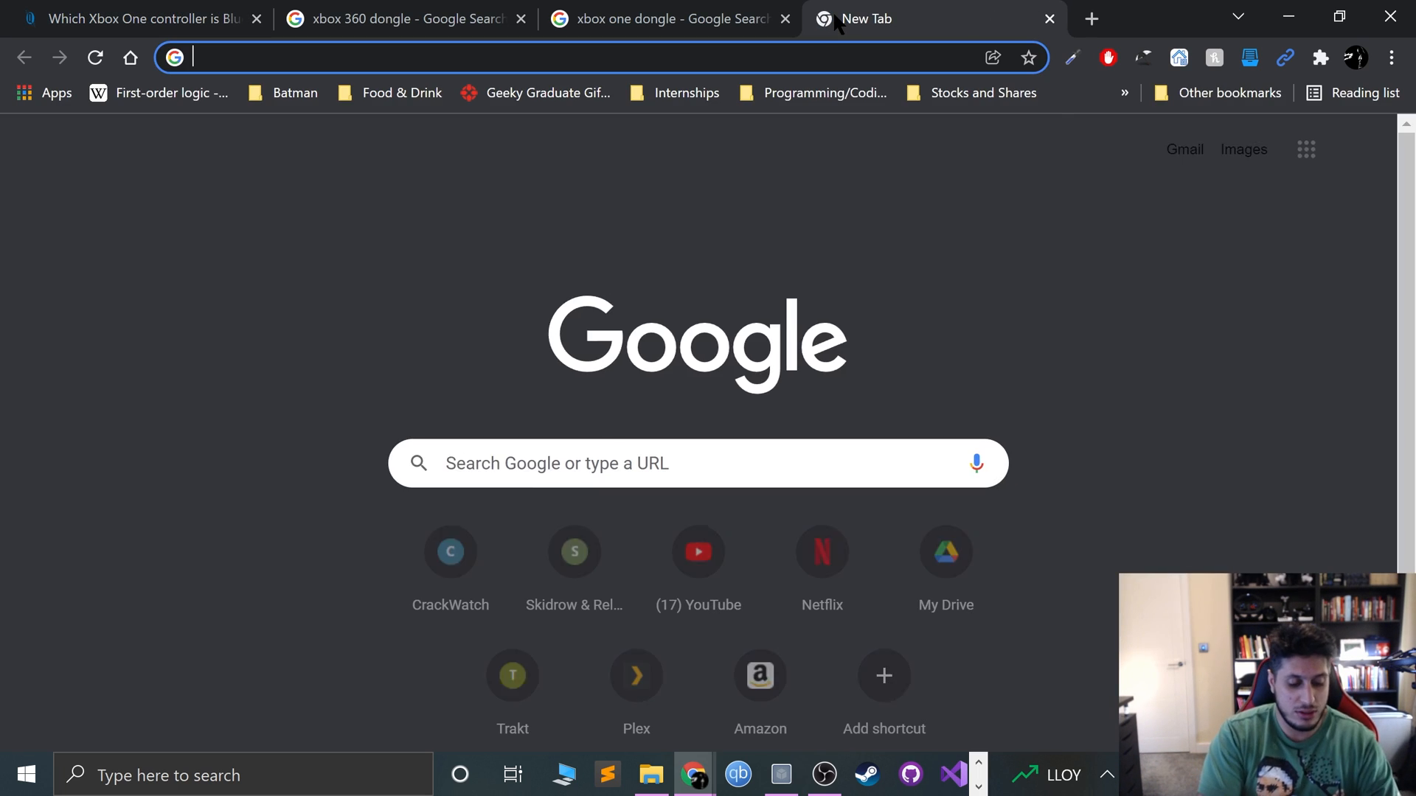
type("xbox 360")
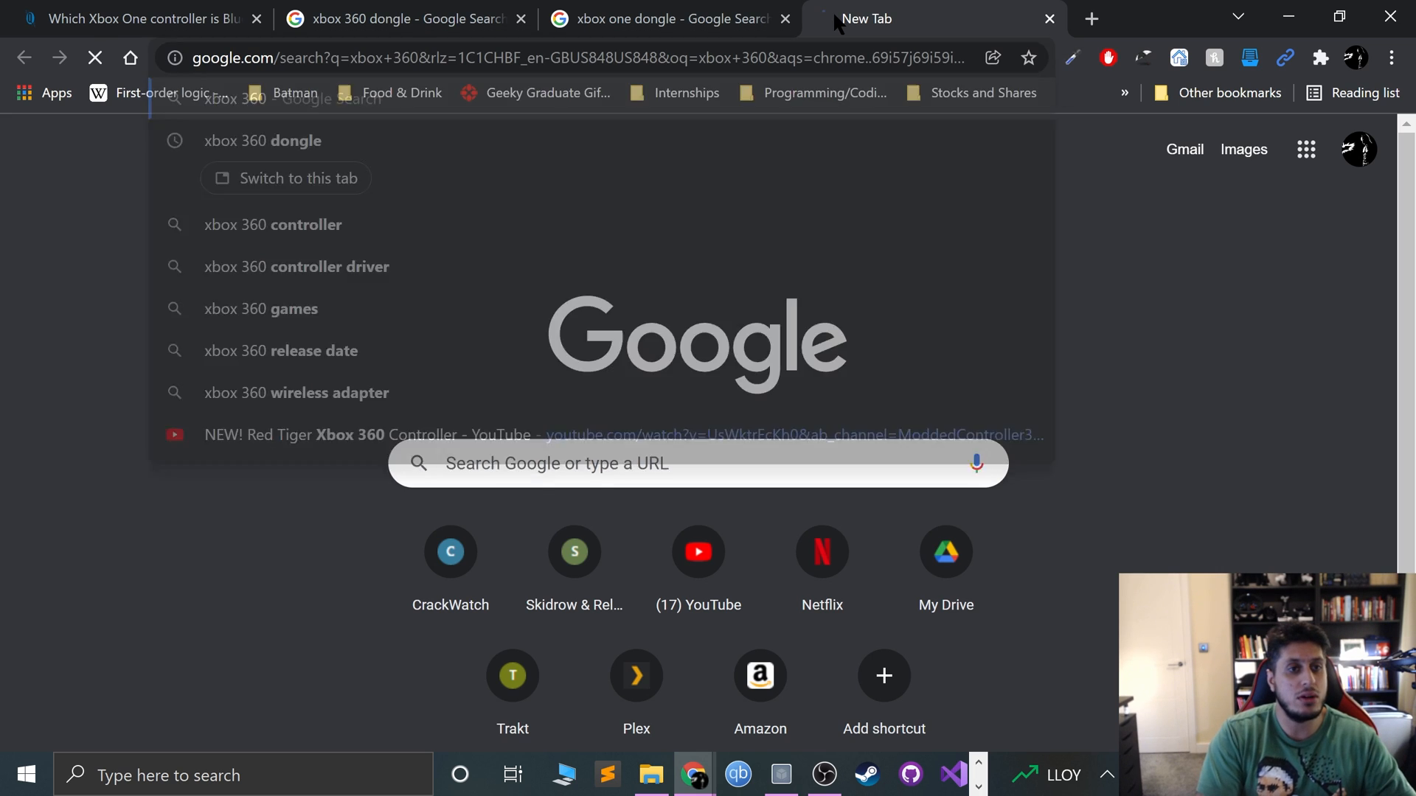
left_click(262, 140)
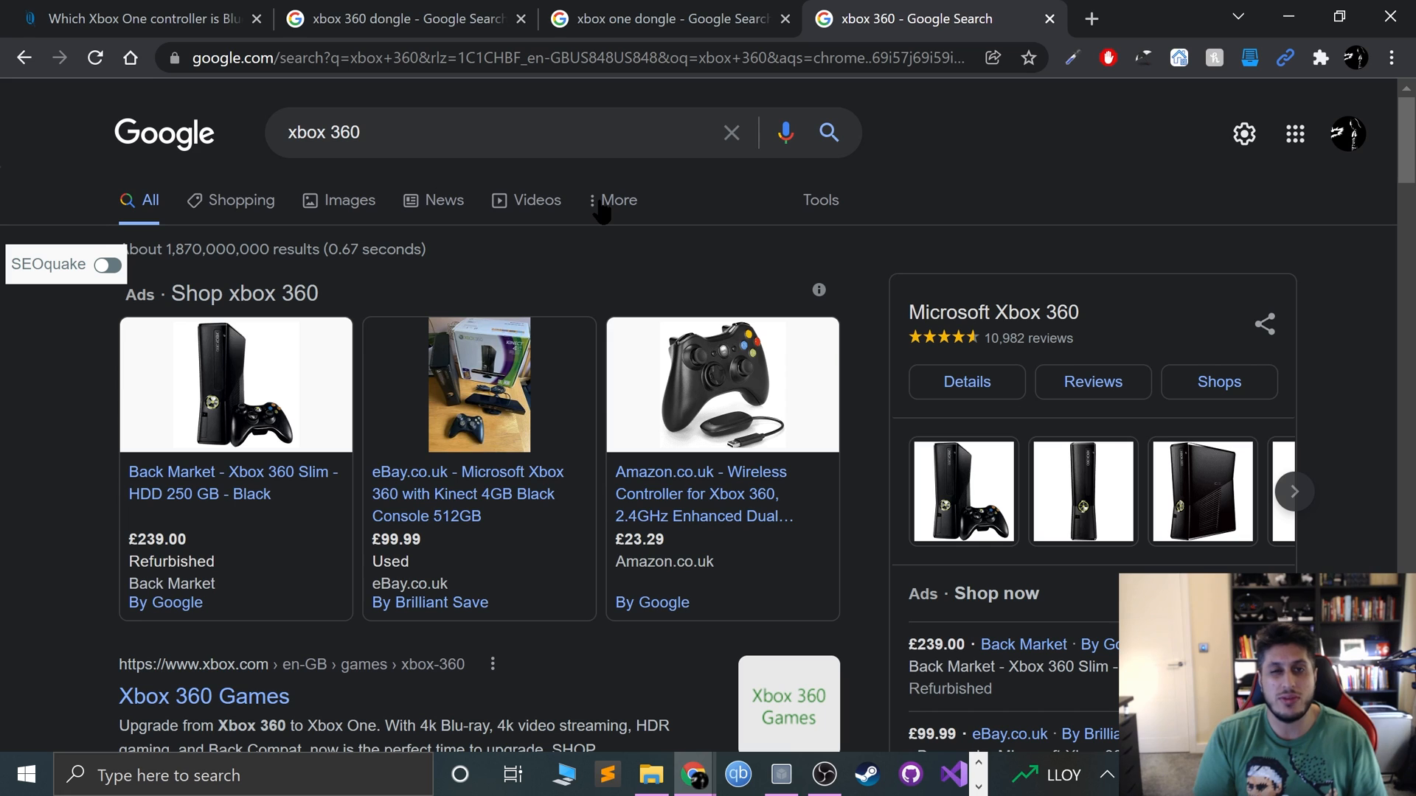
mouse_move(397, 438)
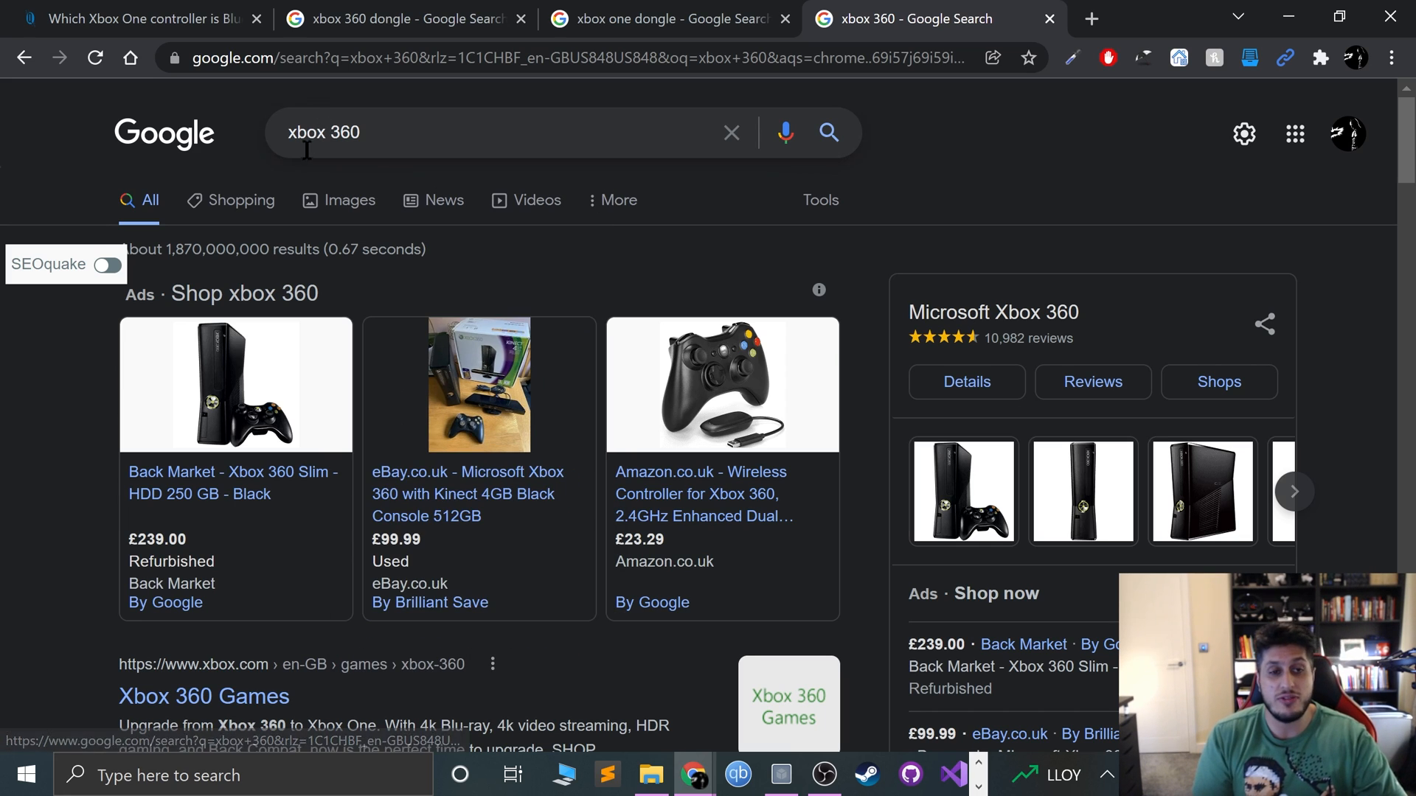
Step: Extend the query toward 'xbox 360 controller port' and scroll the image results
left_click(348, 199)
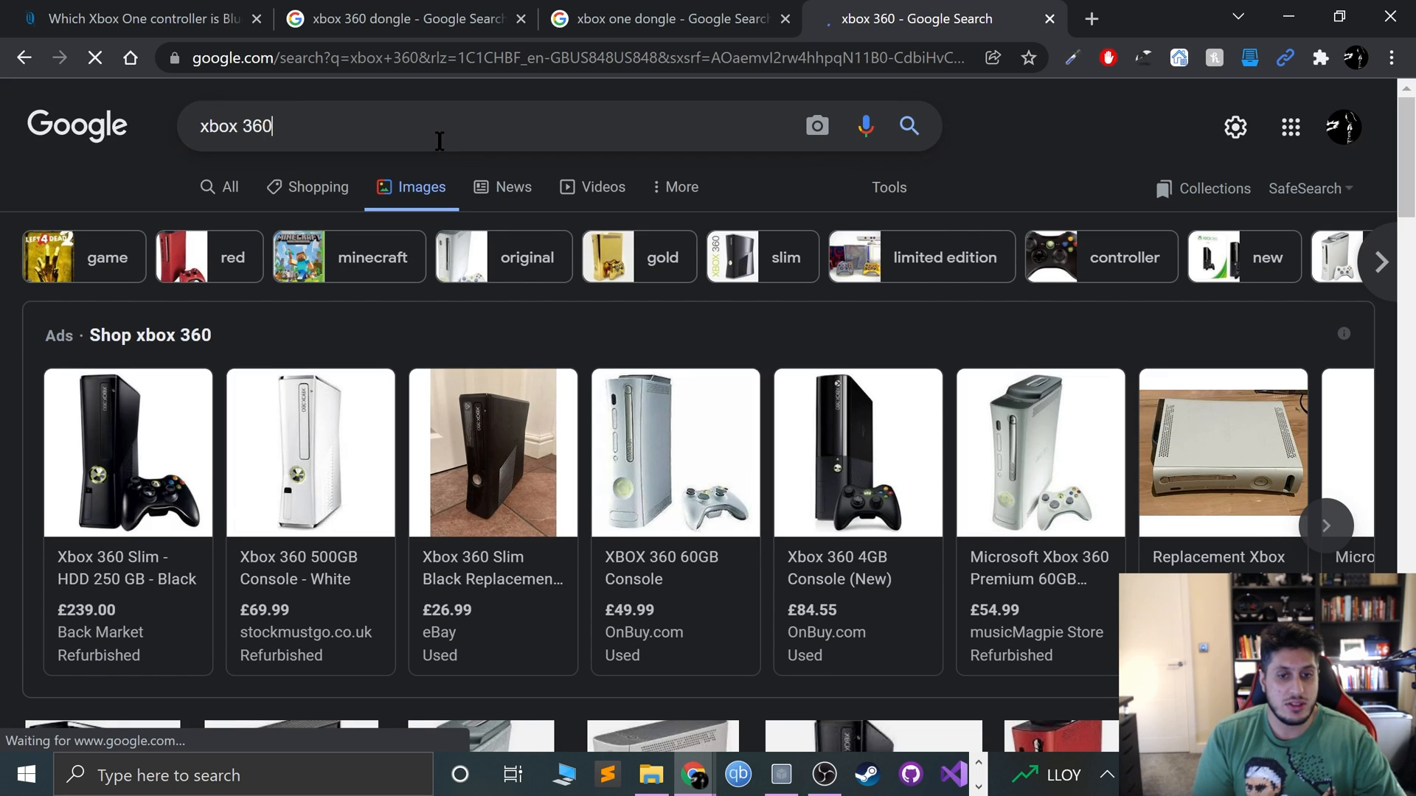
type("controller port")
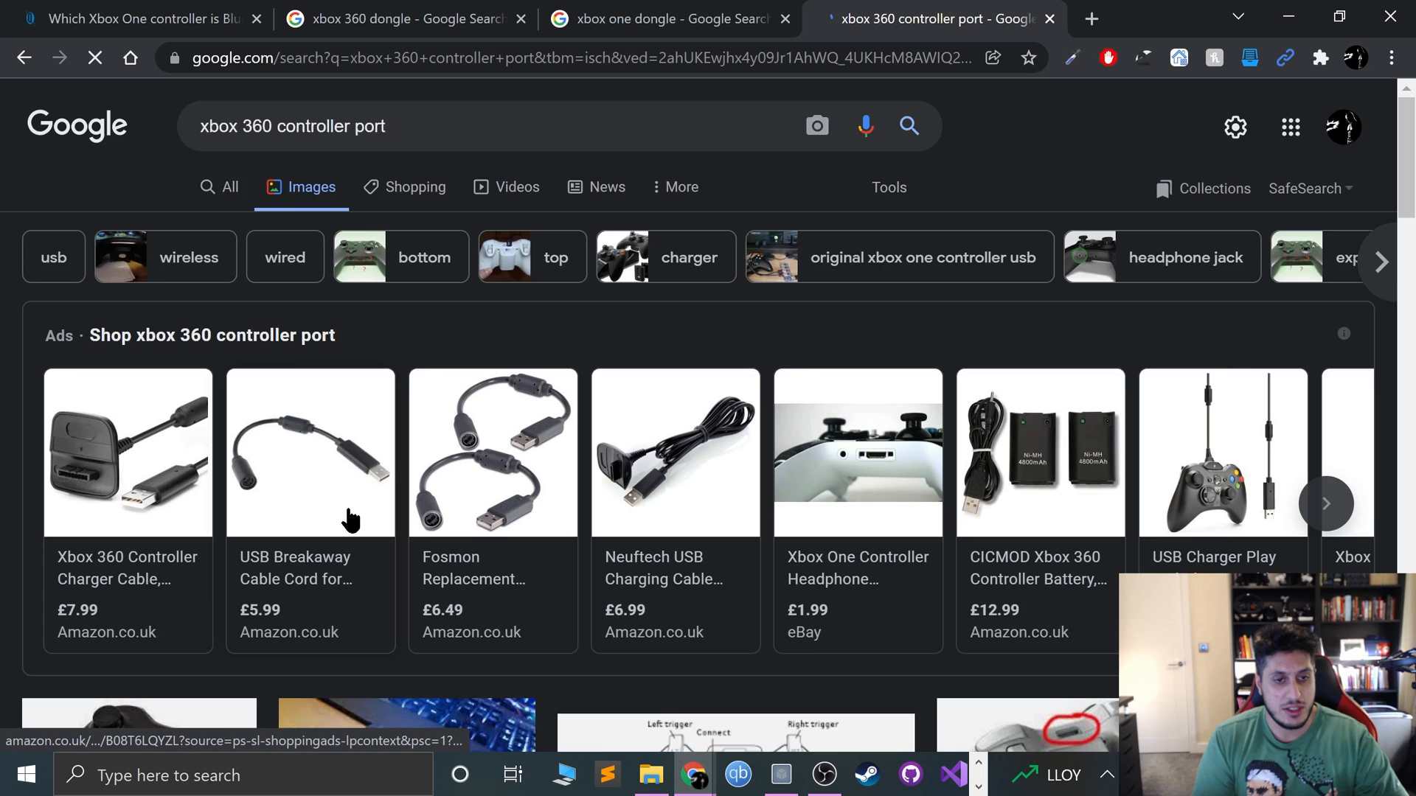
scroll("down", 3)
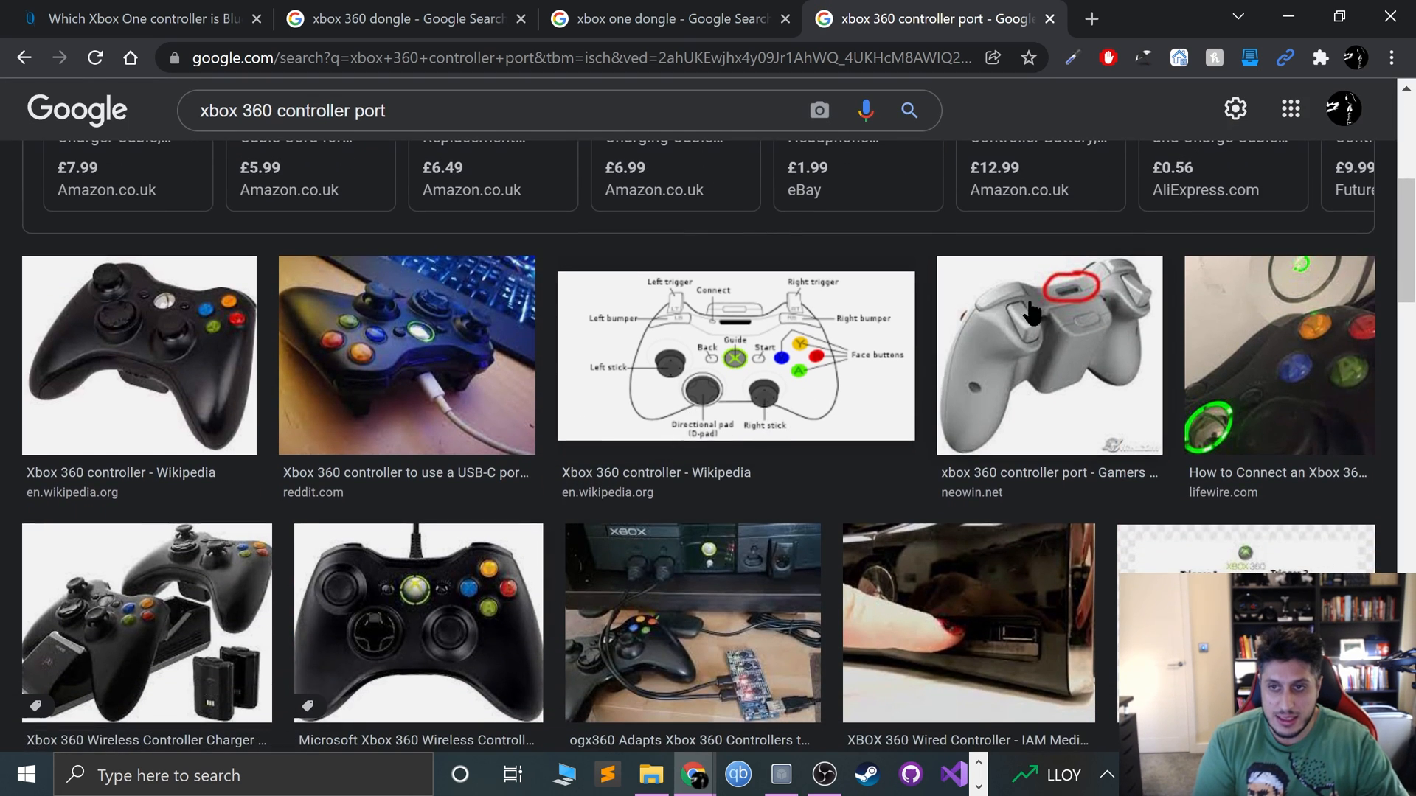
Step: Preview the Neowin image of the Xbox 360 controller port
left_click(1047, 356)
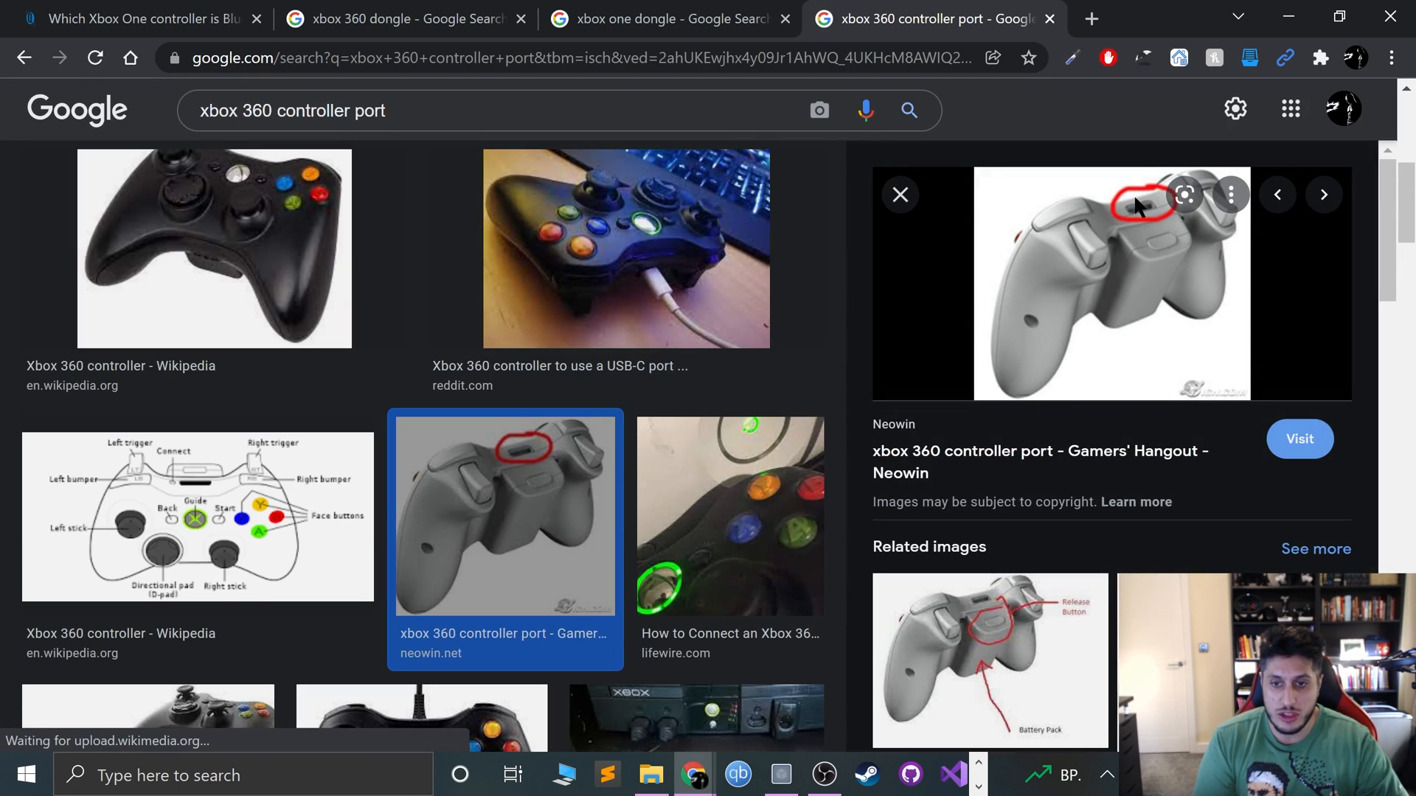
mouse_move(1063, 354)
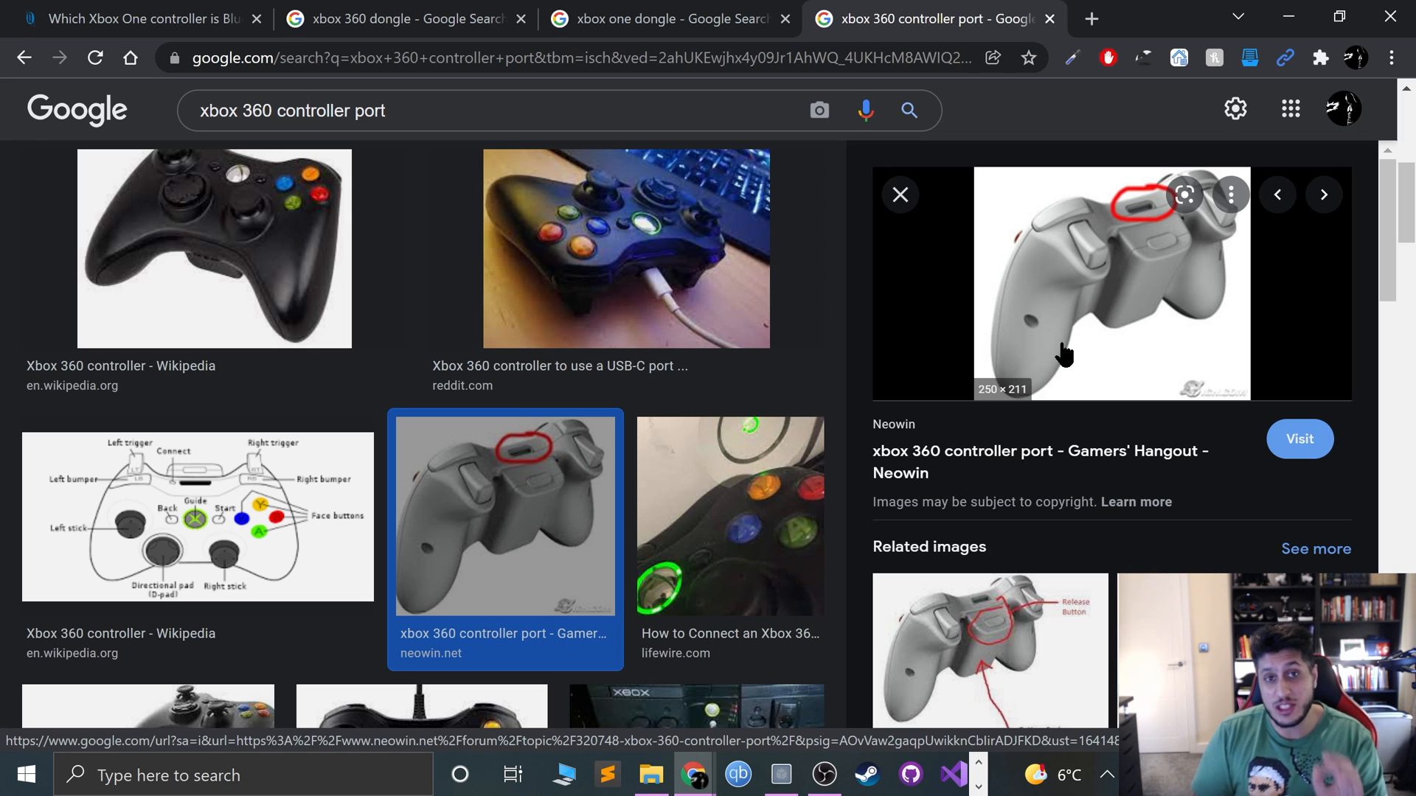
mouse_move(956, 497)
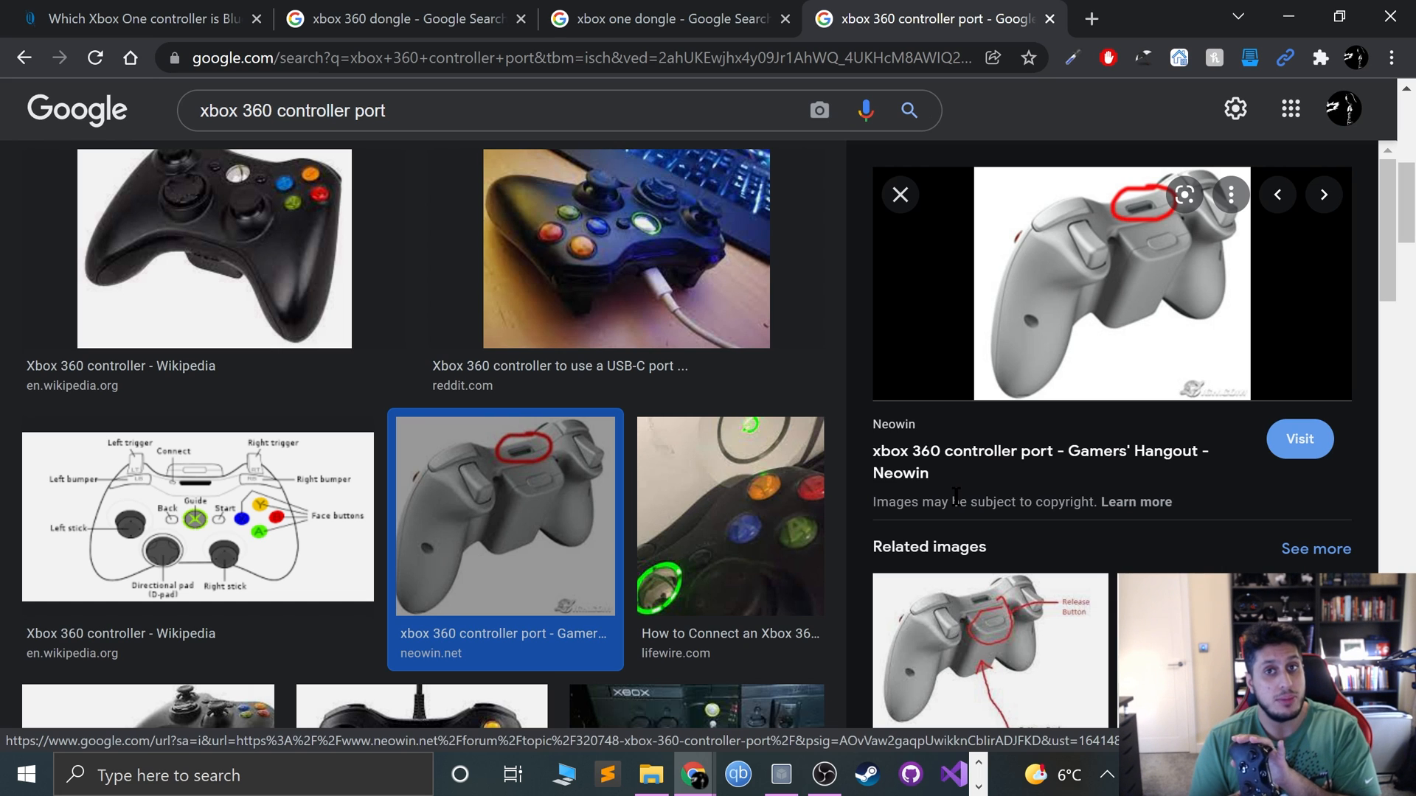
Step: Return to the Bluetooth Xbox One controller article and scroll through it, ending near the top
left_click(136, 18)
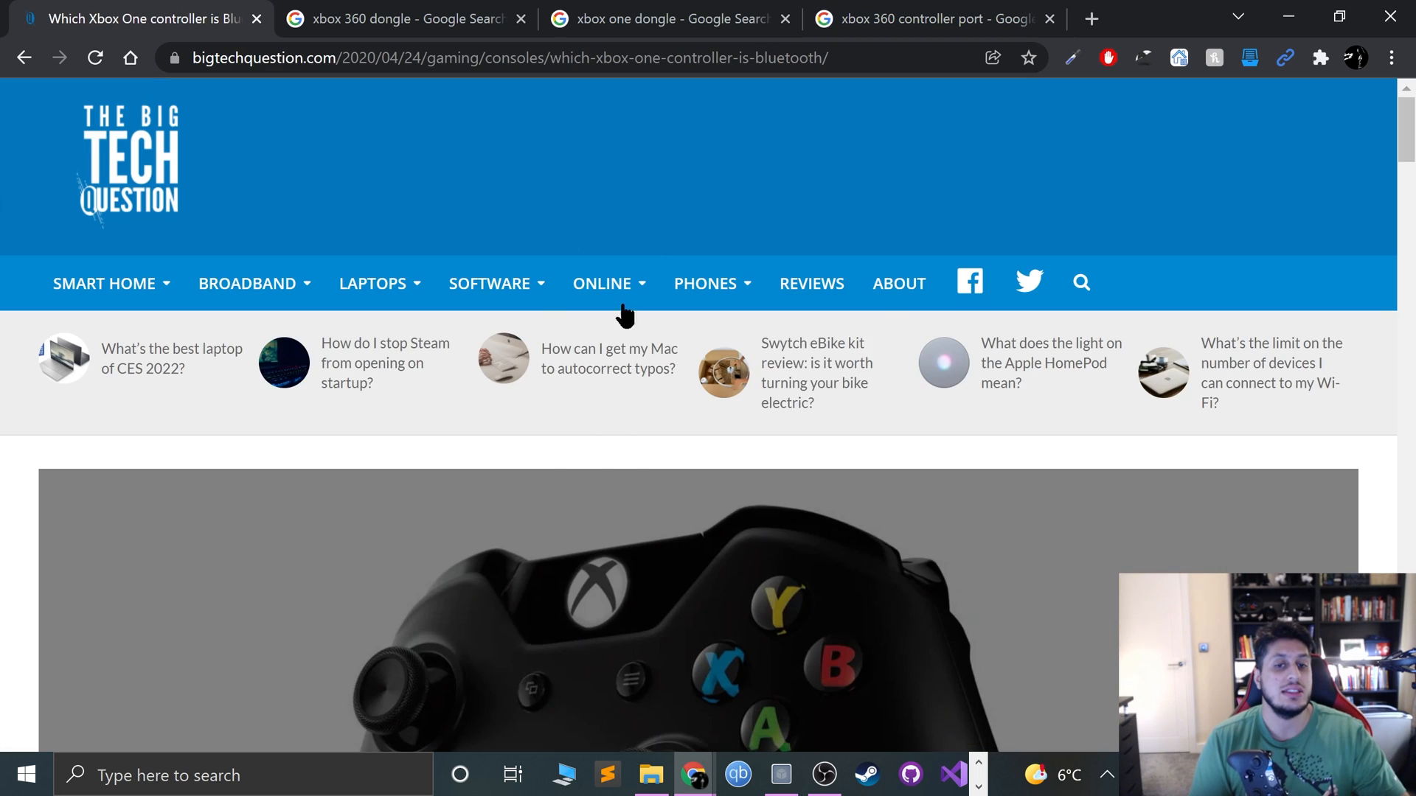
scroll("down", 3)
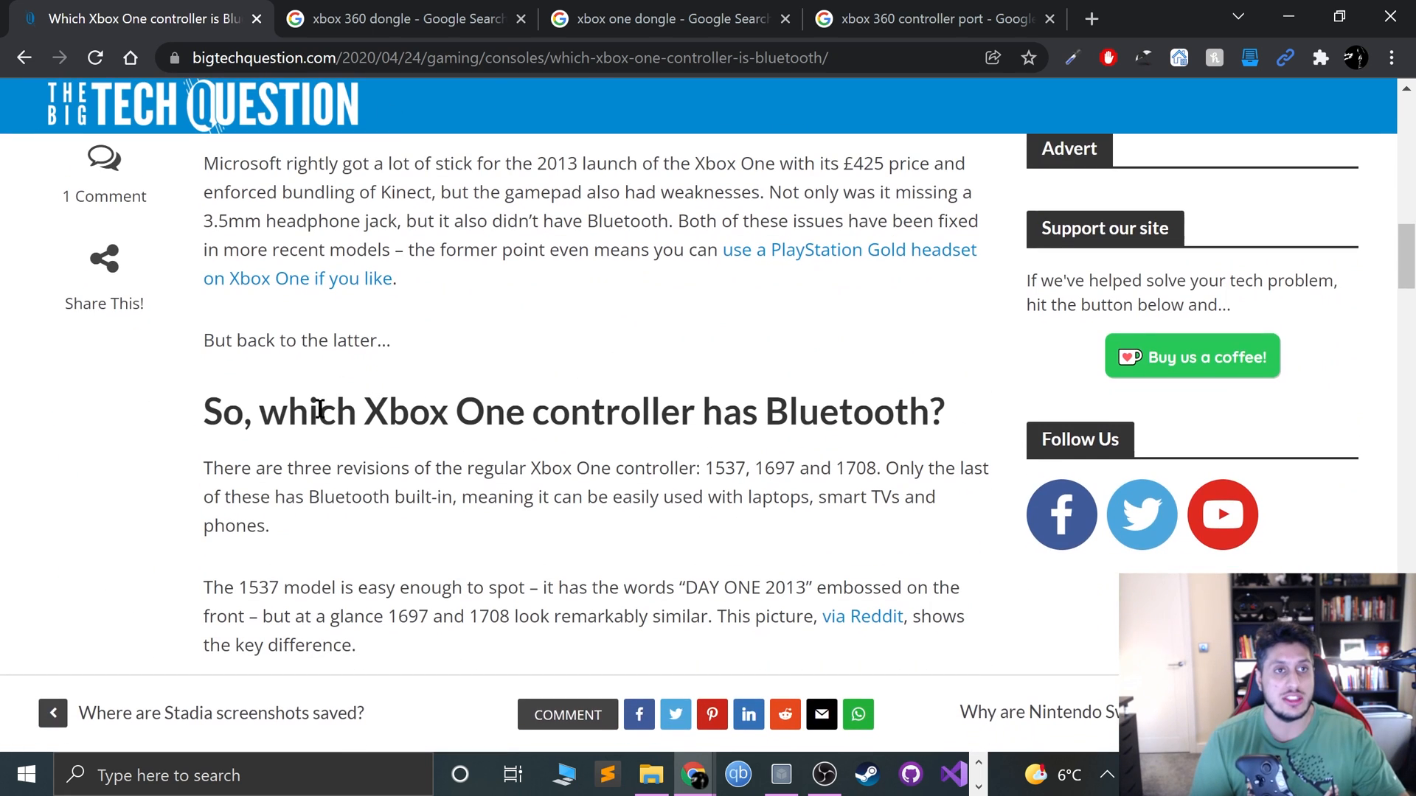
scroll("down", 3)
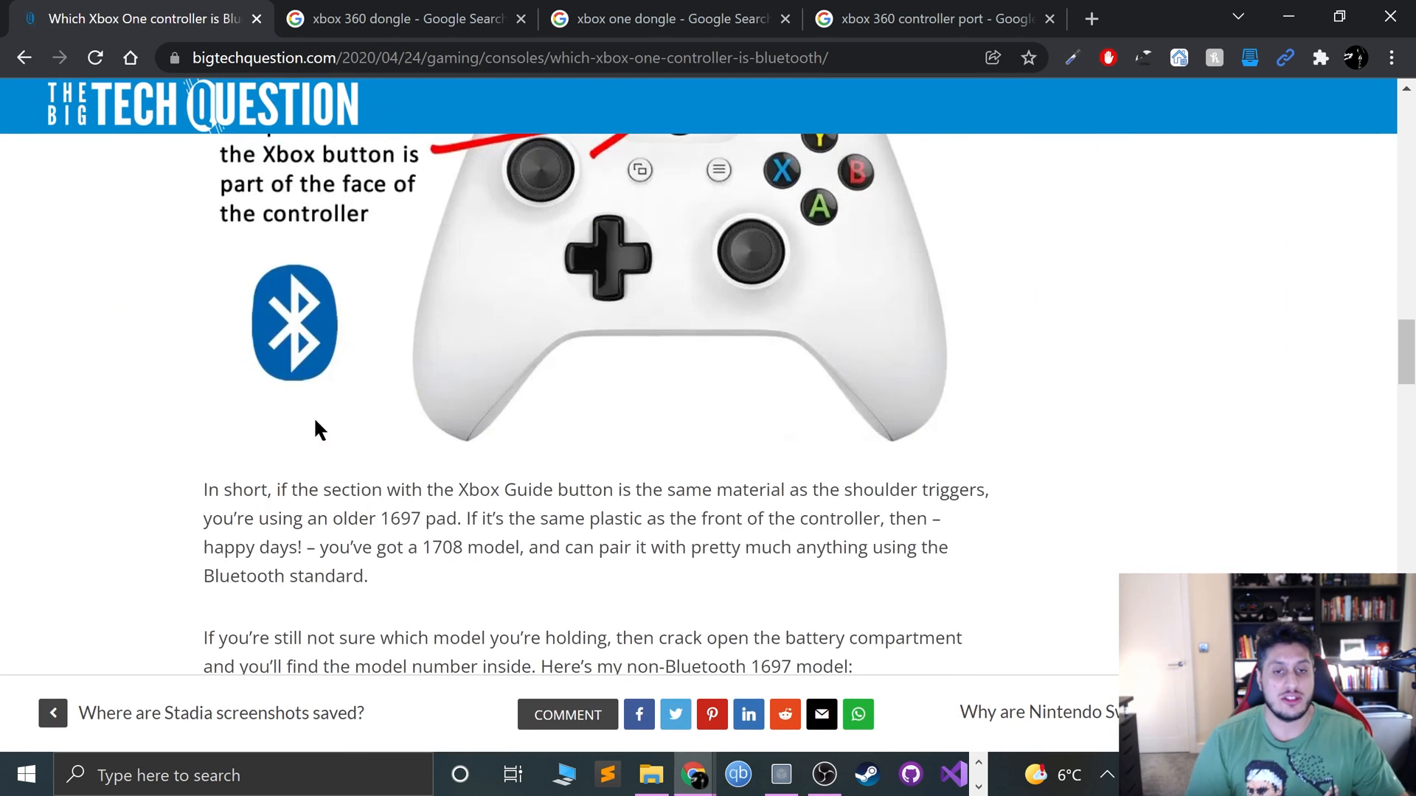
scroll("up", 3)
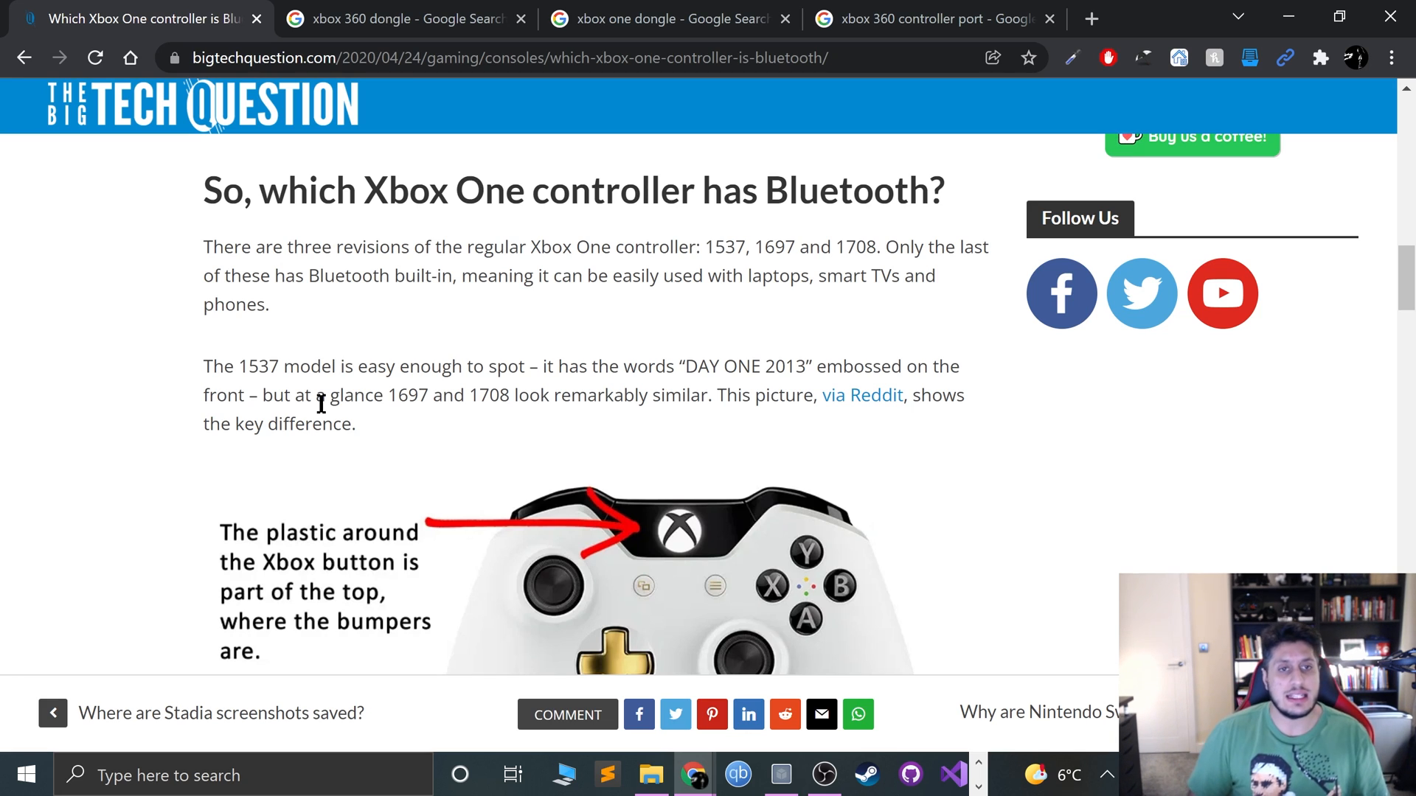
scroll("down", 3)
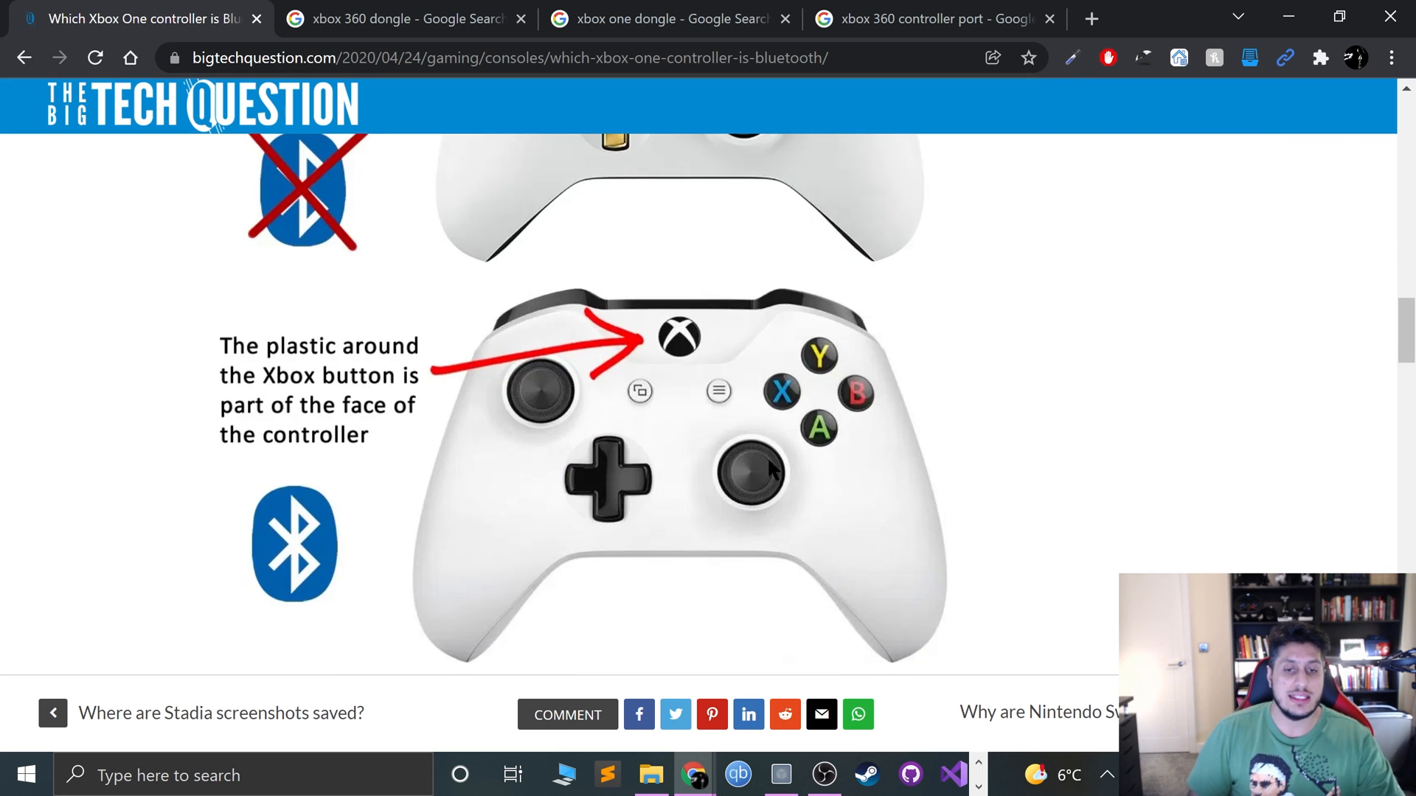
scroll("down", 3)
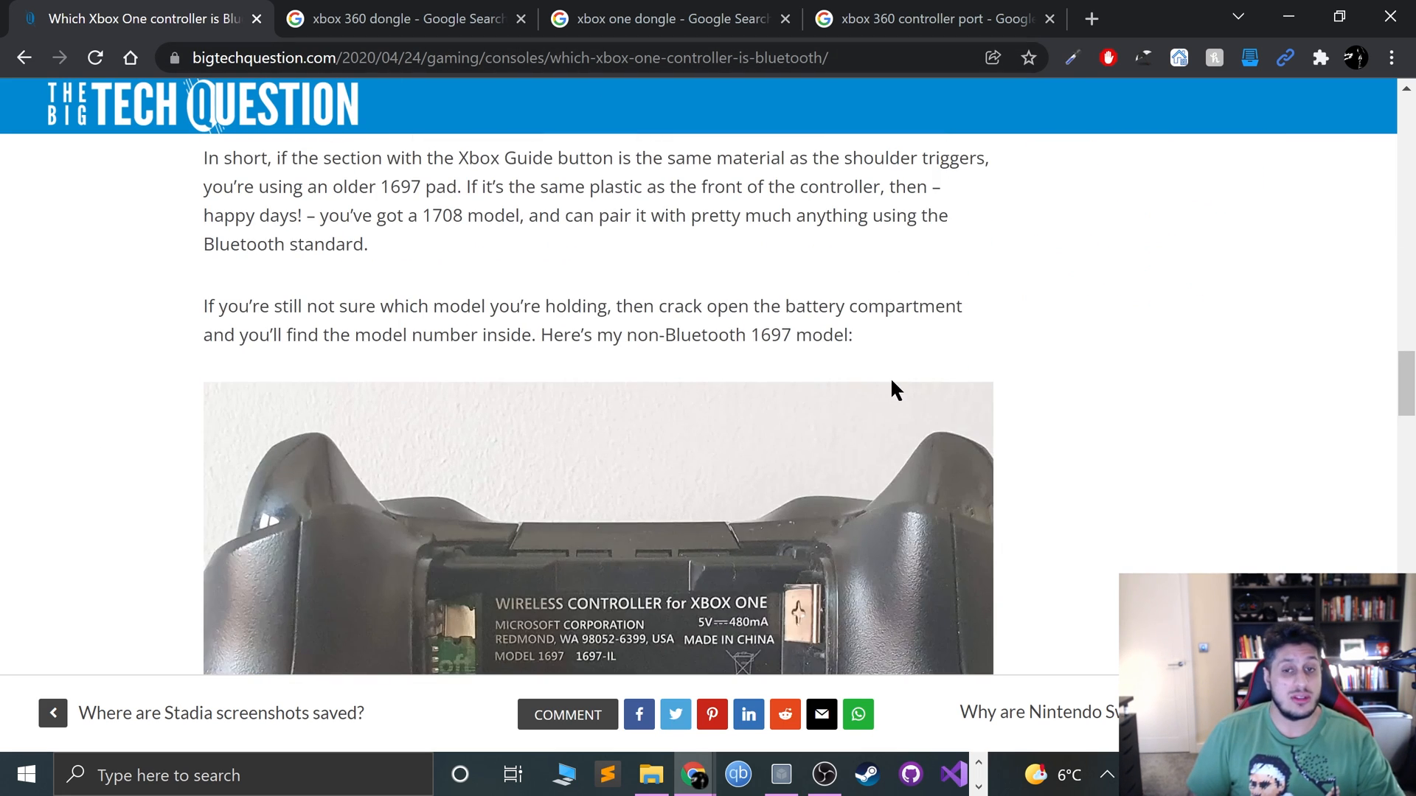
scroll("up", 3)
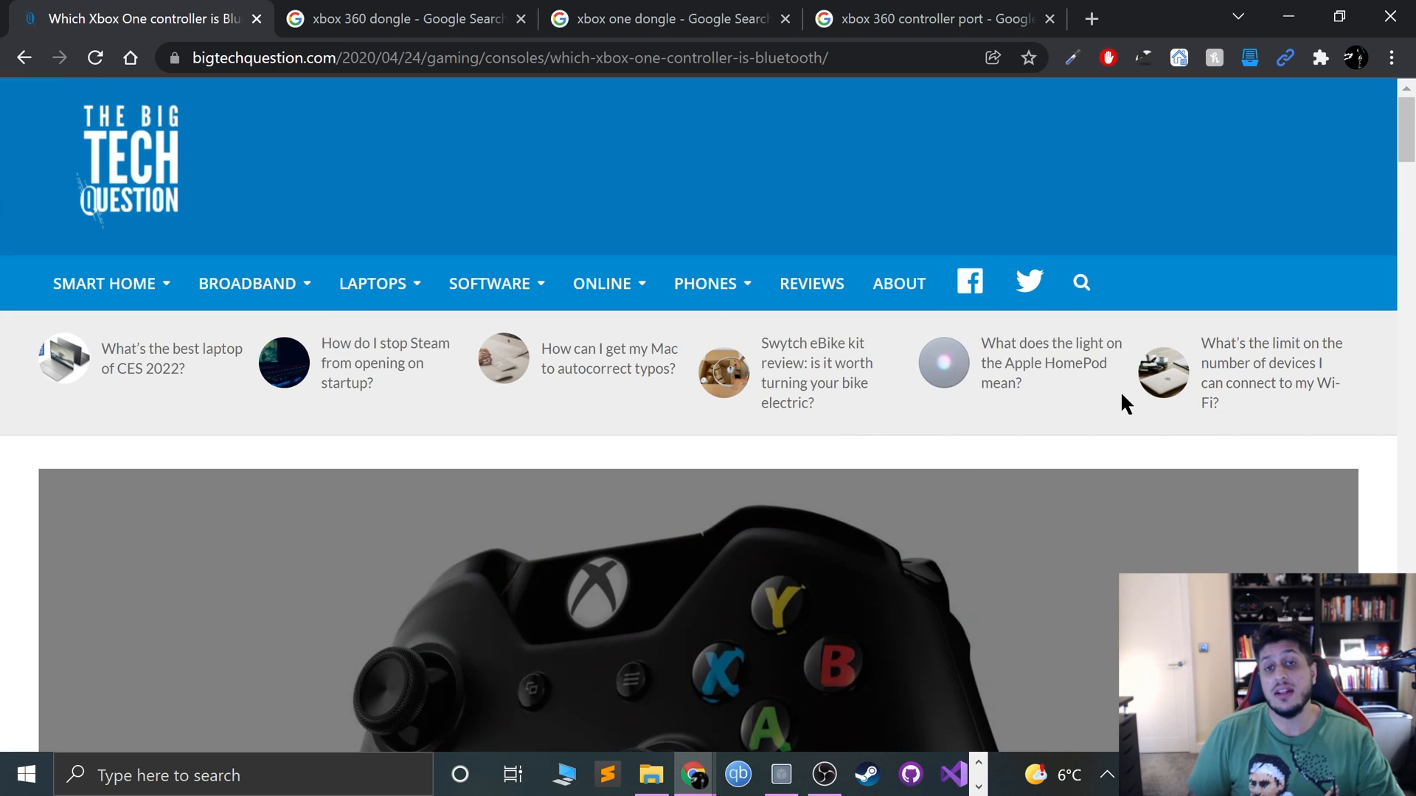
mouse_move(30, 492)
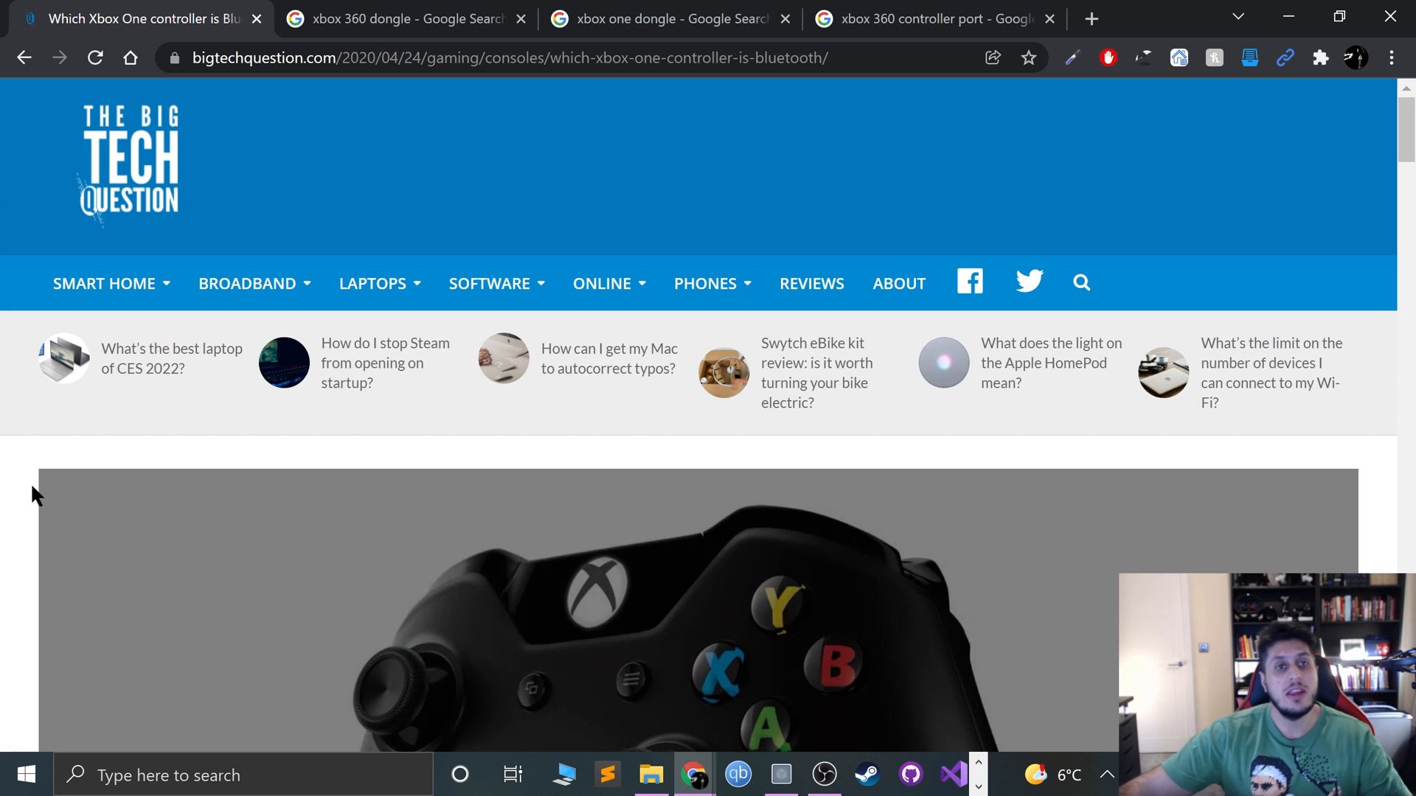
Step: Switch to the 'xbox one dongle' image results and scroll through the wireless adapter pictures
left_click(668, 18)
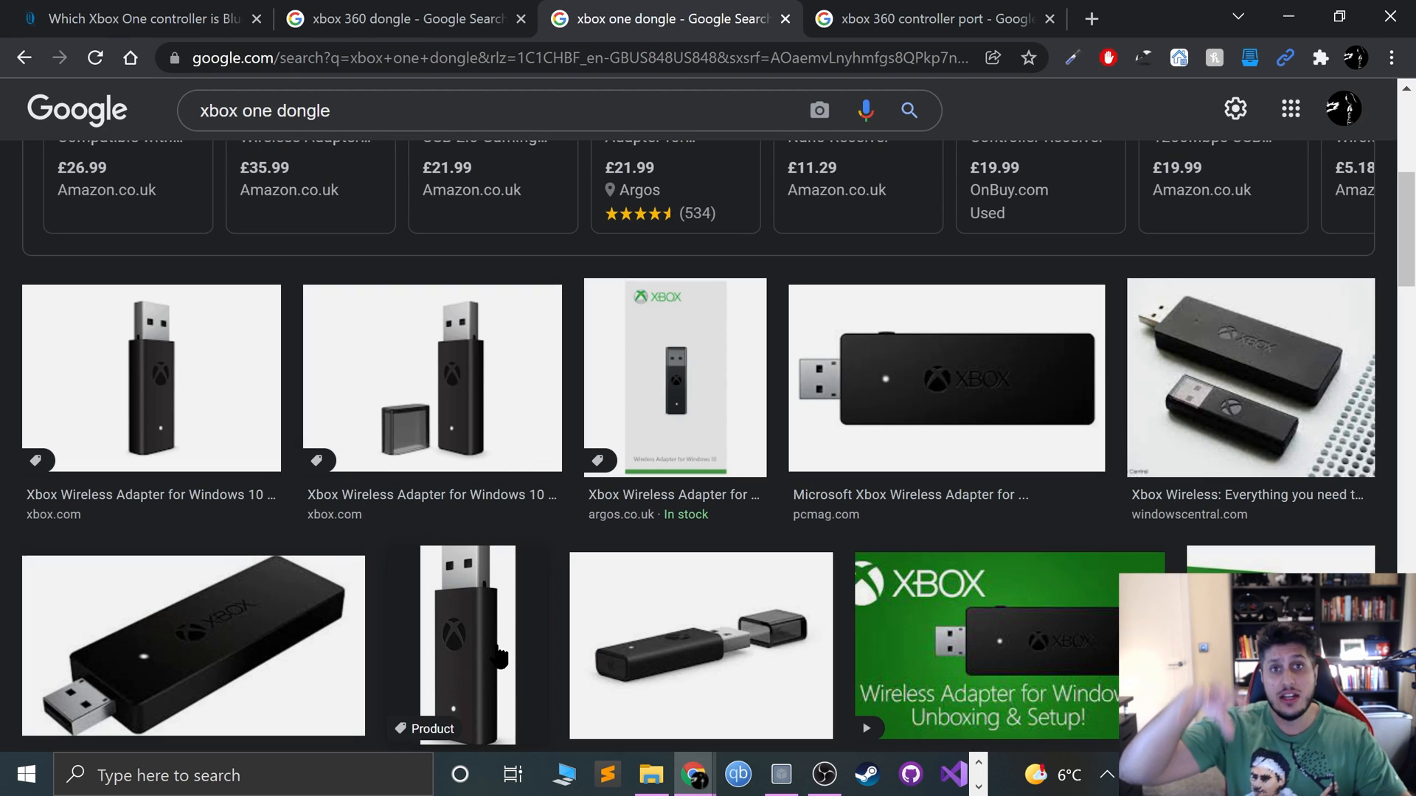
scroll("down", 3)
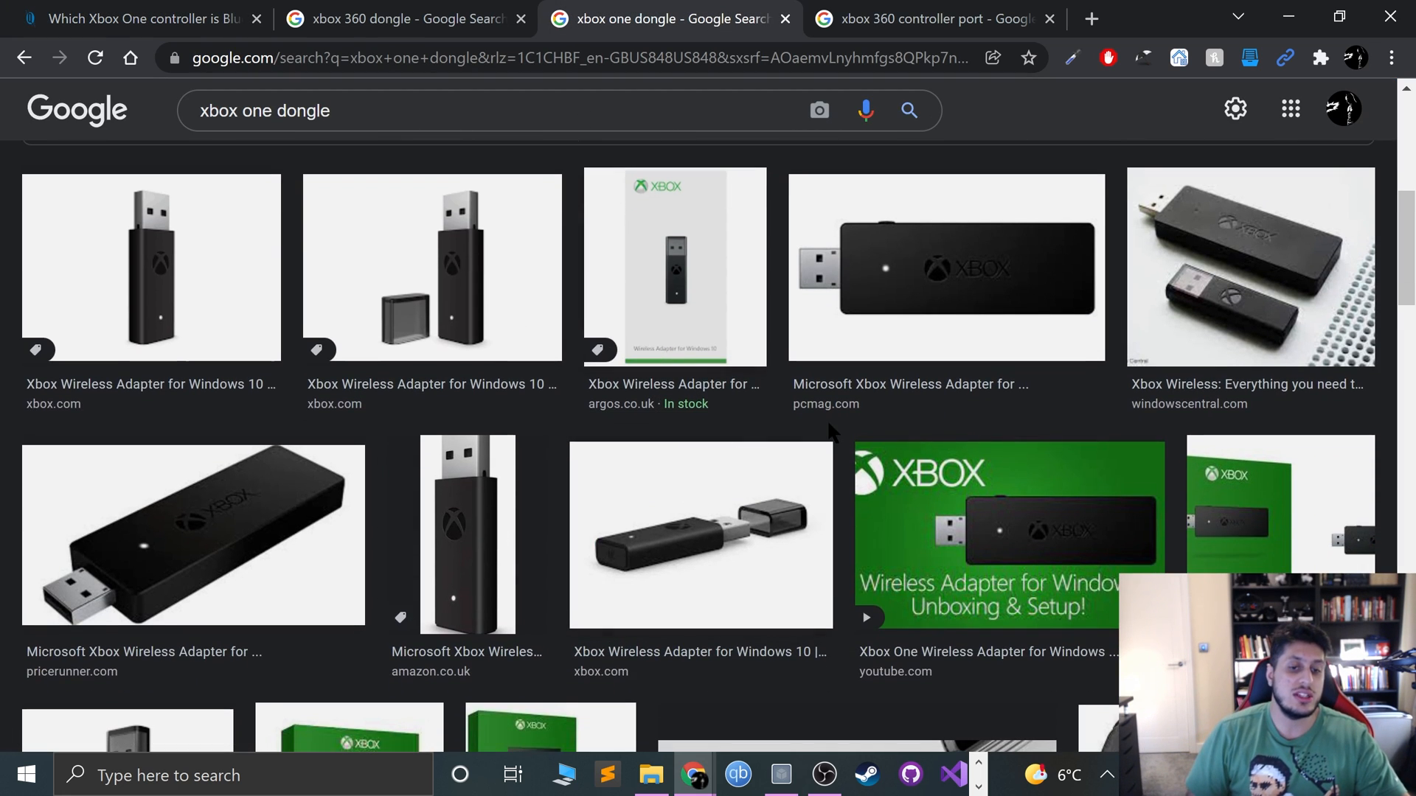
mouse_move(876, 488)
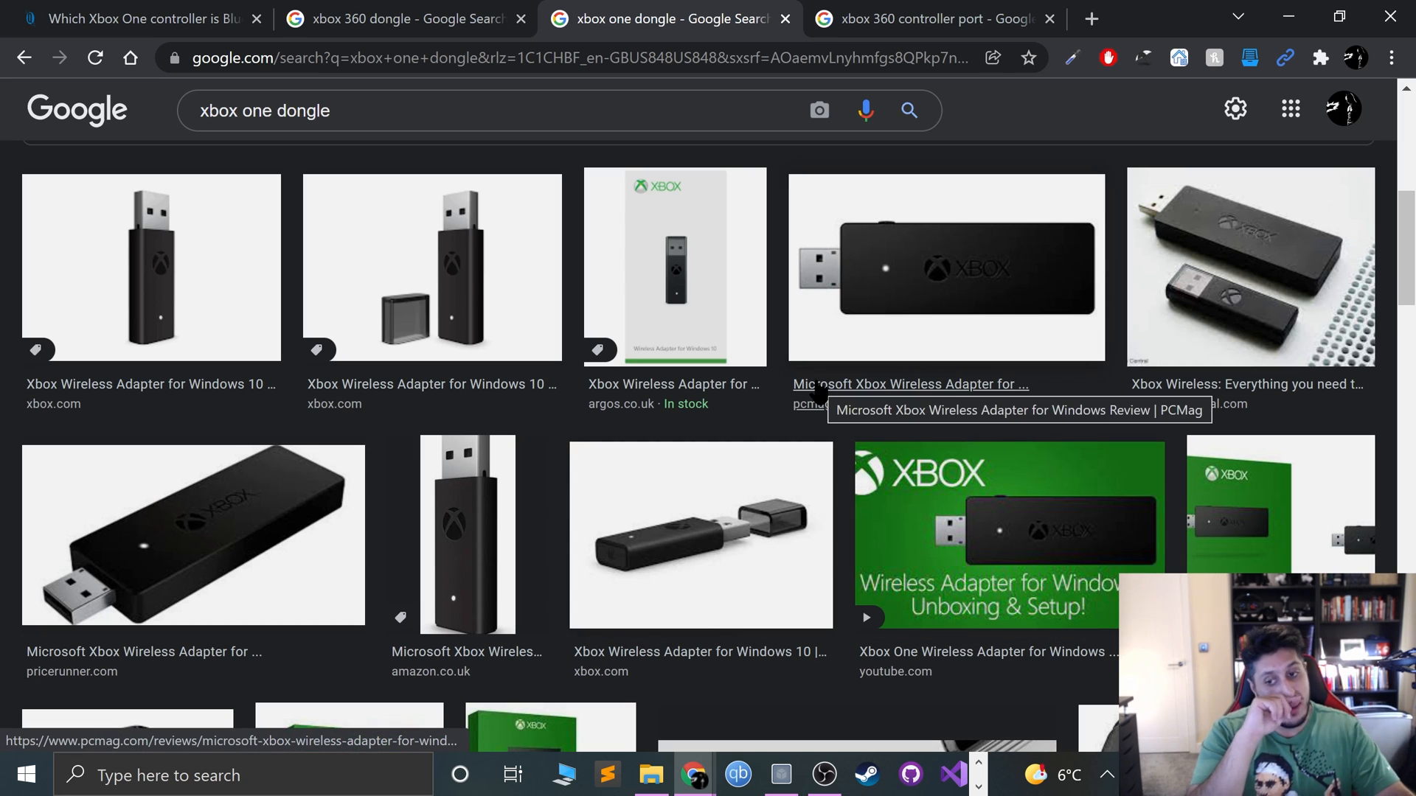
scroll("down", 3)
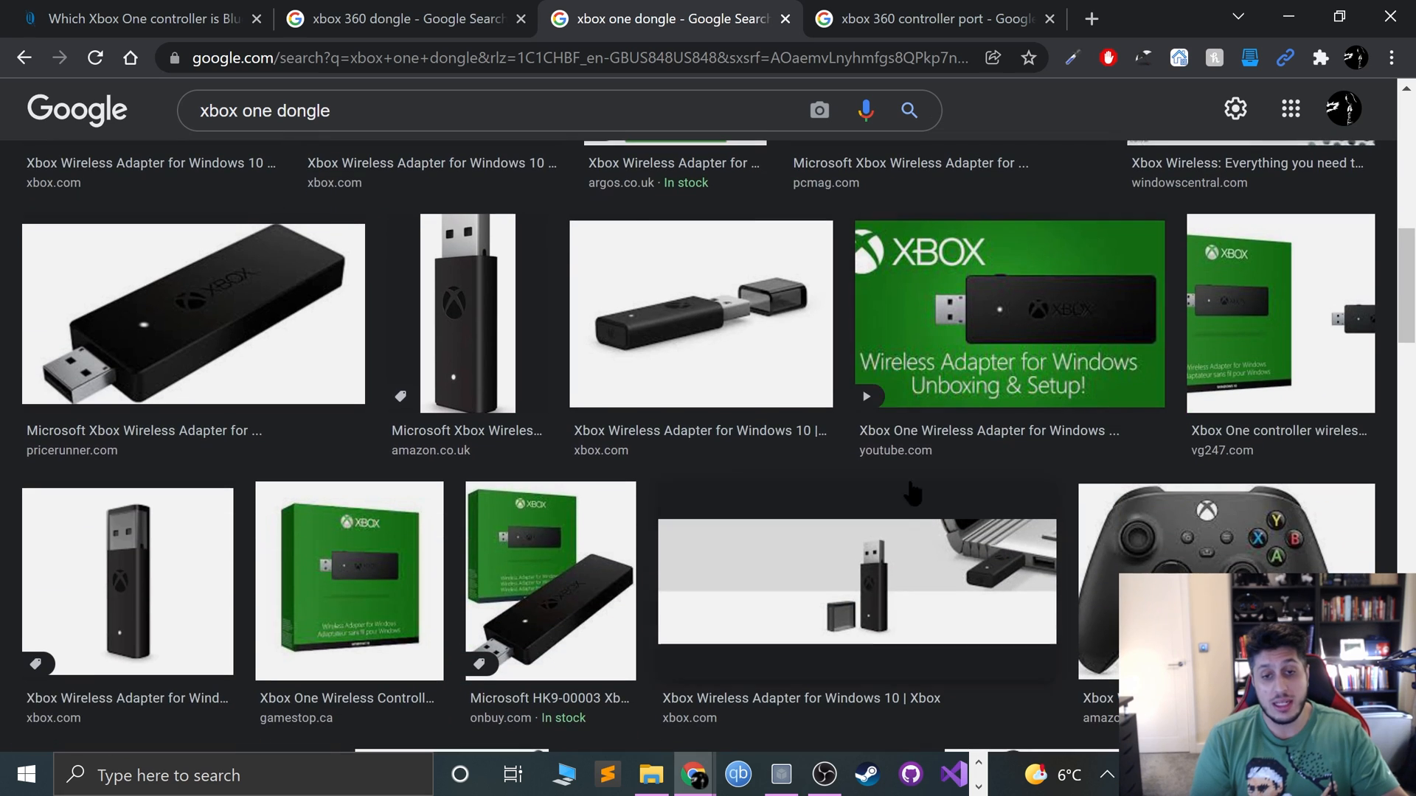
mouse_move(966, 379)
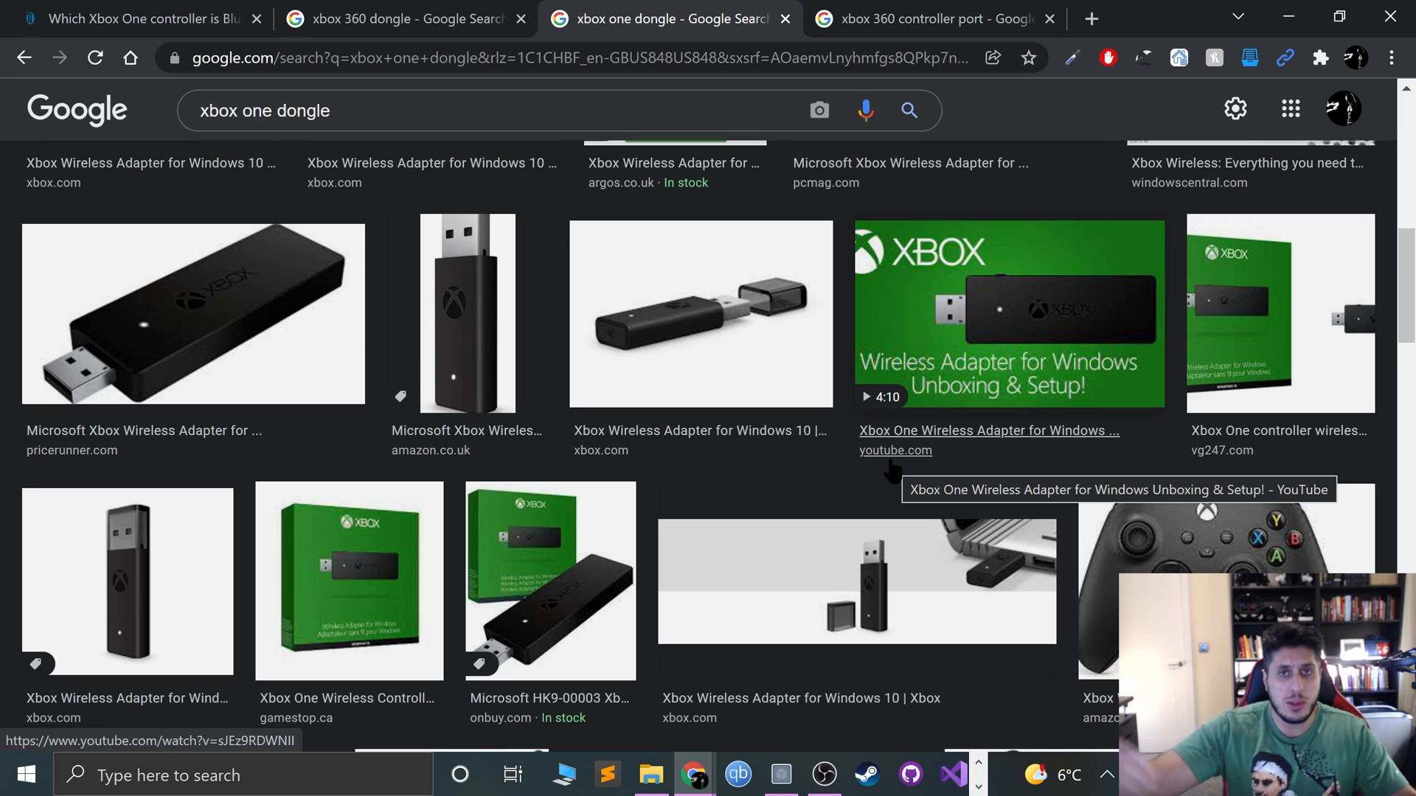
mouse_move(171, 424)
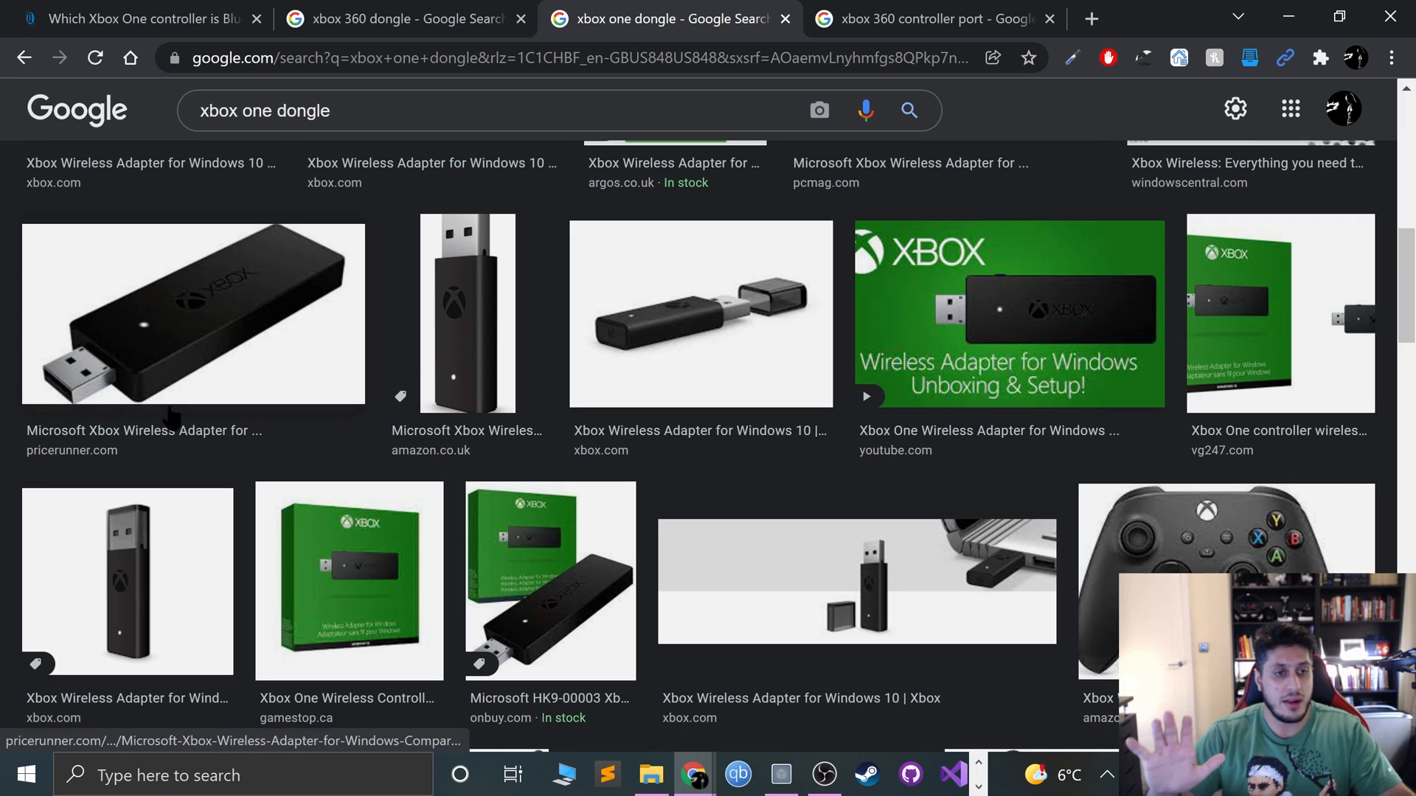
mouse_move(959, 287)
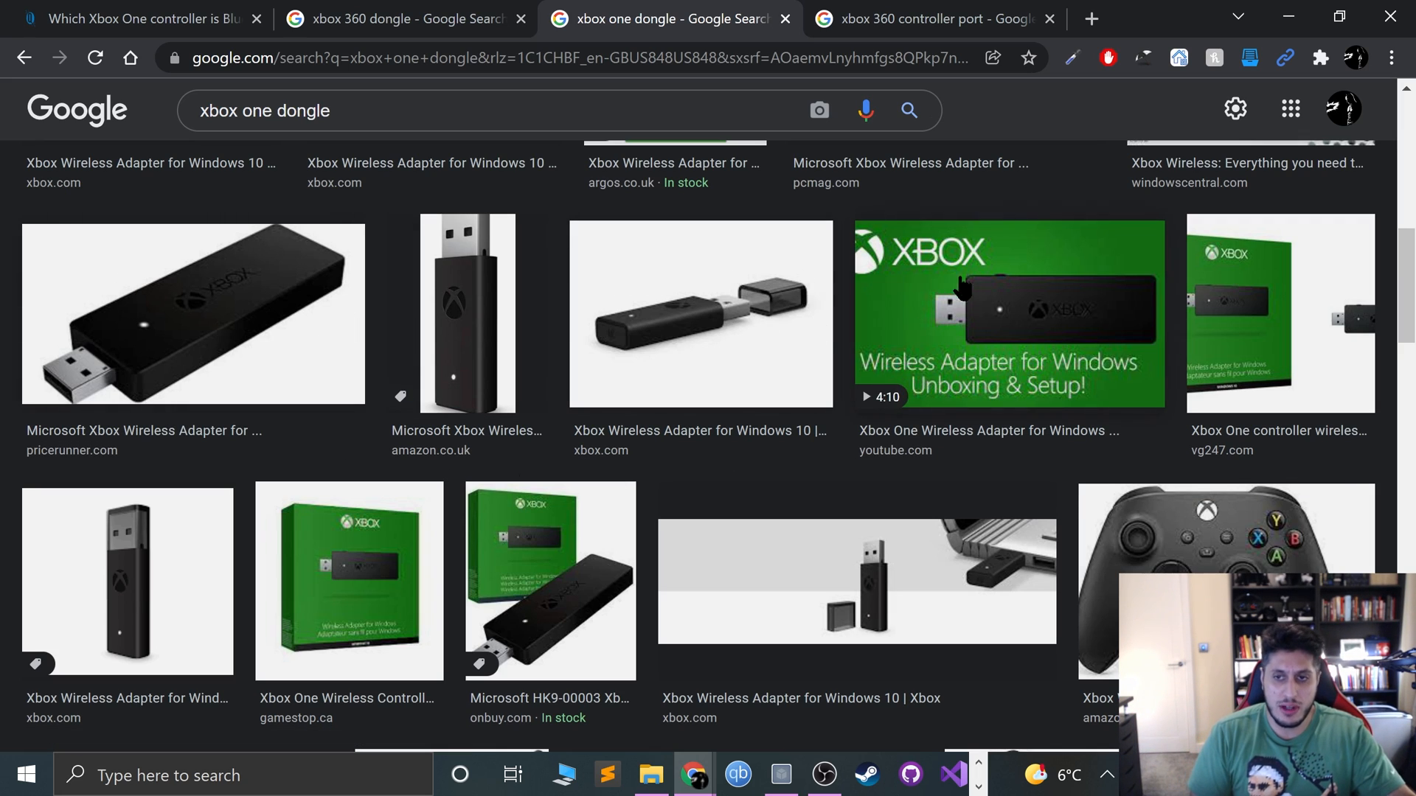
mouse_move(999, 293)
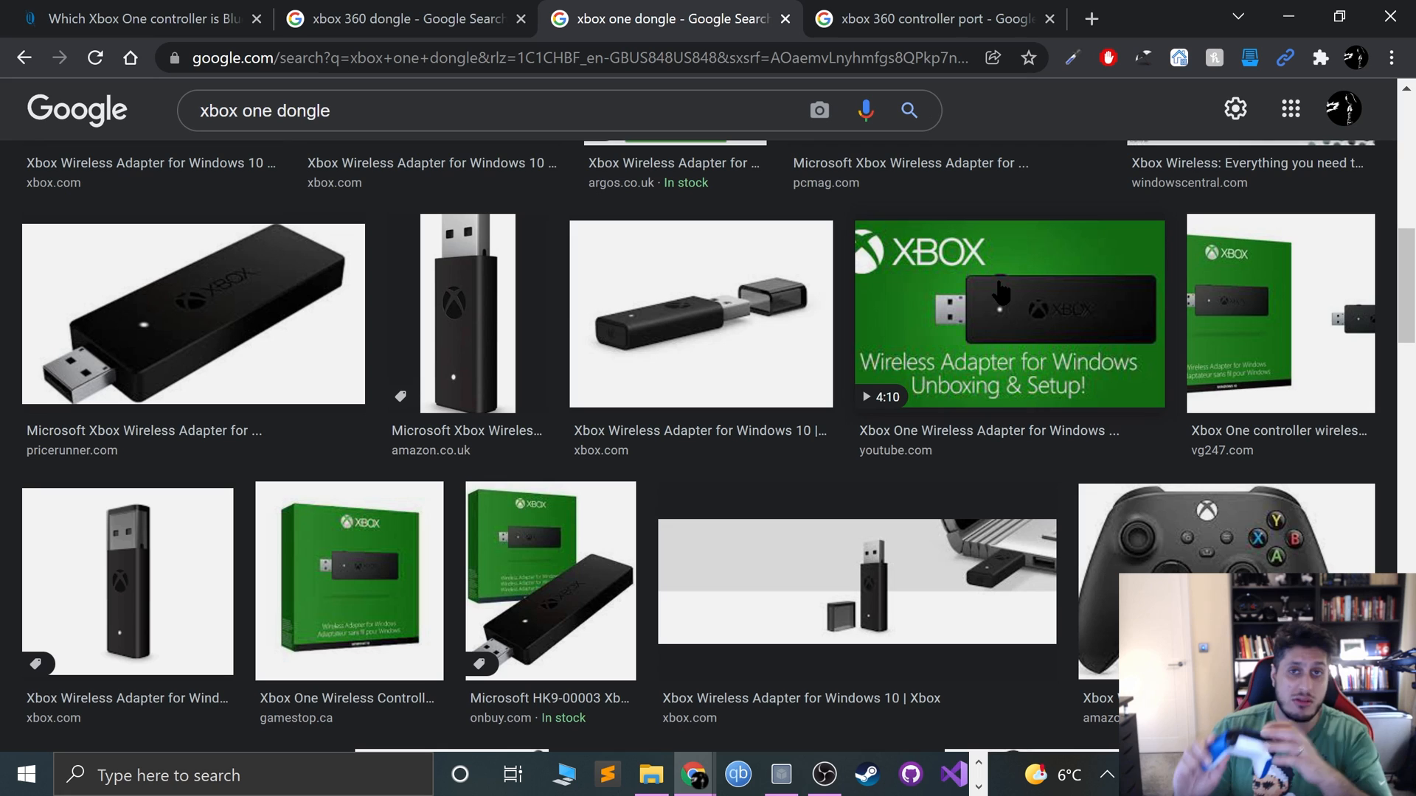
mouse_move(930, 287)
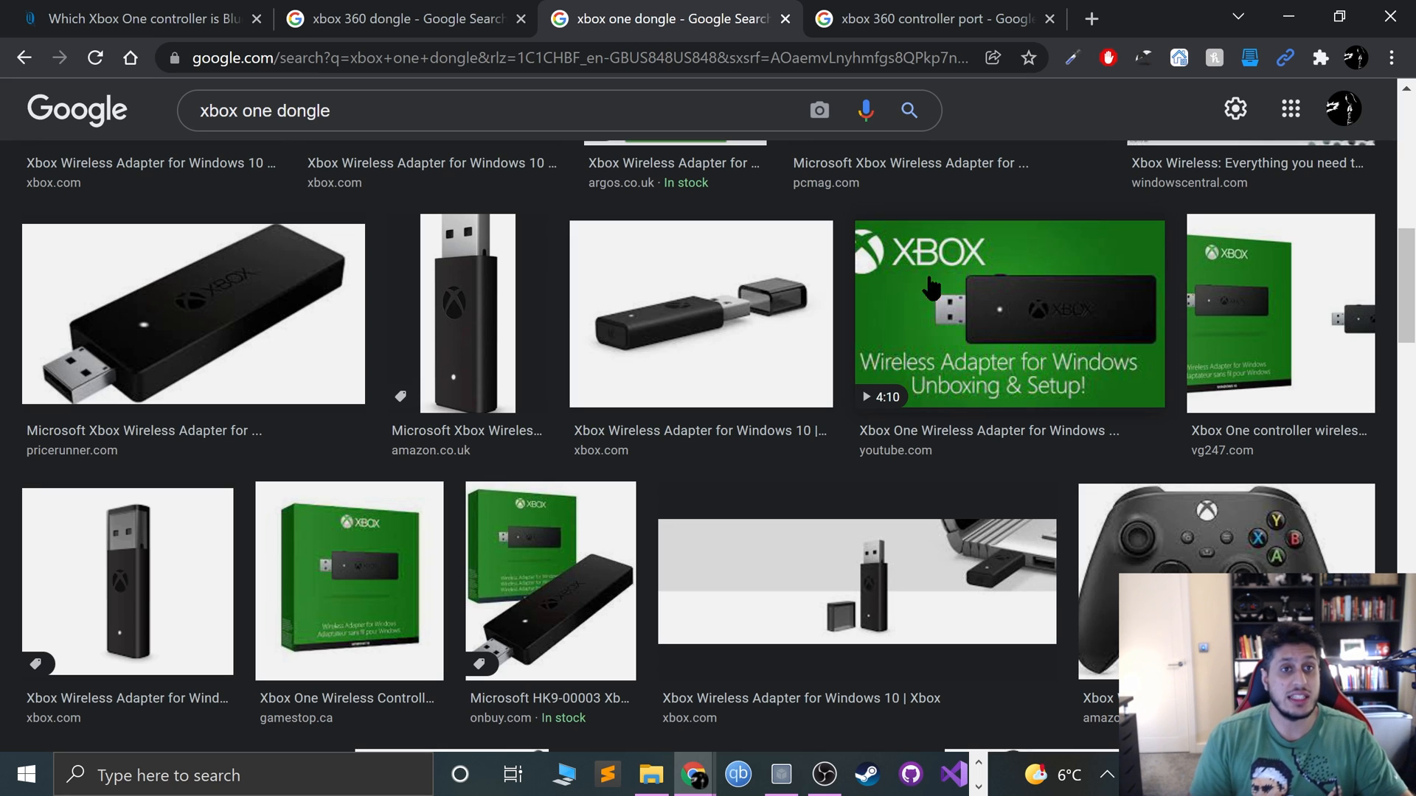
mouse_move(534, 111)
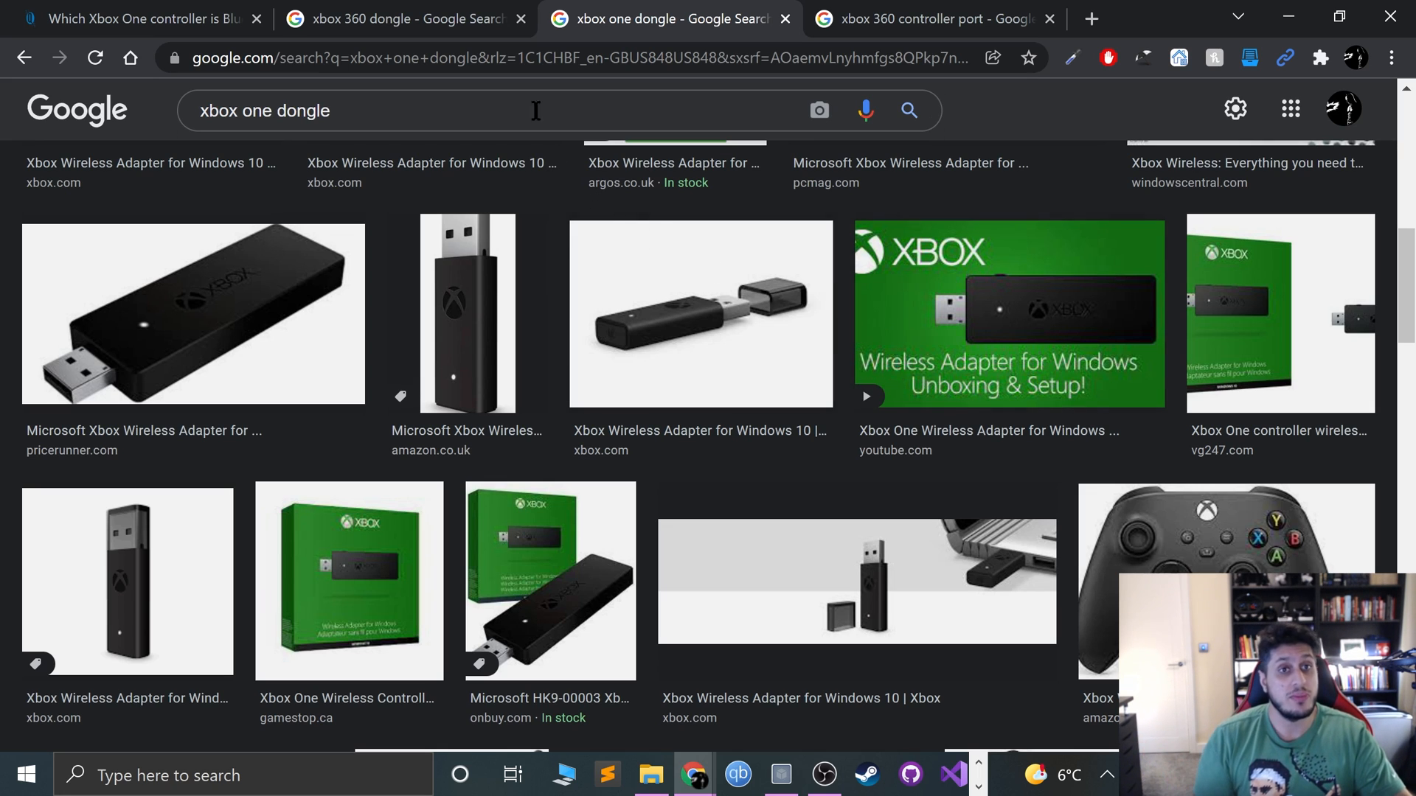
Step: Switch to the 'xbox 360 dongle' image results tab
left_click(397, 18)
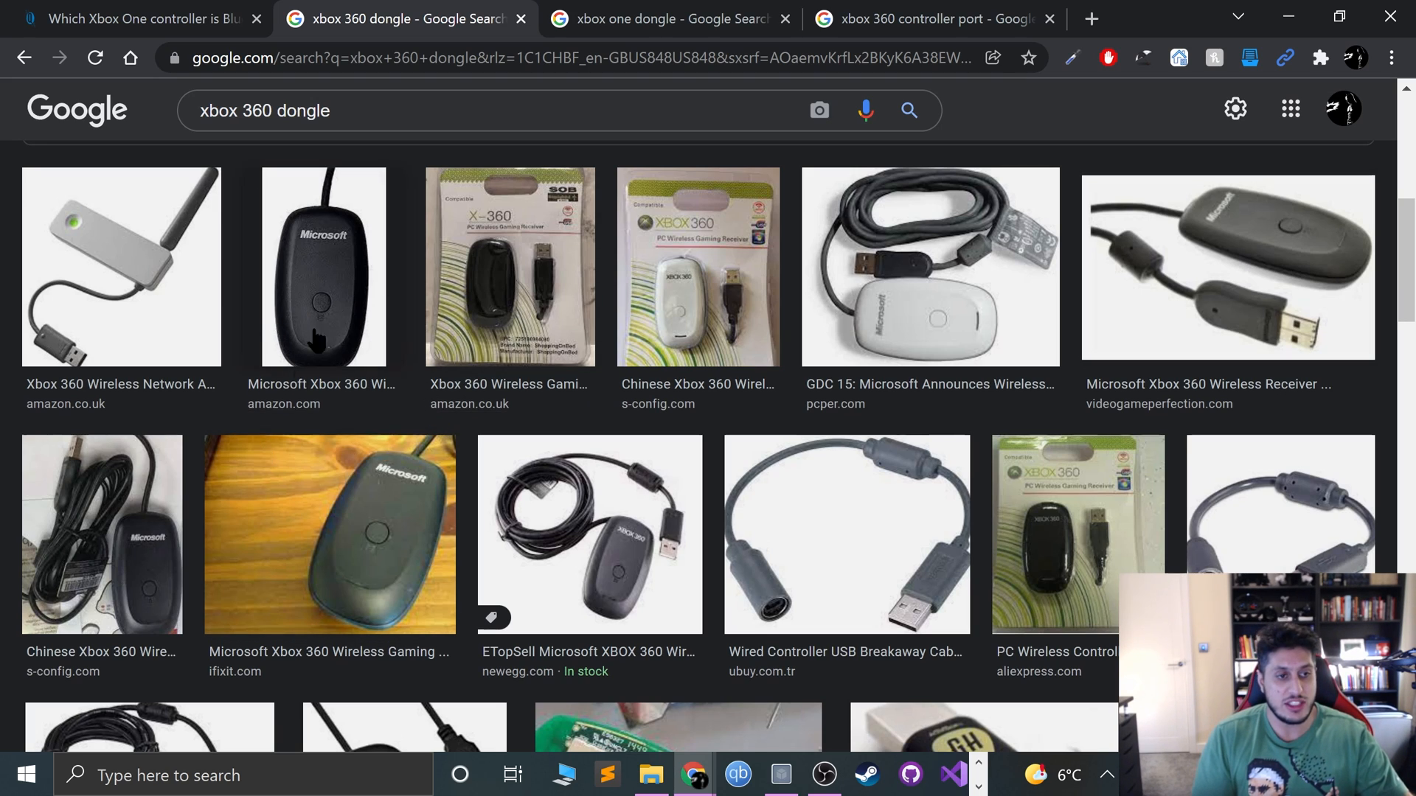
mouse_move(953, 307)
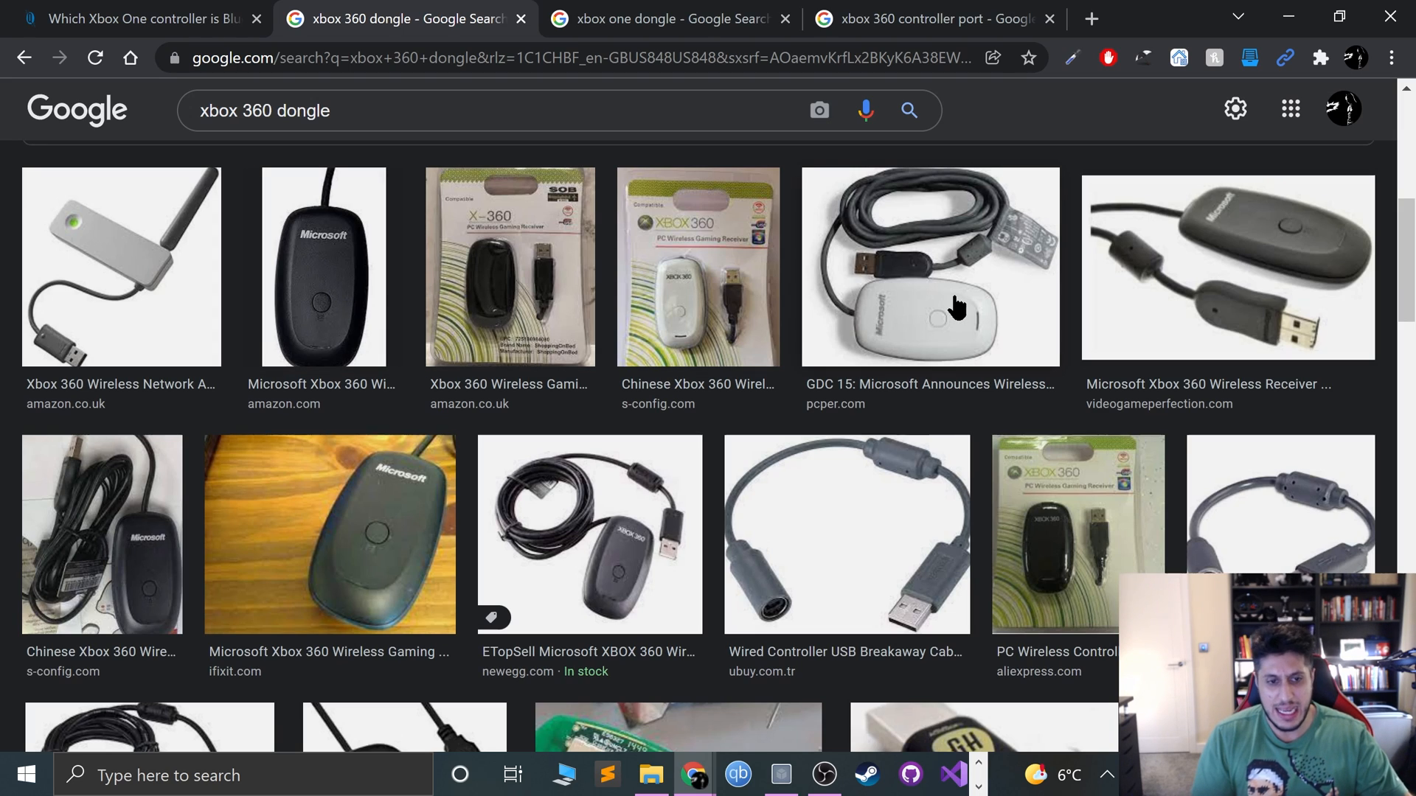
mouse_move(851, 313)
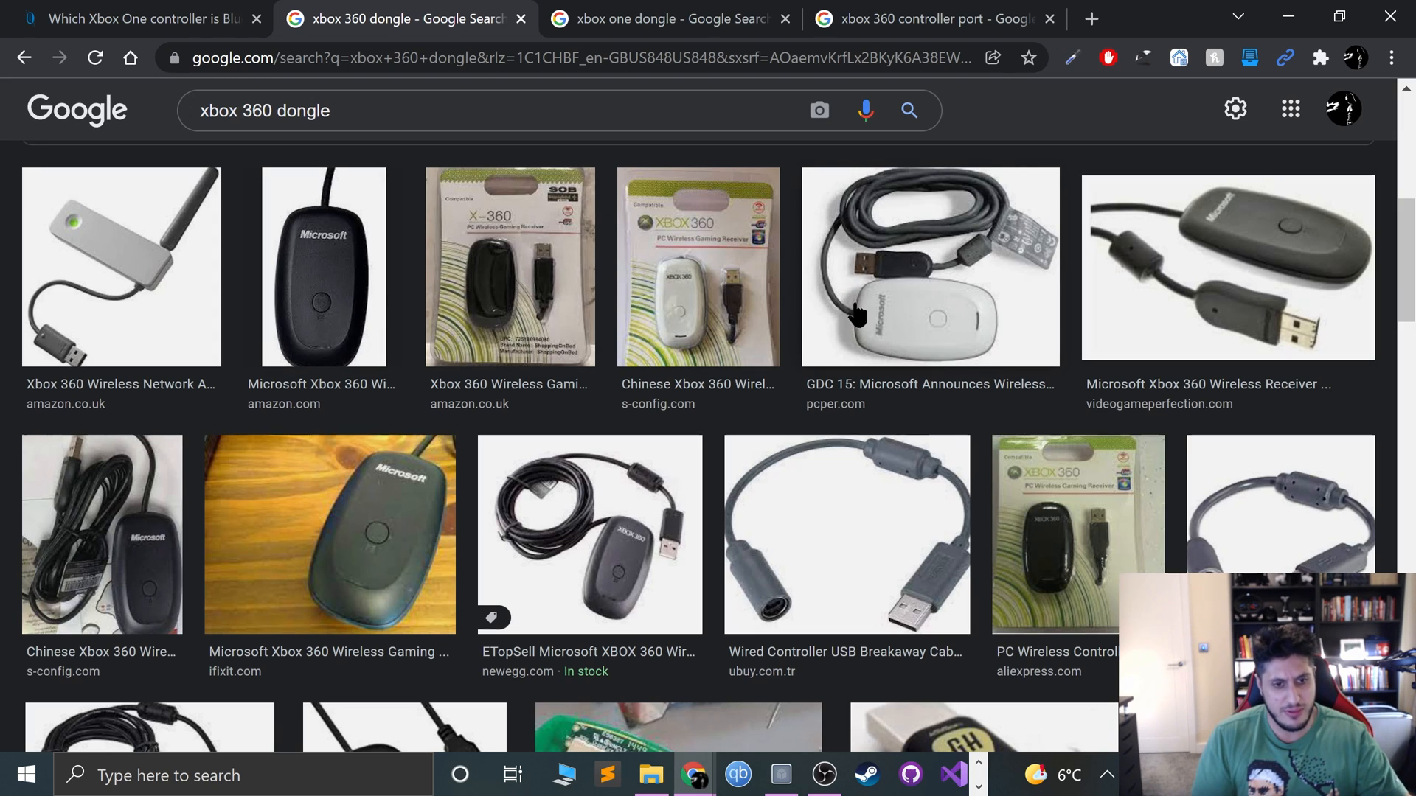
mouse_move(912, 239)
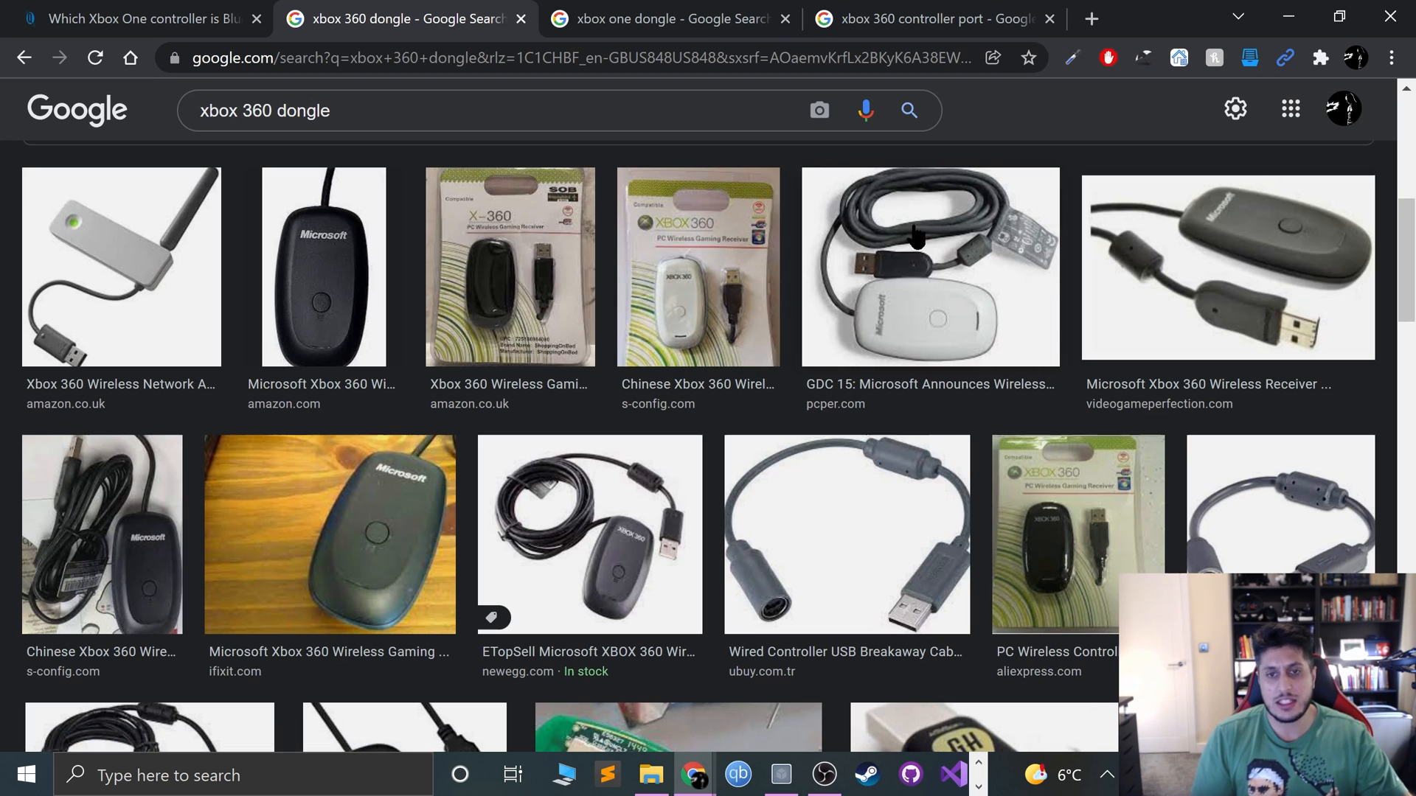
mouse_move(881, 351)
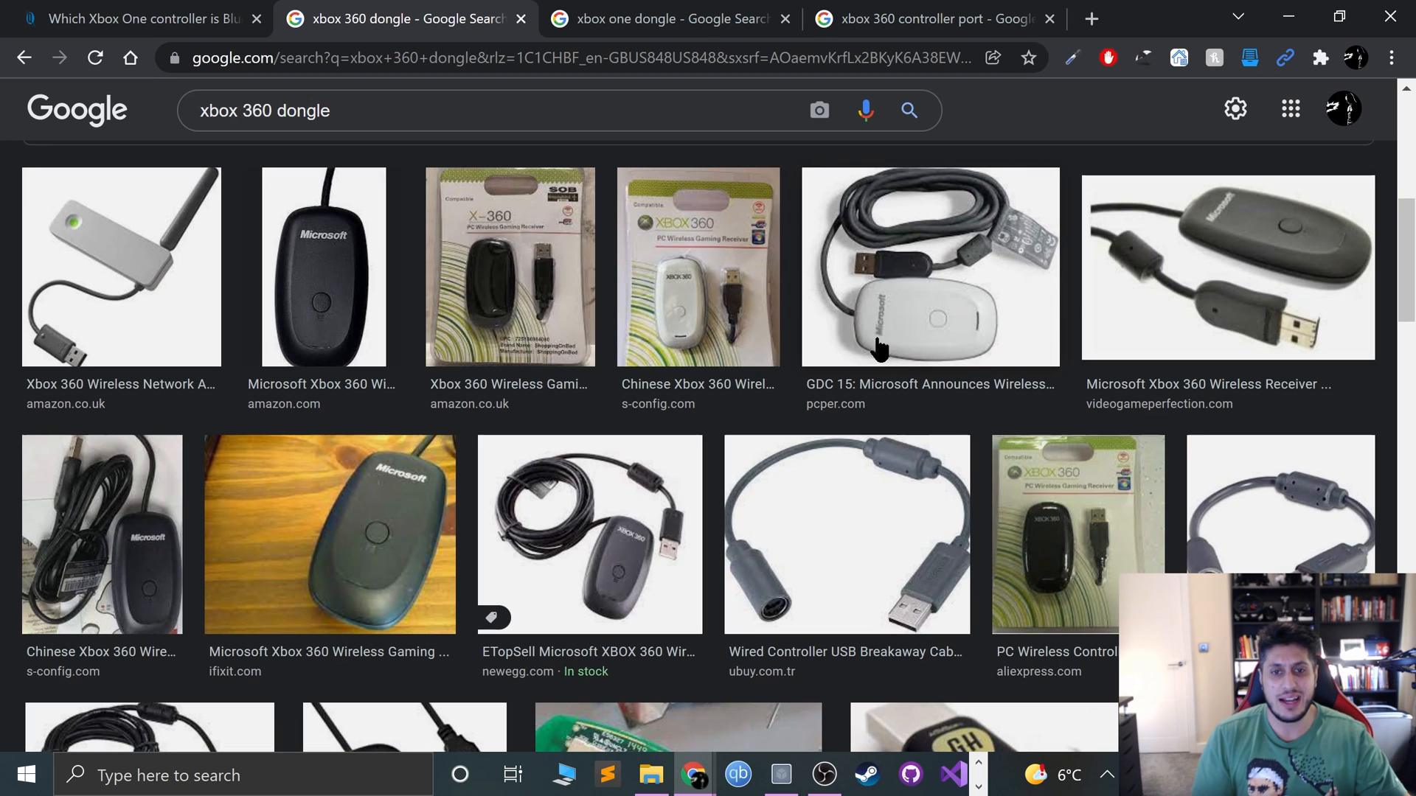
mouse_move(812, 351)
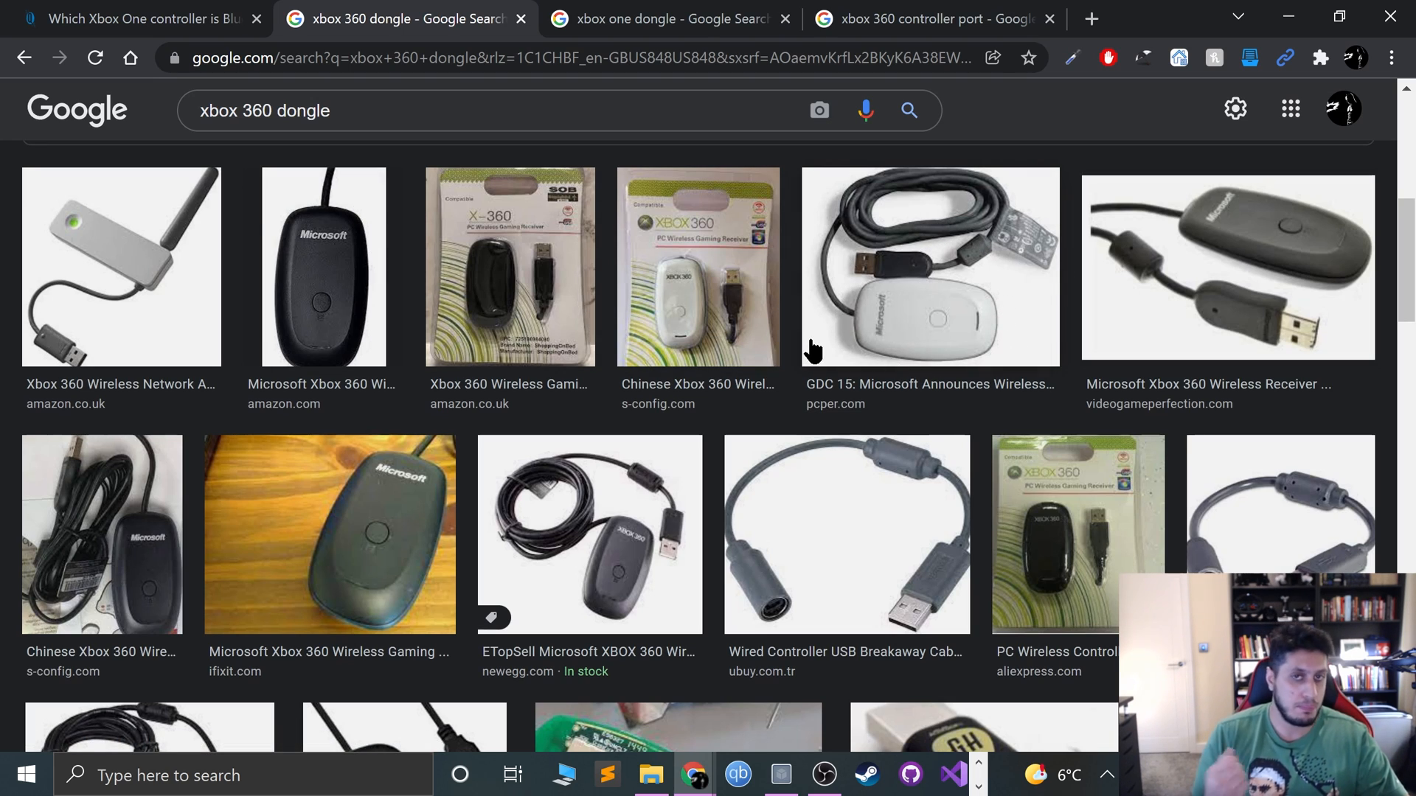
mouse_move(940, 329)
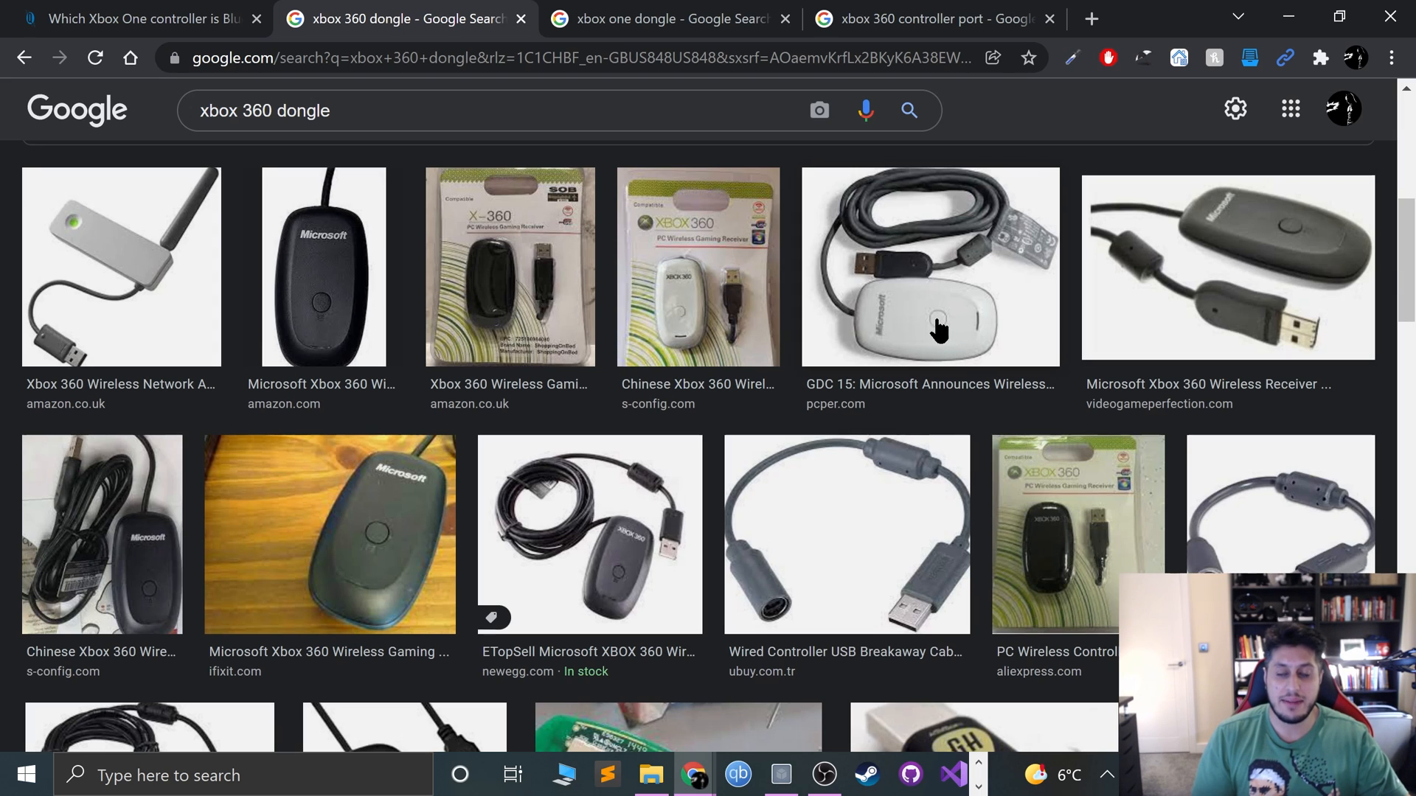
mouse_move(974, 360)
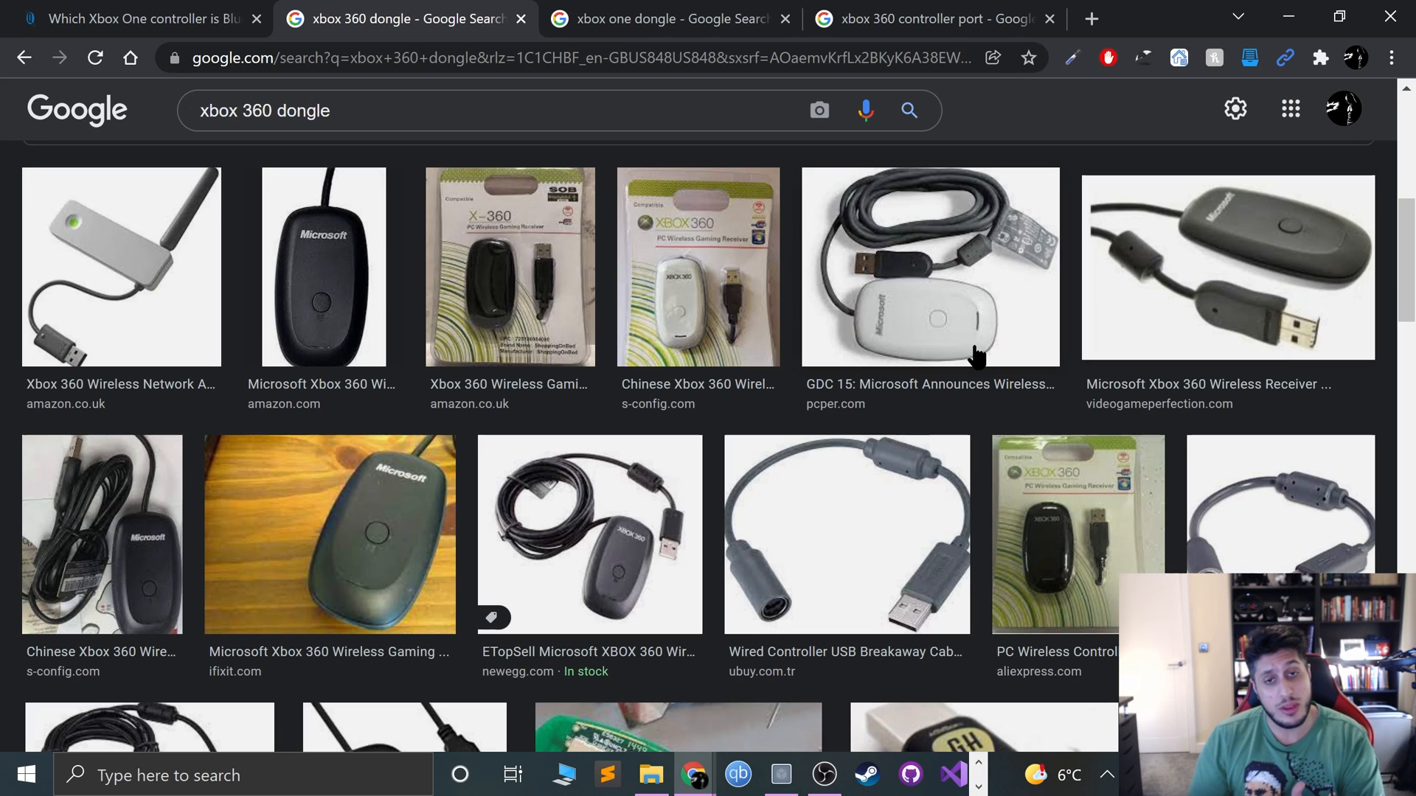
mouse_move(1043, 98)
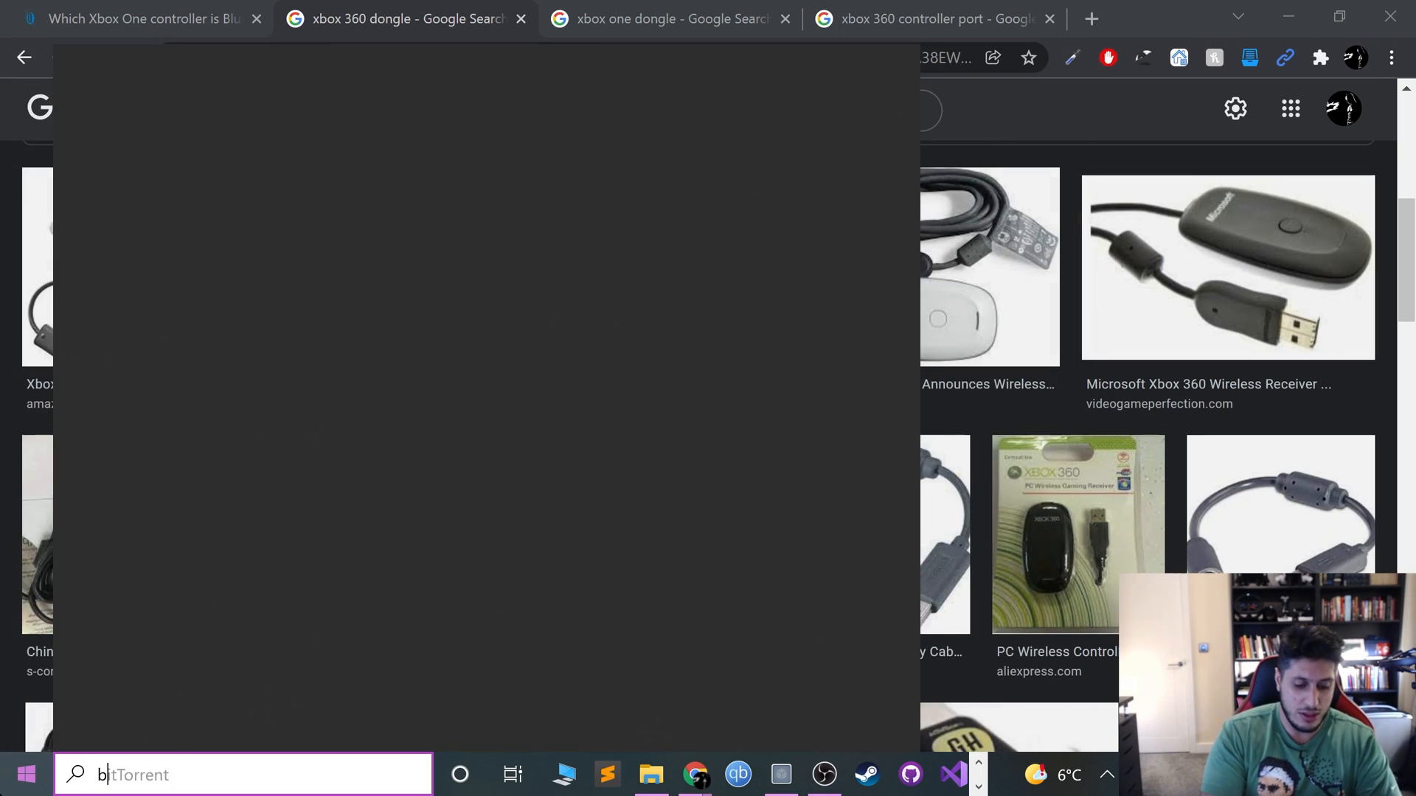
Step: Search 'blue' and reach the Bluetooth & other devices settings page
type("blue")
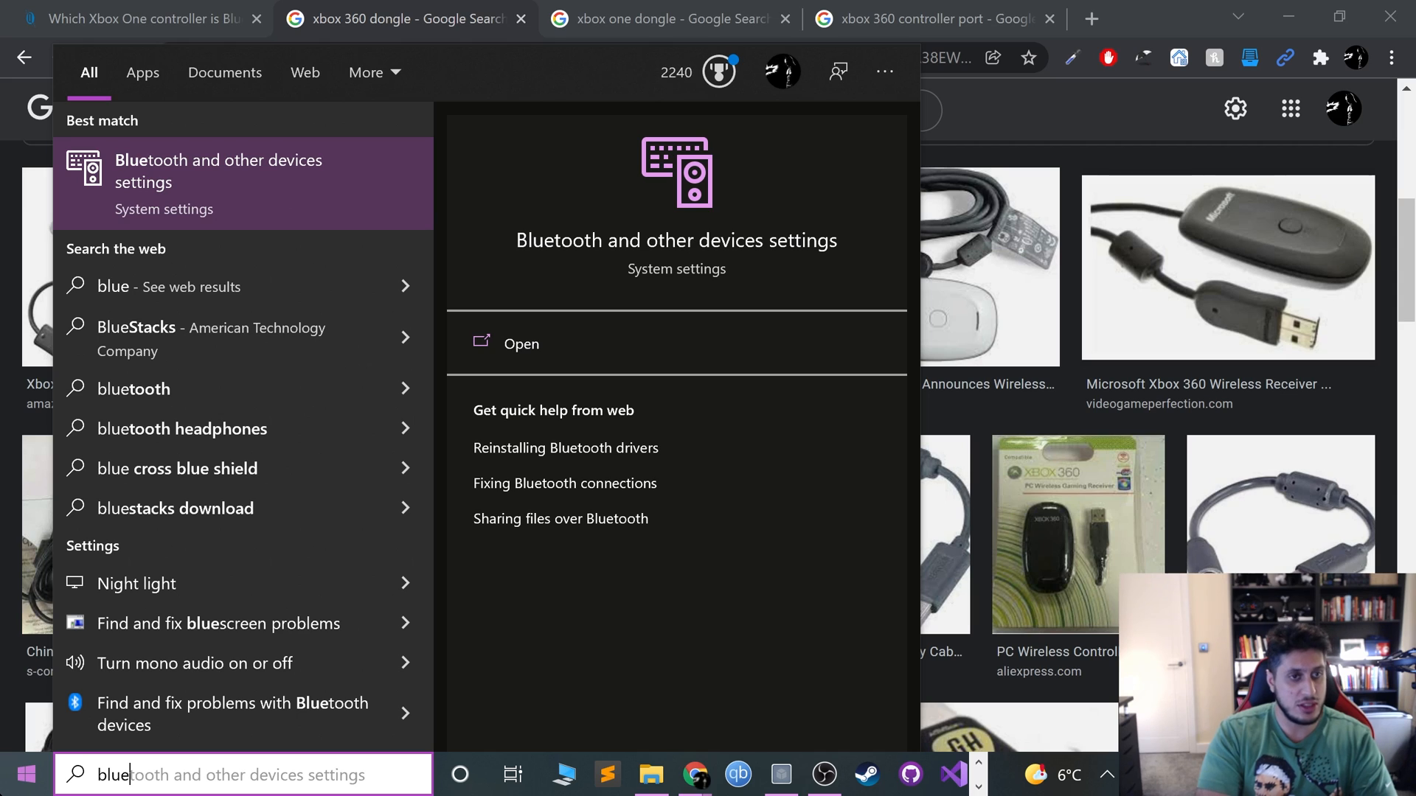
left_click(521, 344)
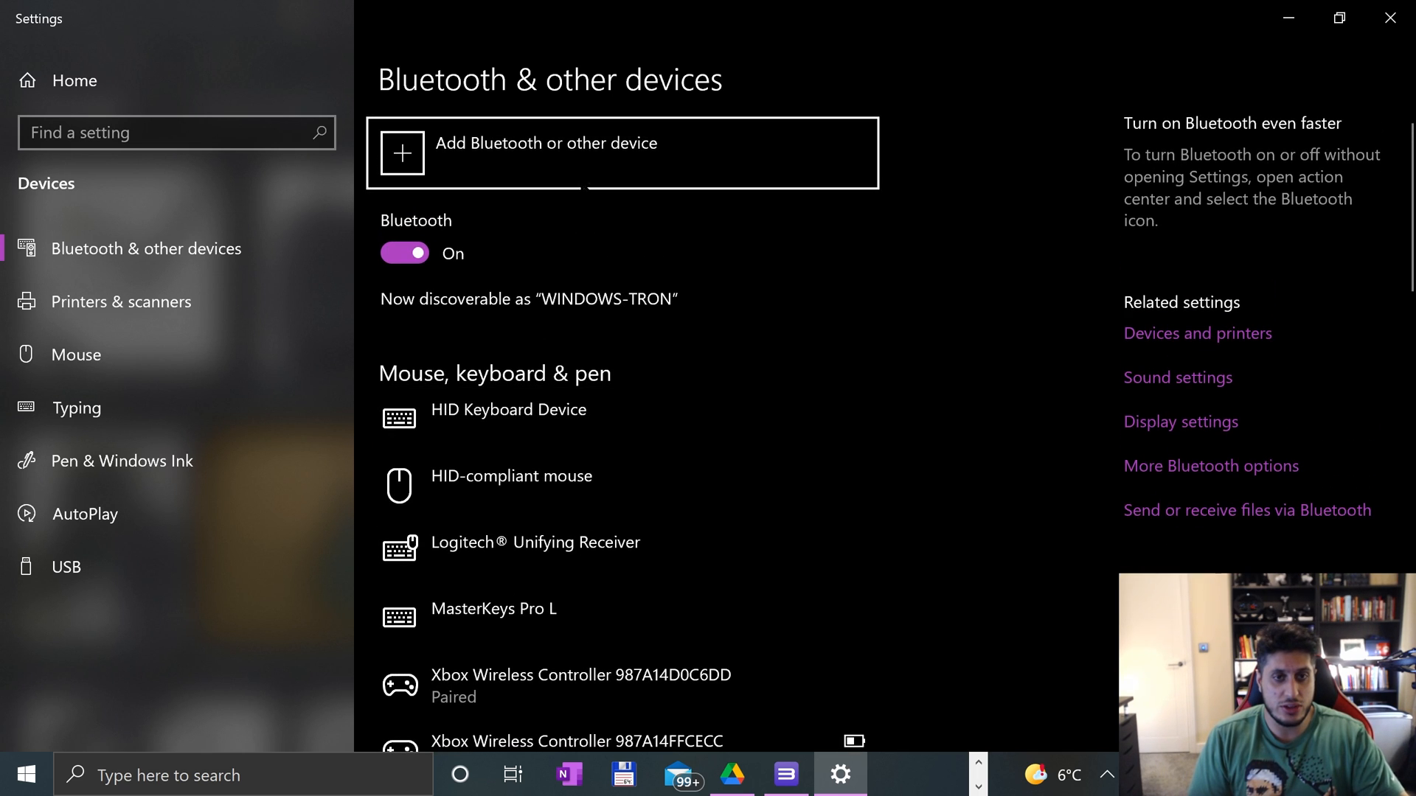
scroll("down", 3)
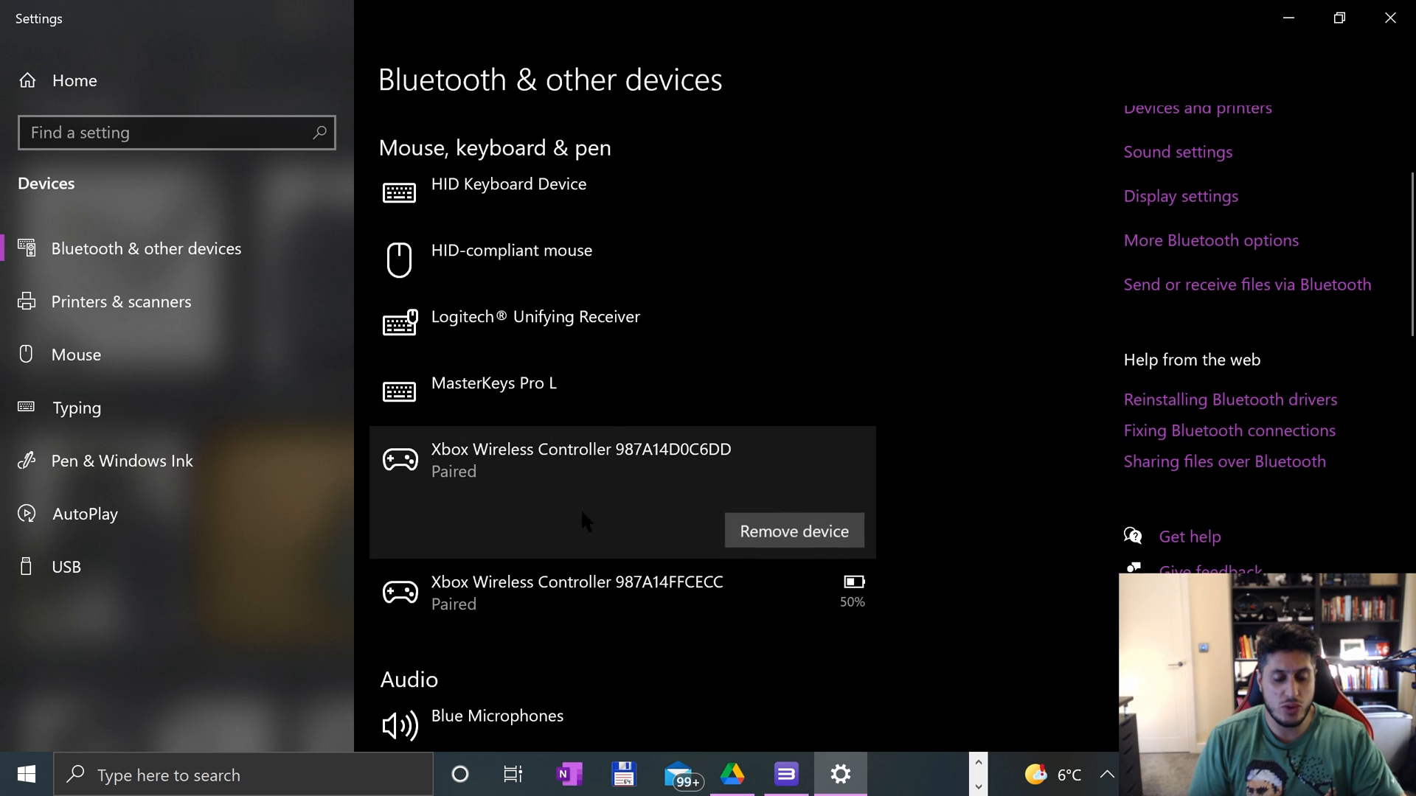
Step: Remove both paired Xbox Wireless Controllers from the devices list
left_click(793, 530)
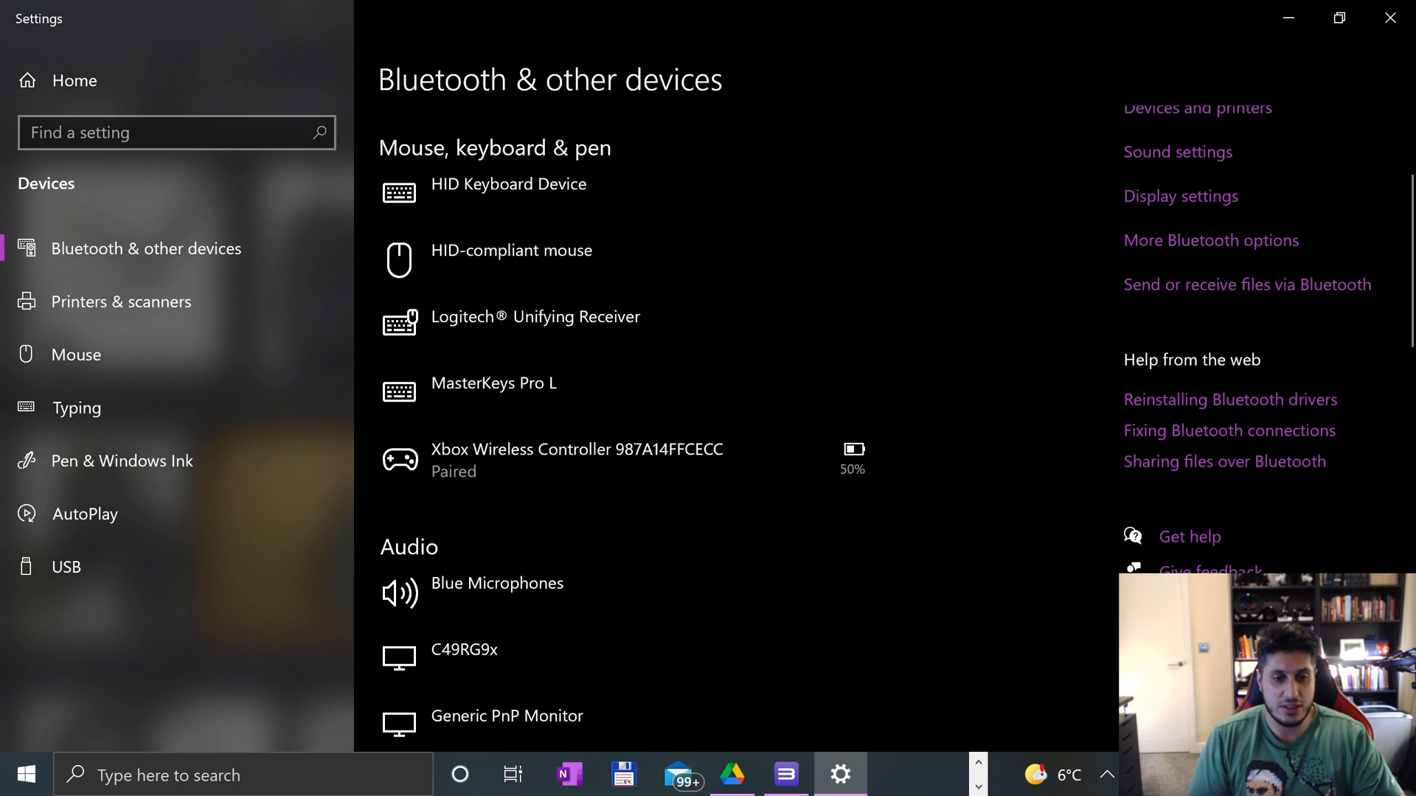
left_click(575, 460)
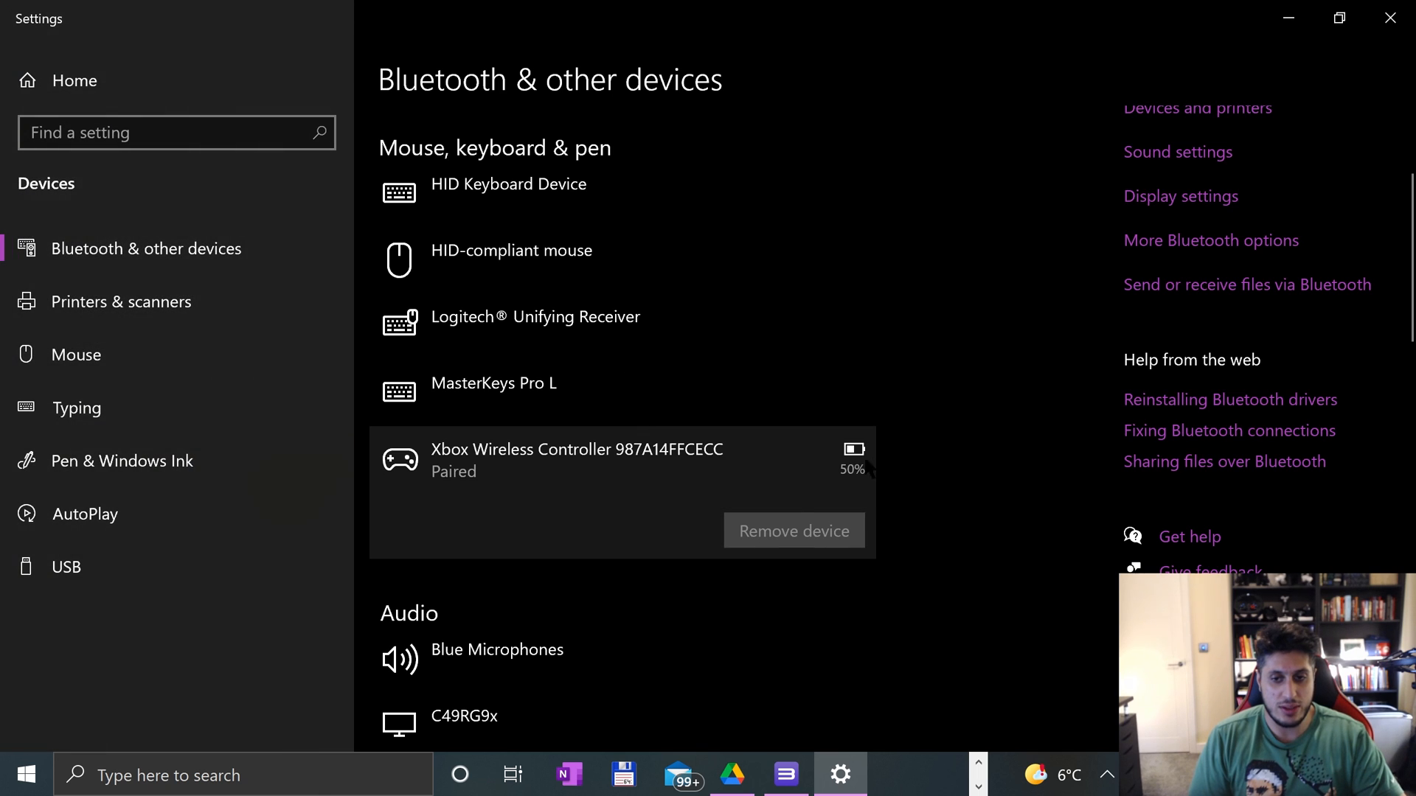
scroll("up", 3)
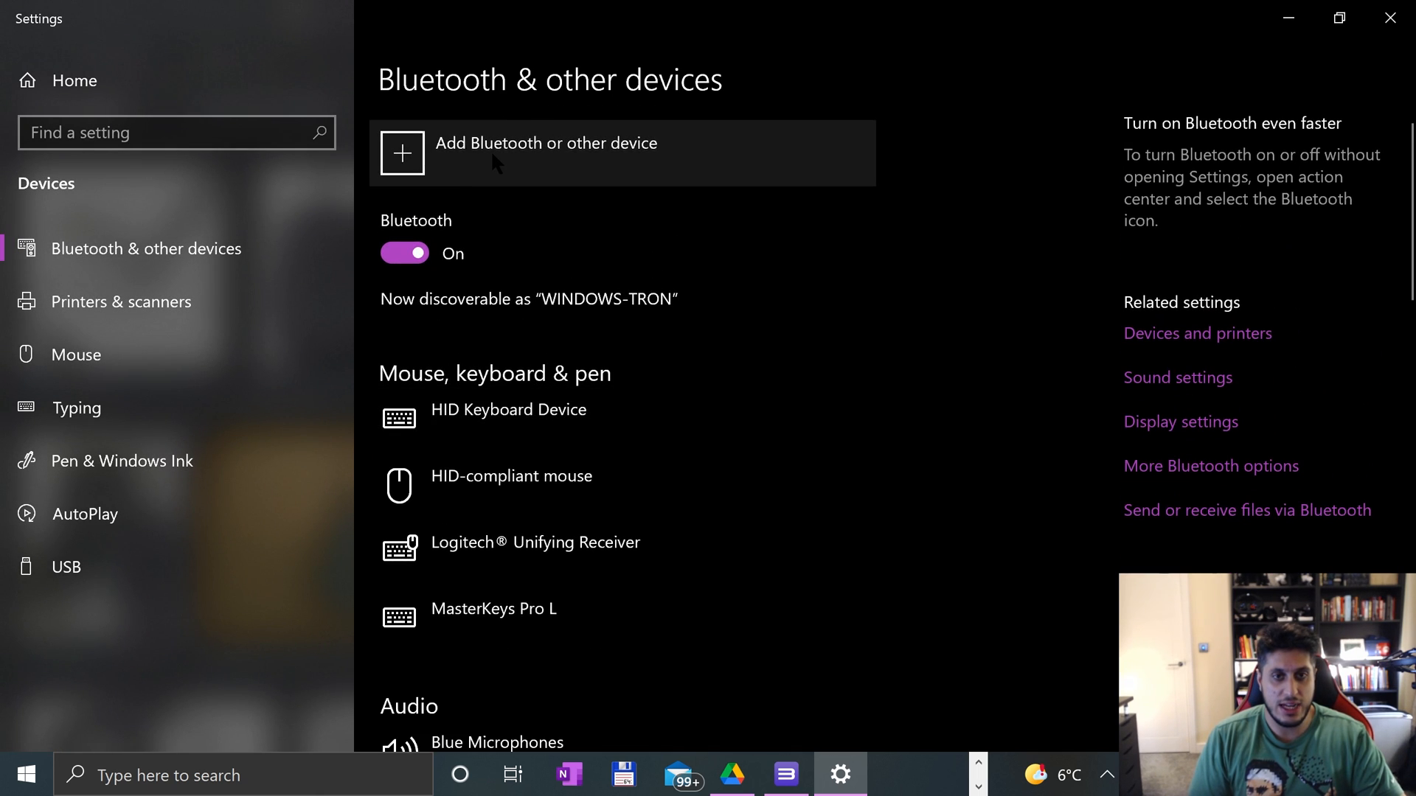
left_click(545, 152)
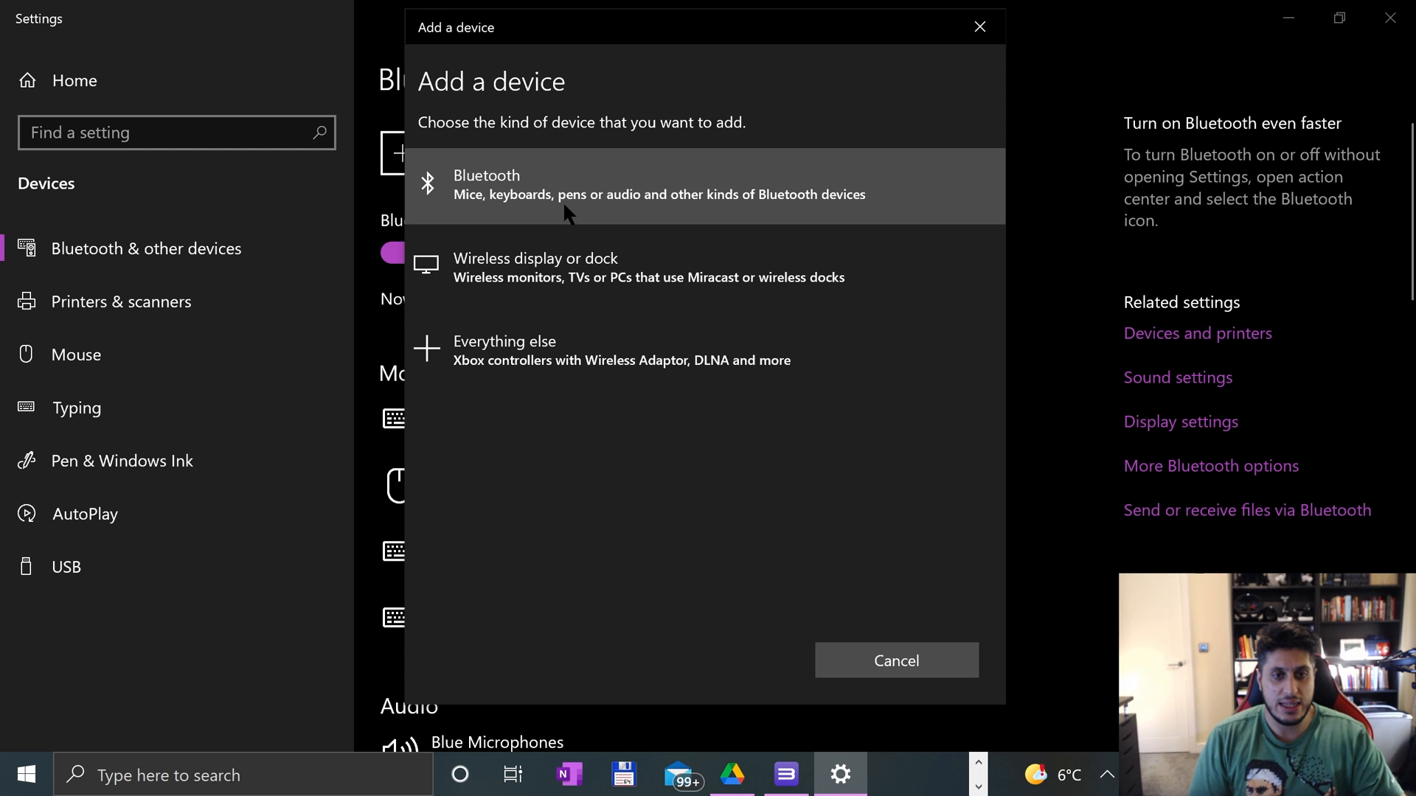
mouse_move(891, 158)
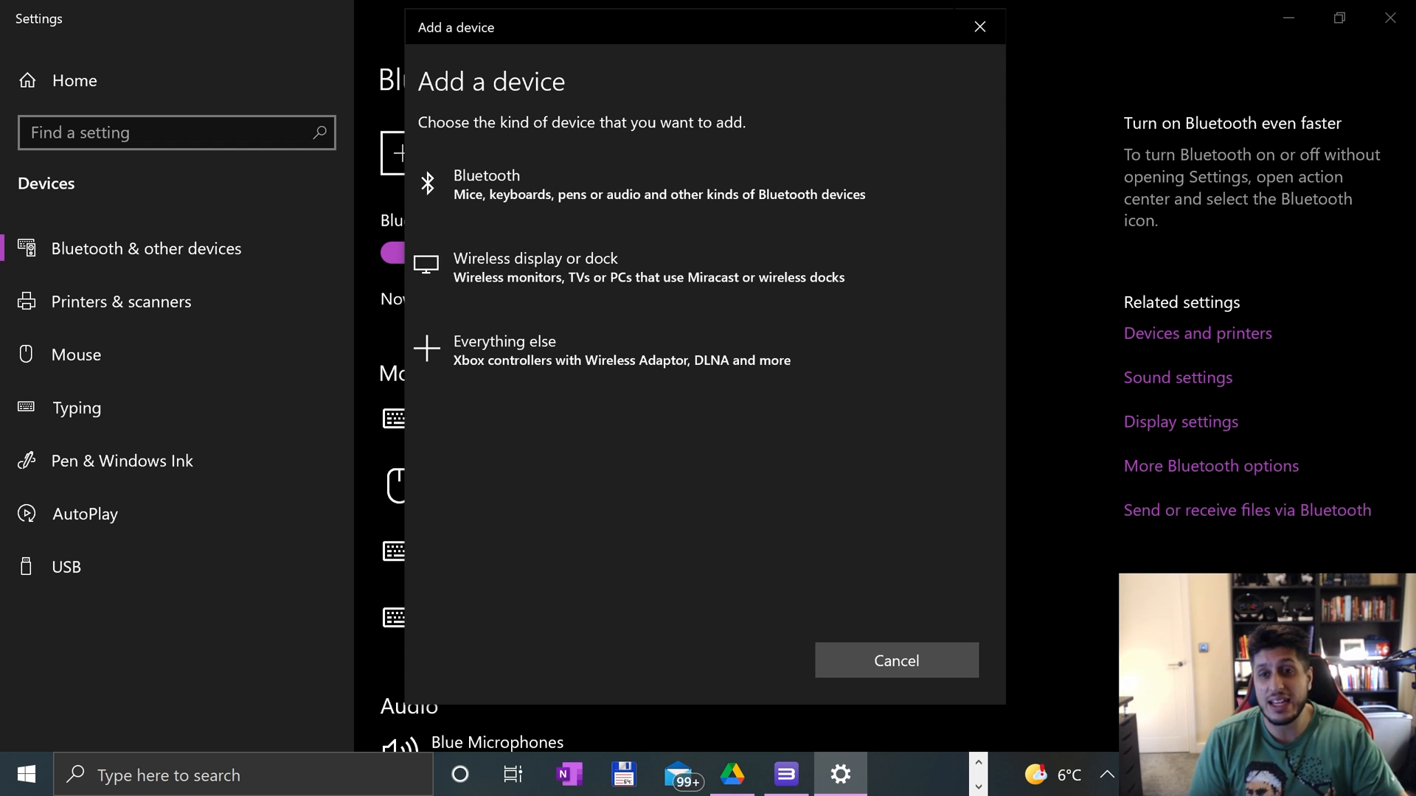
left_click(895, 661)
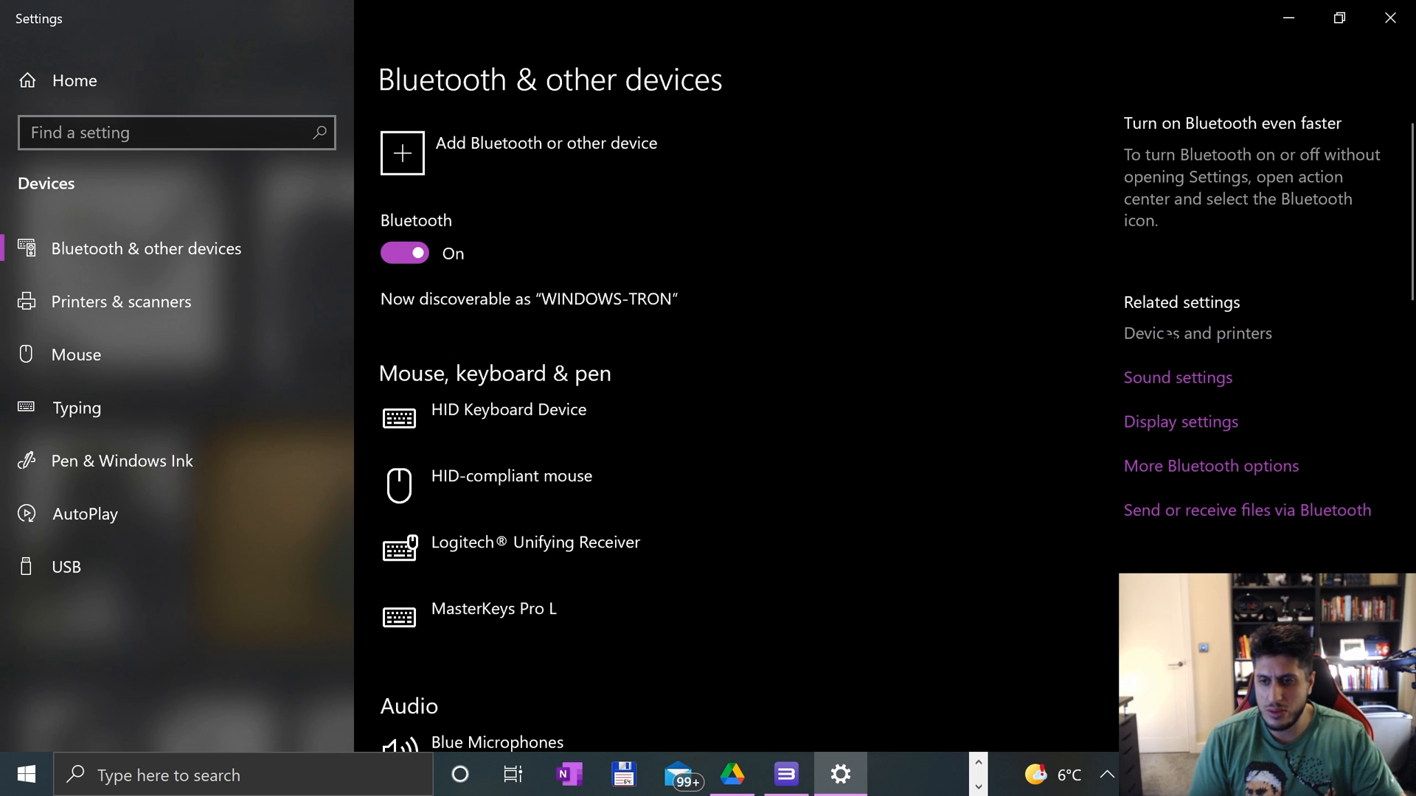
left_click(1197, 334)
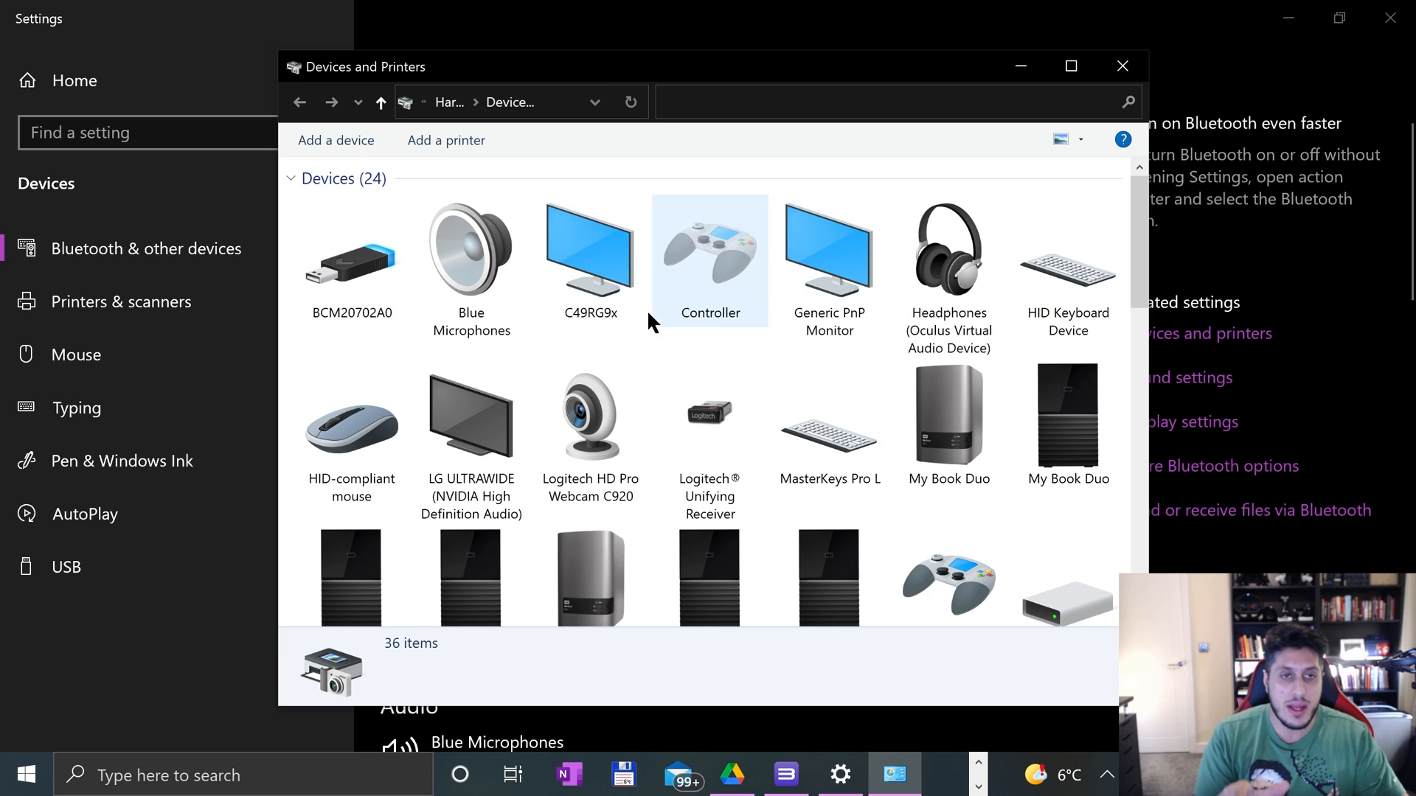
left_click(336, 140)
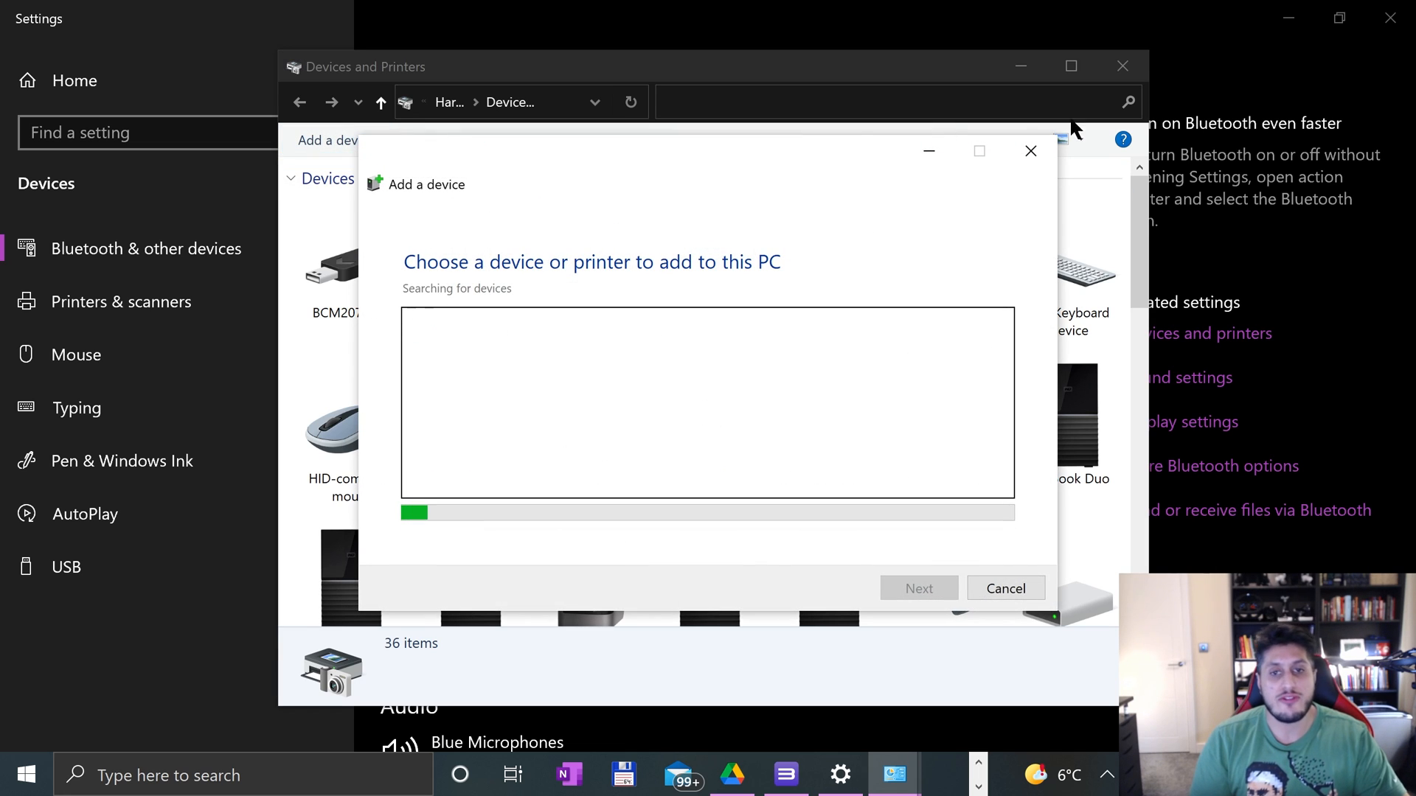
left_click(1031, 150)
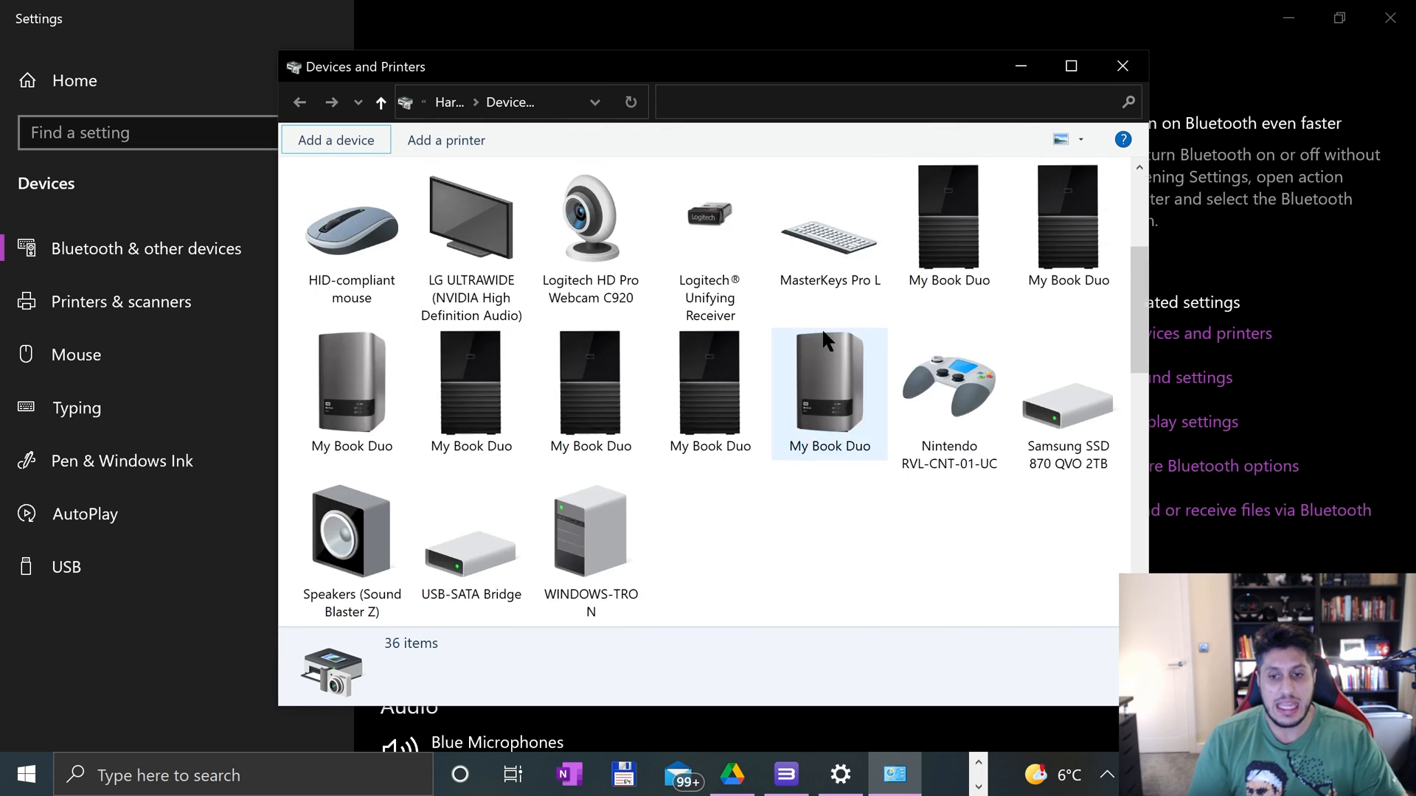
scroll("down", 3)
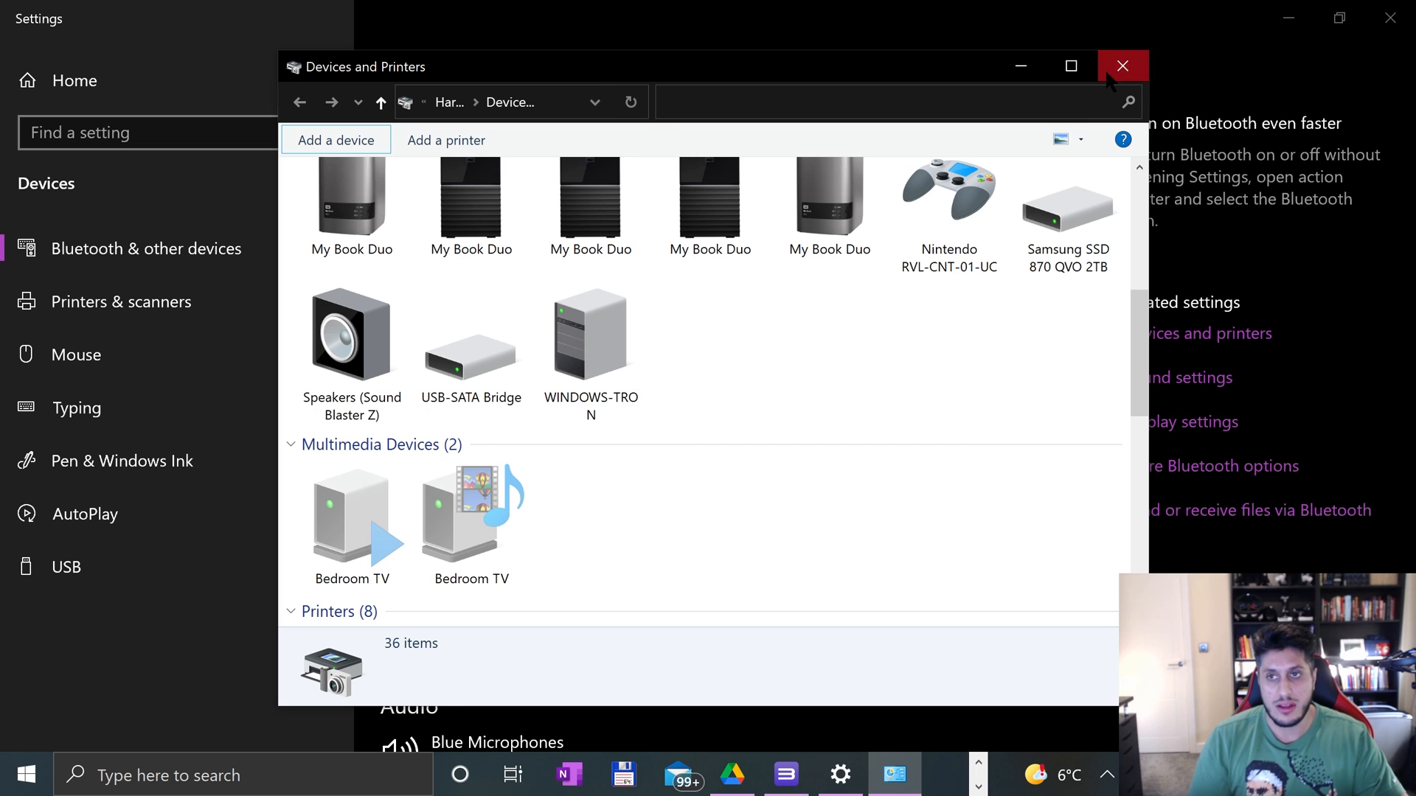
left_click(1122, 66)
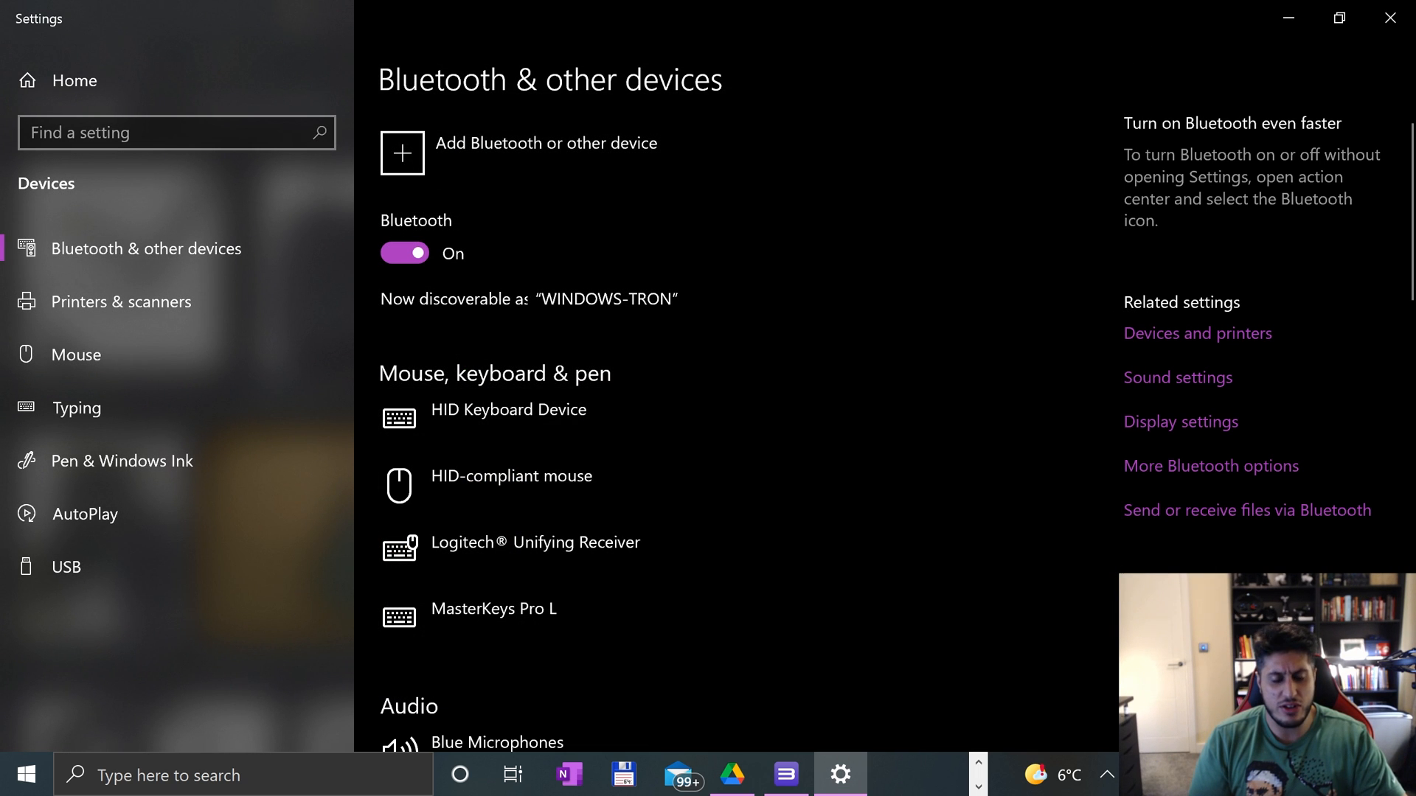
Step: Pair the discovered Xbox Wireless Controller over Bluetooth and finish, then bring up Windows search
left_click(401, 152)
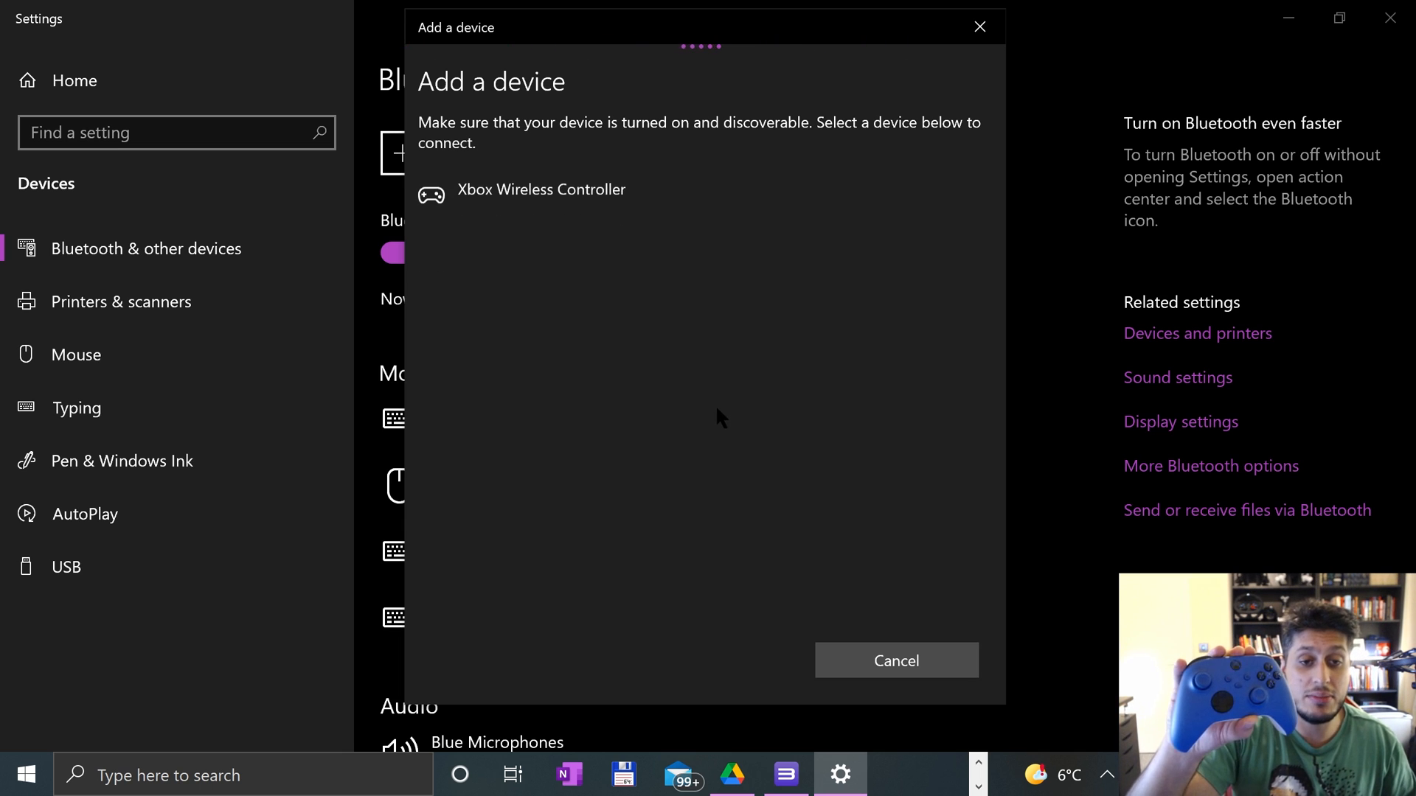
left_click(542, 189)
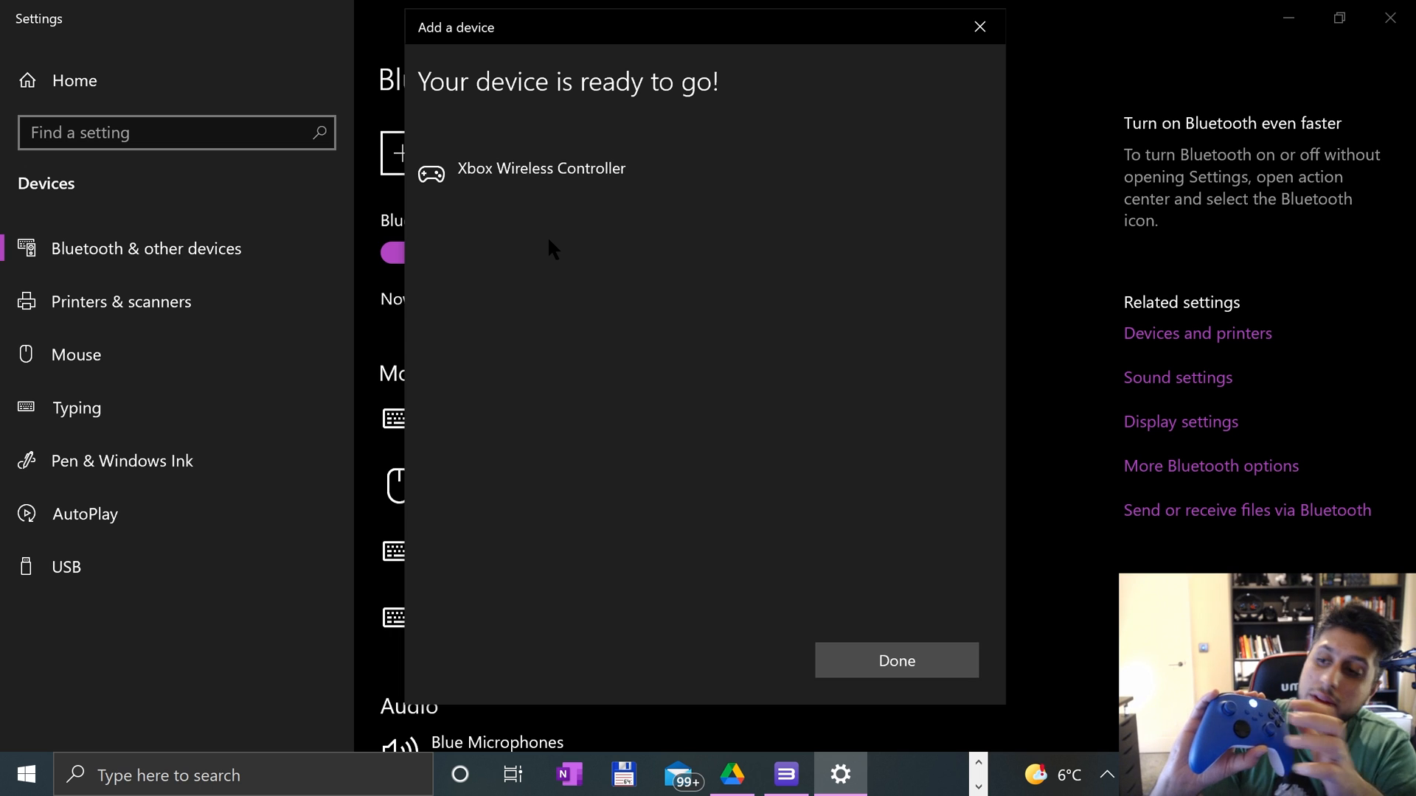
left_click(896, 661)
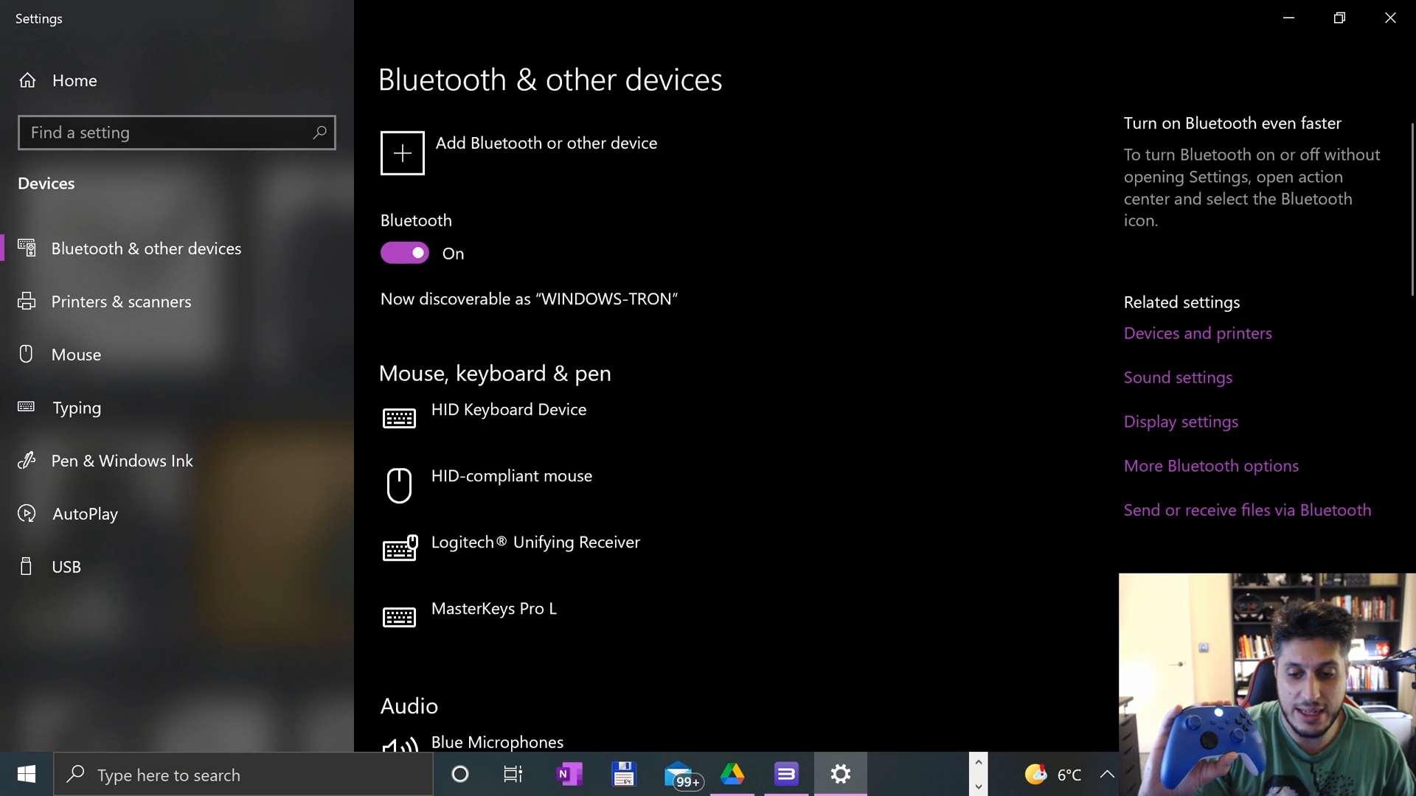
left_click(25, 774)
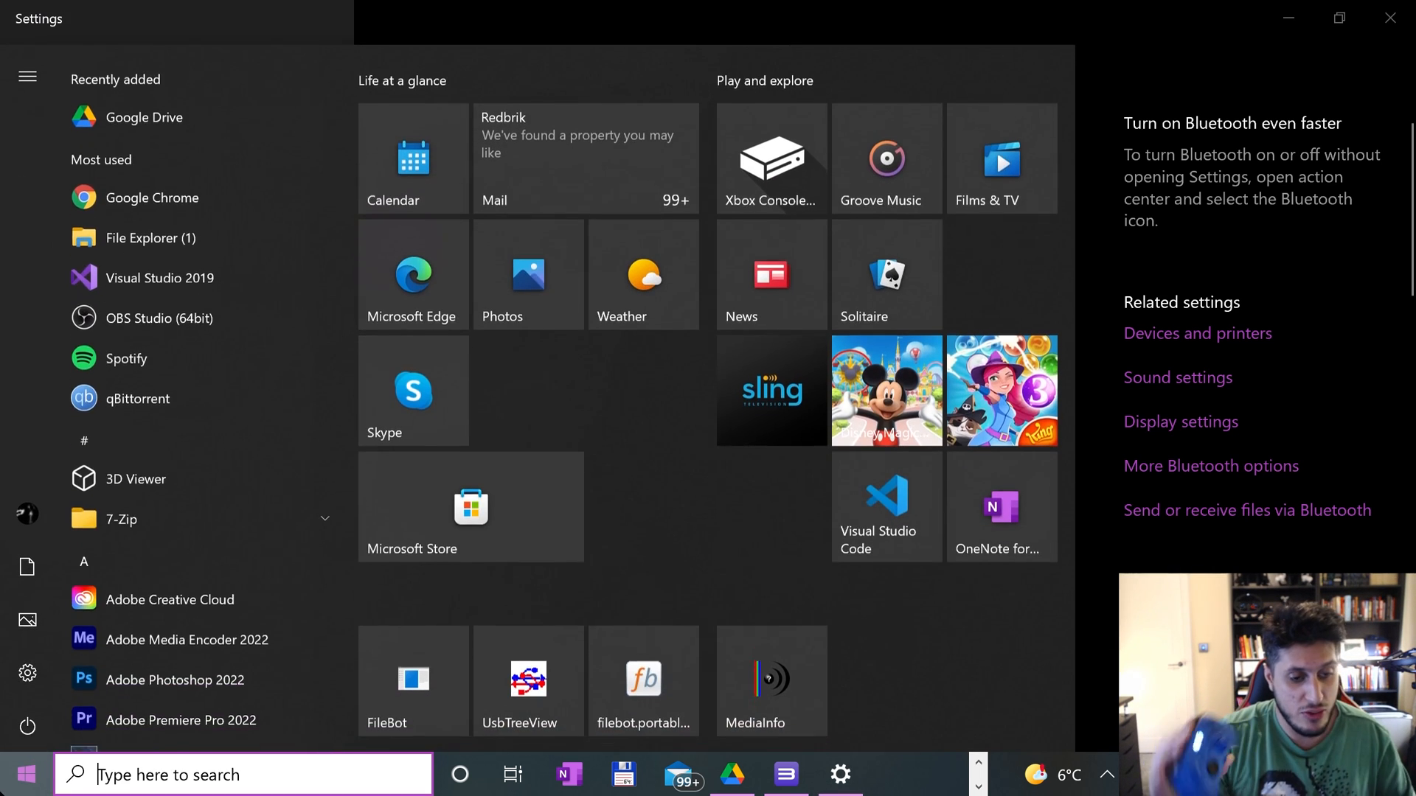
Step: Find the Game Controllers panel and bring up the gamepad's test page
type("ga")
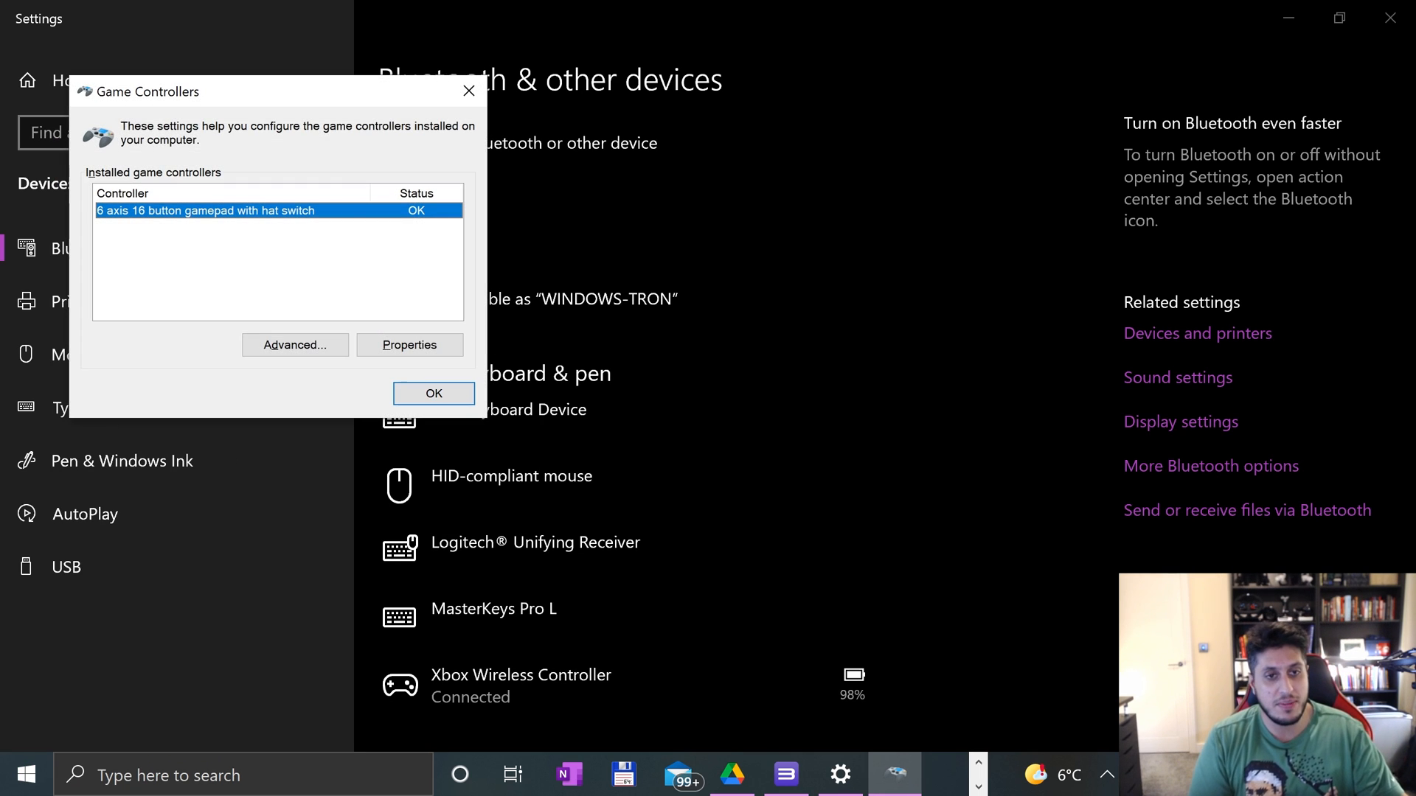
mouse_move(360, 234)
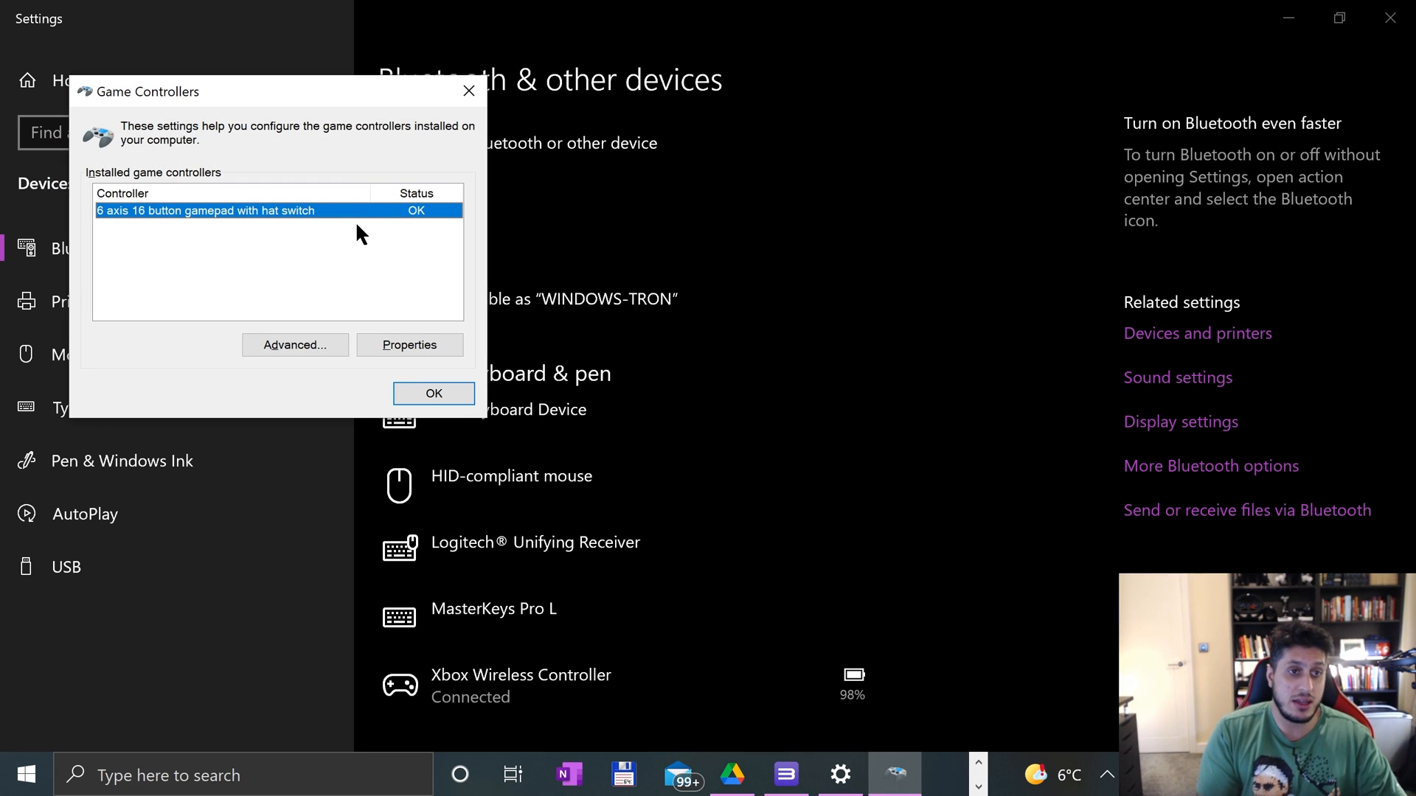
mouse_move(127, 216)
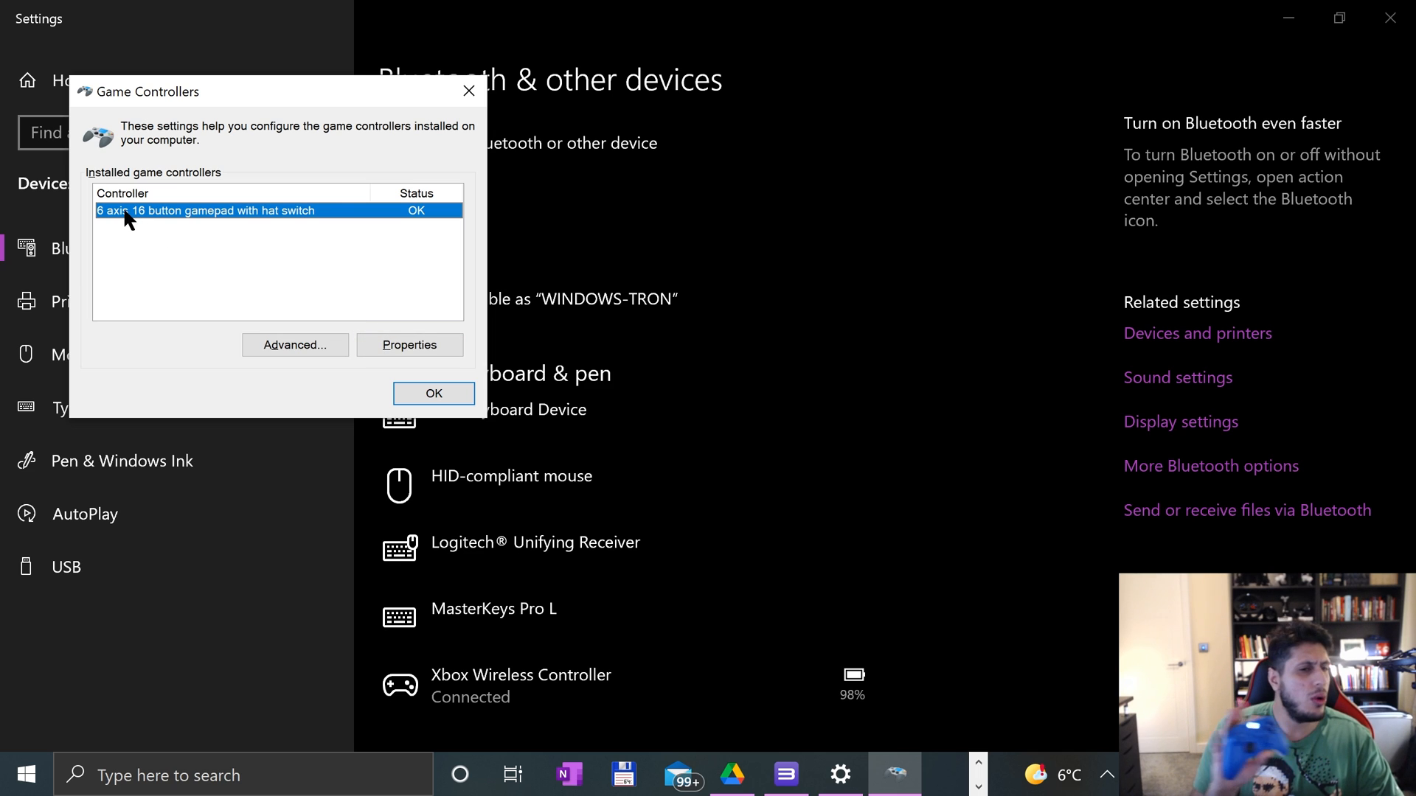
mouse_move(379, 339)
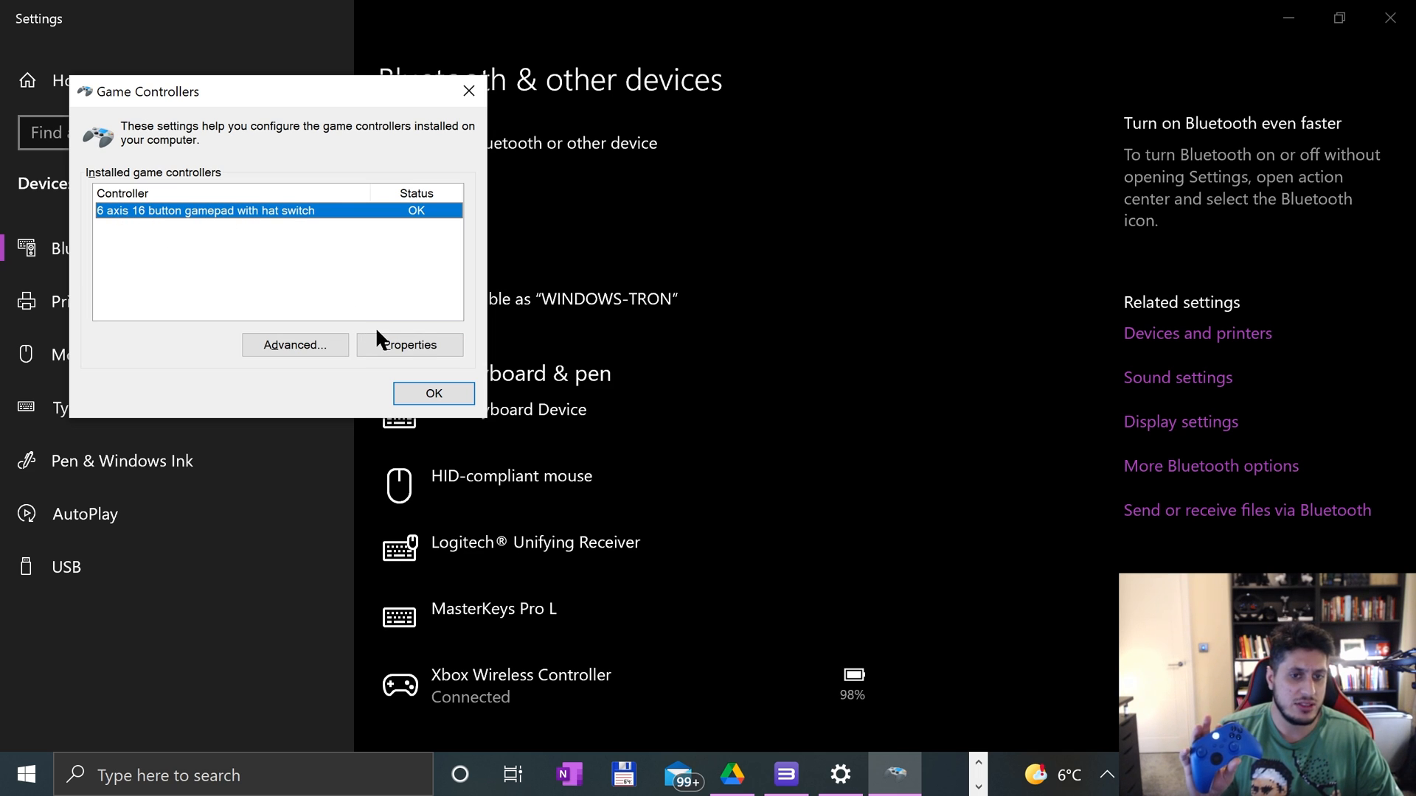
left_click(408, 345)
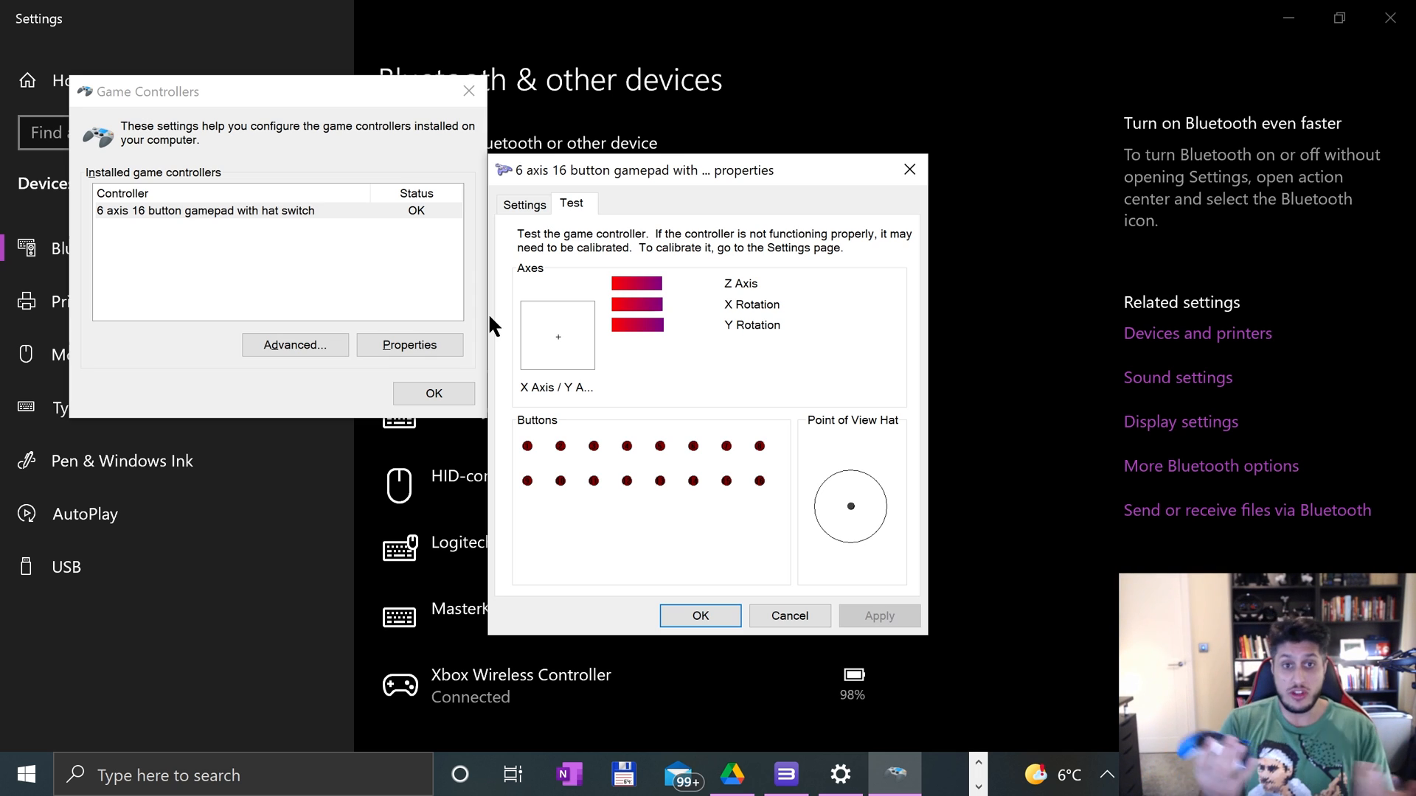
mouse_move(643, 472)
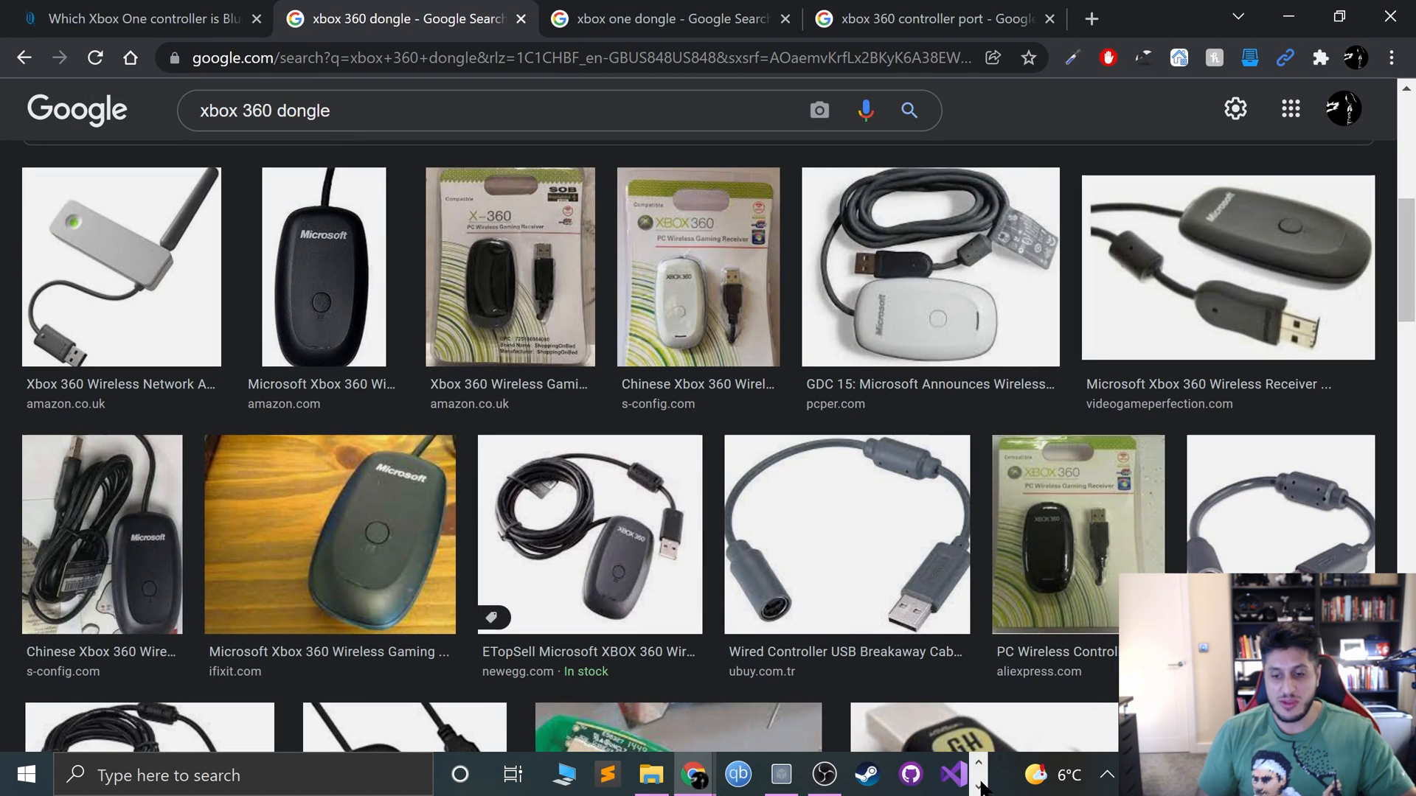
Step: Launch RPCS3 and dismiss the Quickstart and welcome prompts
left_click(785, 774)
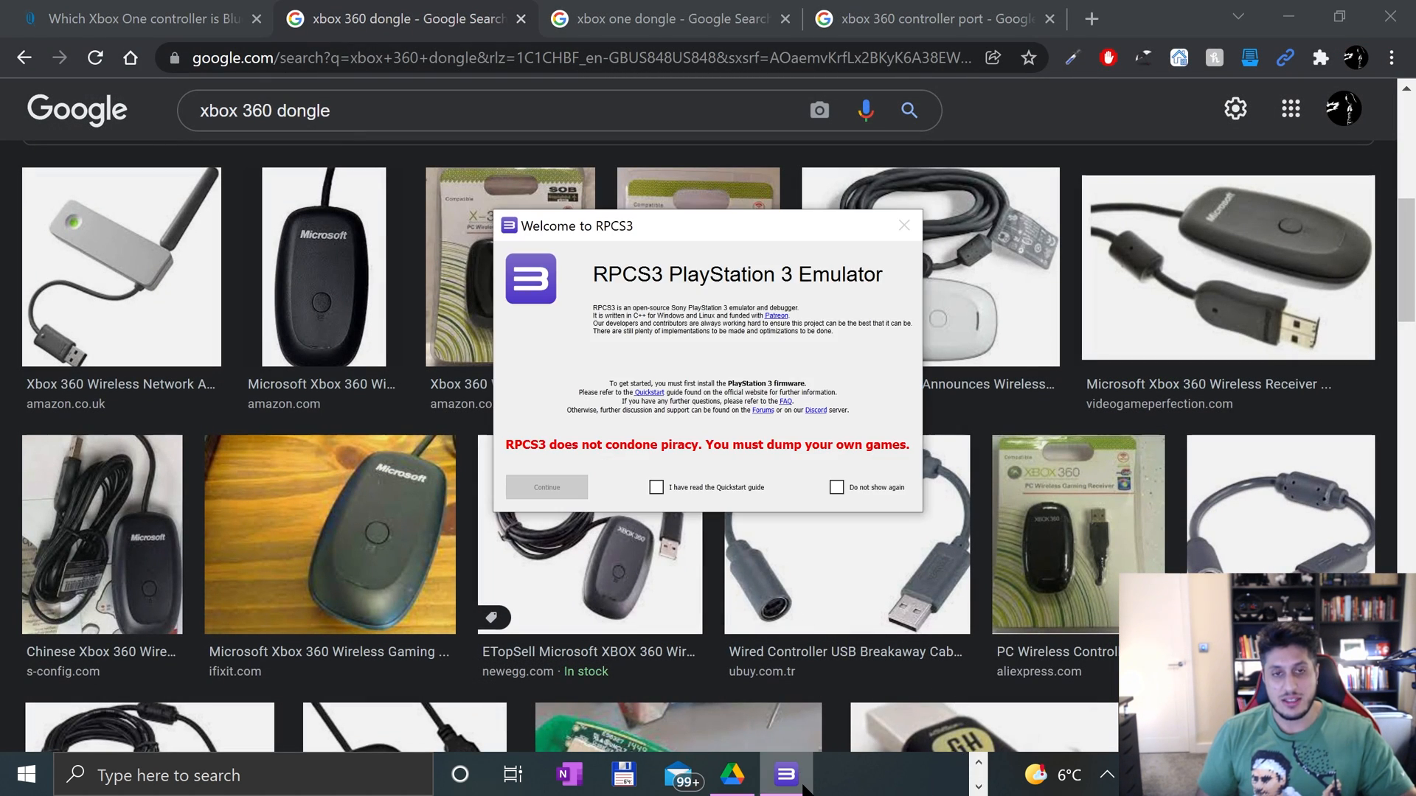
left_click(656, 488)
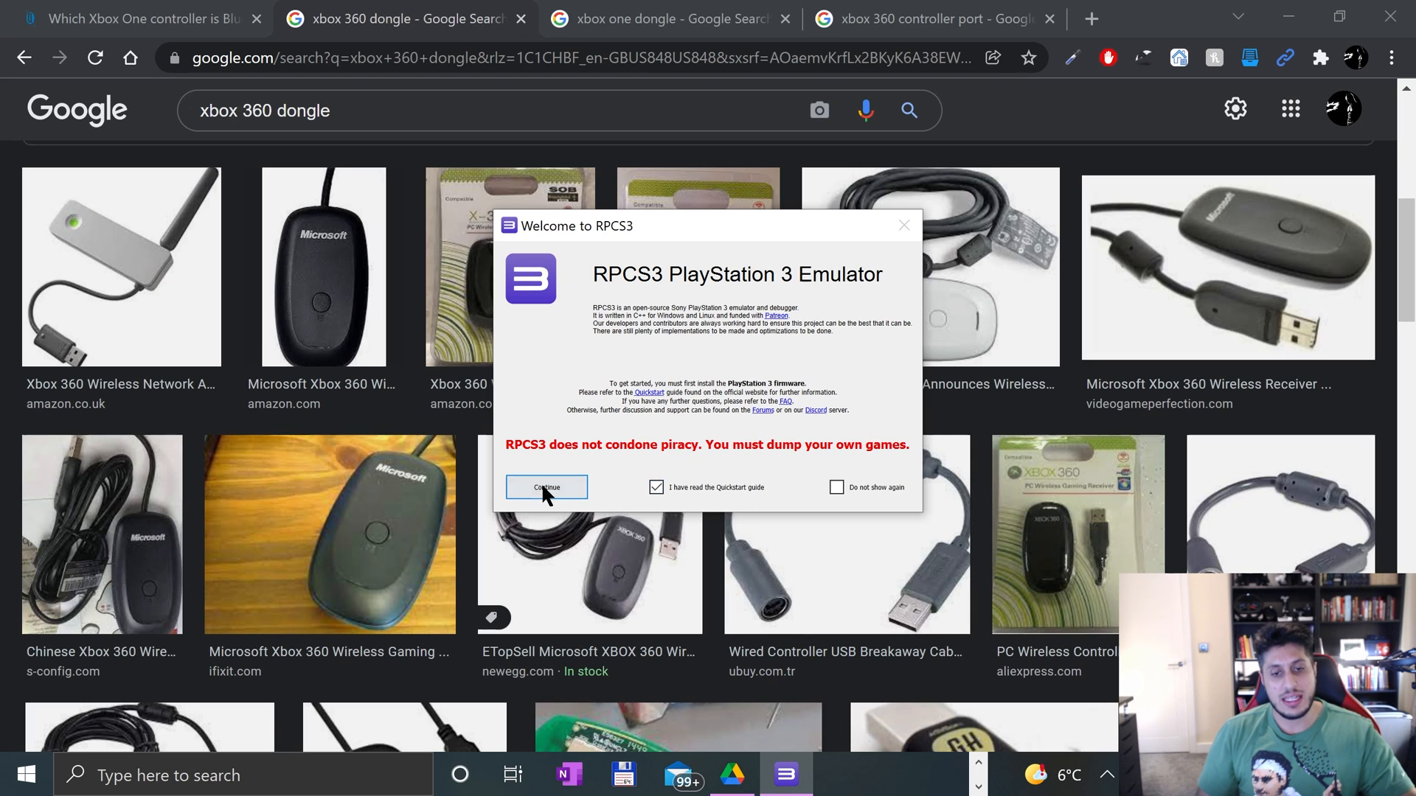
left_click(546, 489)
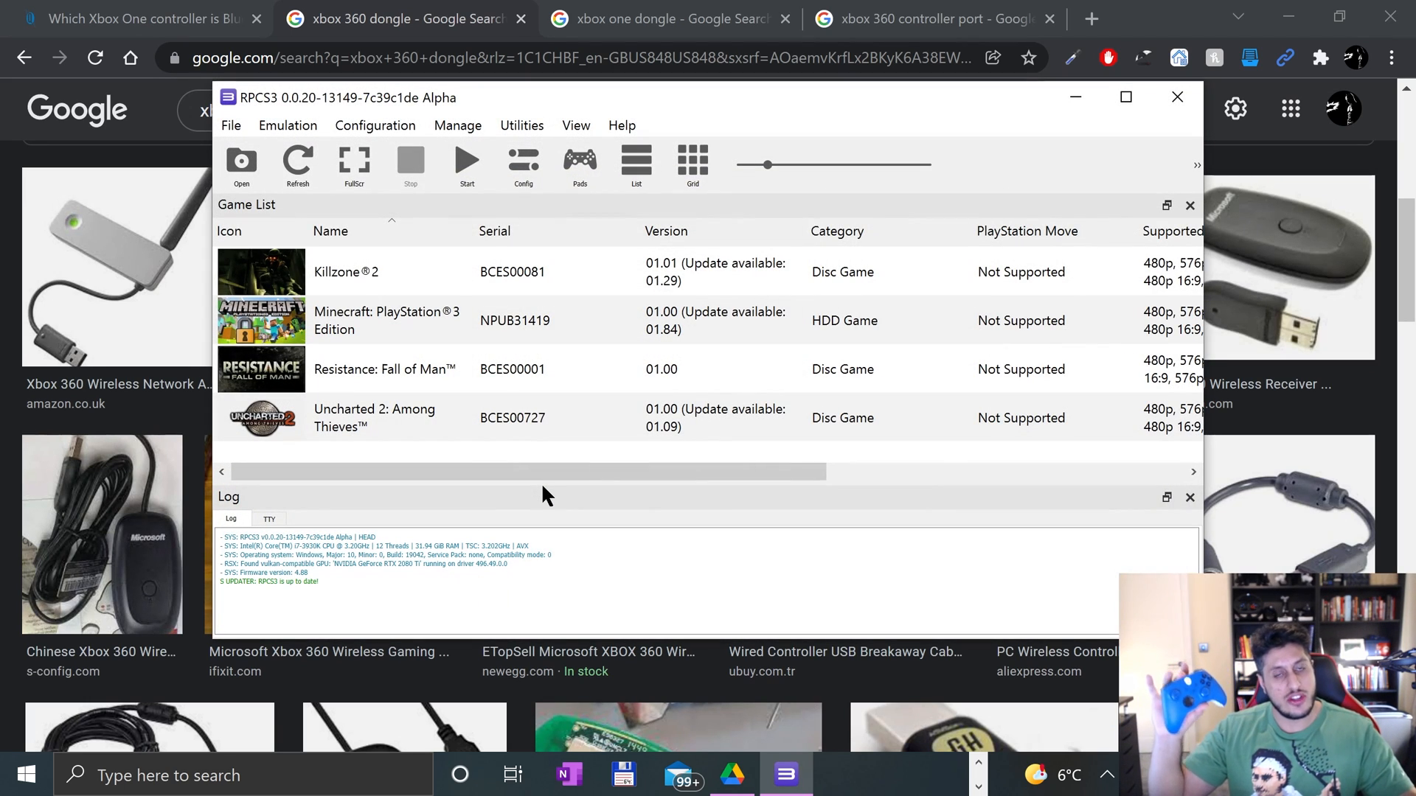
left_click(580, 165)
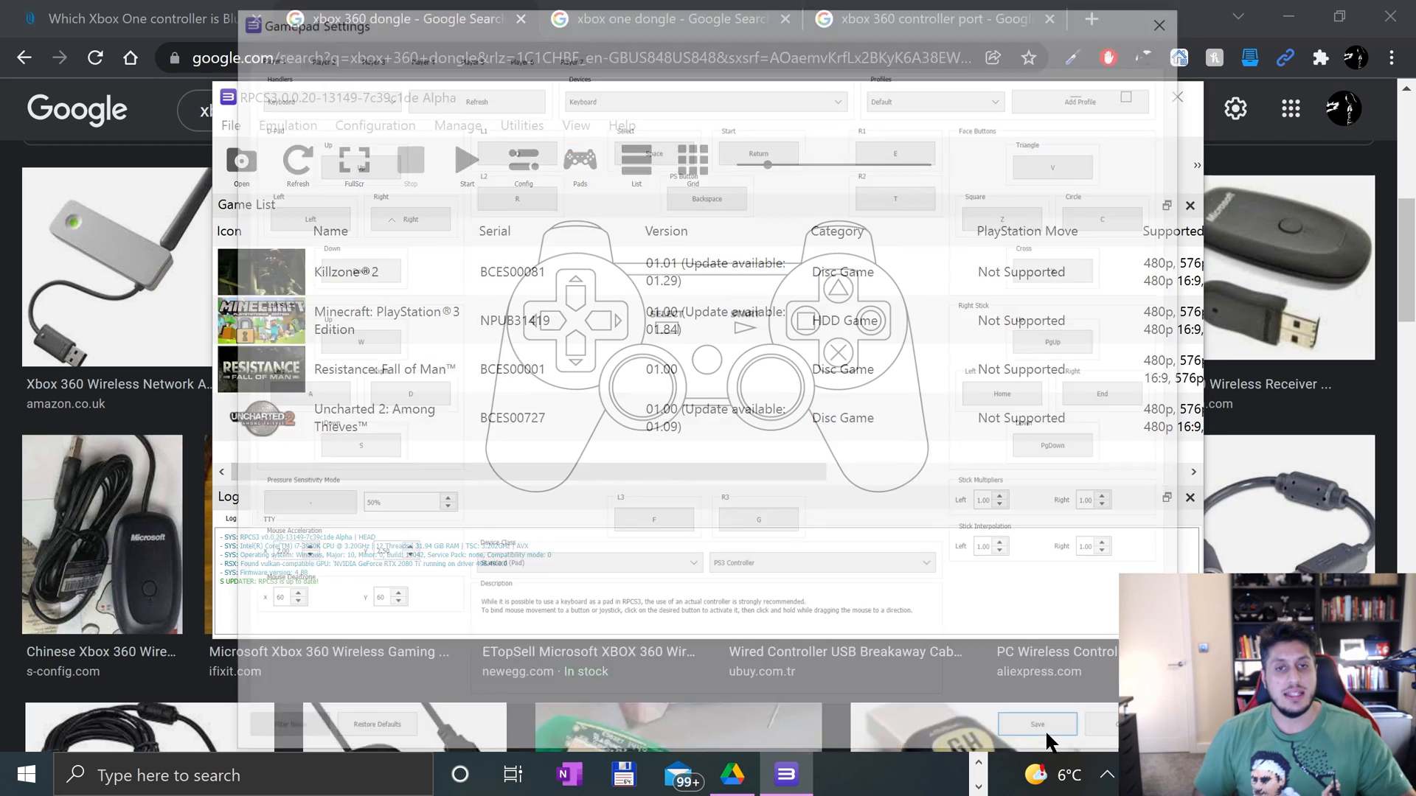
left_click(1036, 724)
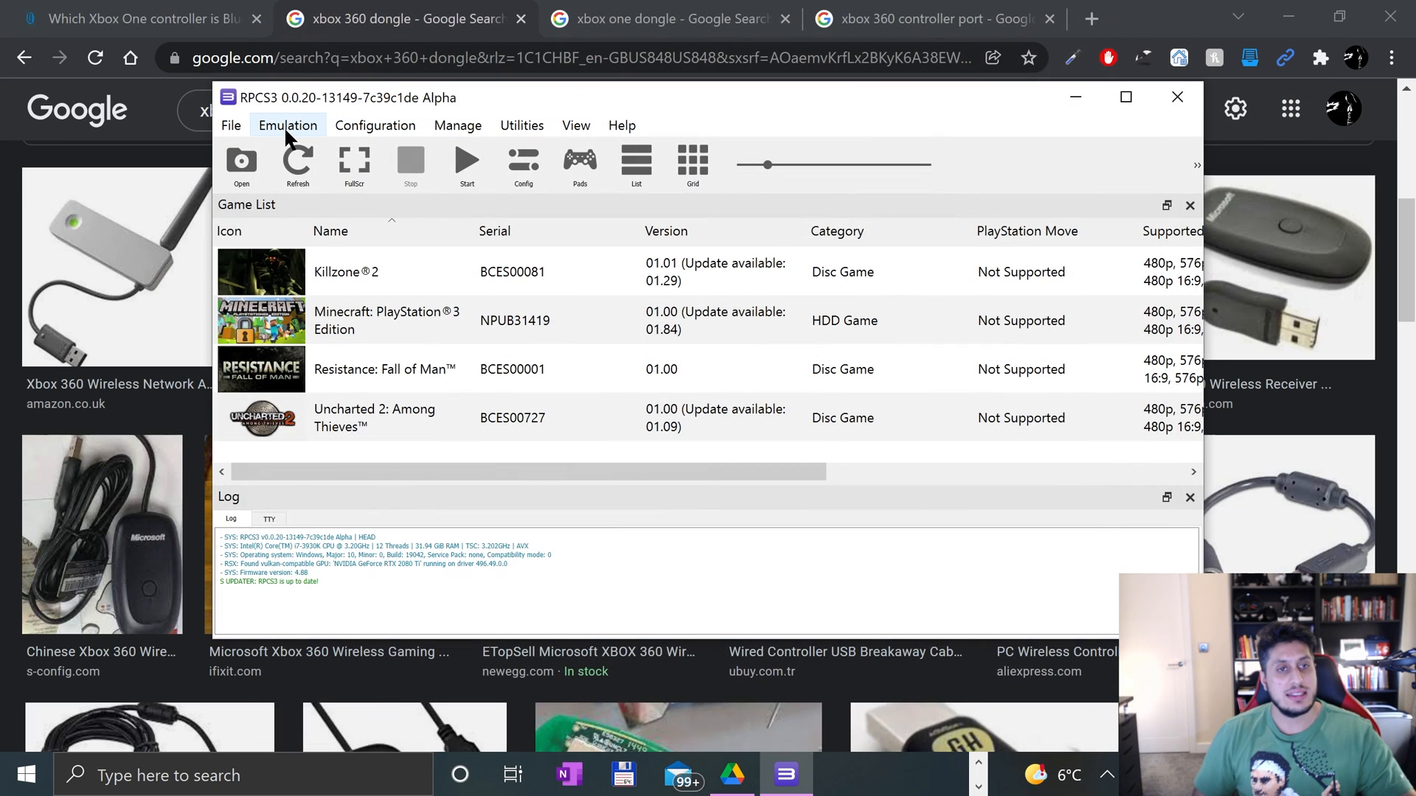
Step: Reach Gamepad Settings from the Configuration > Pads menu
left_click(375, 124)
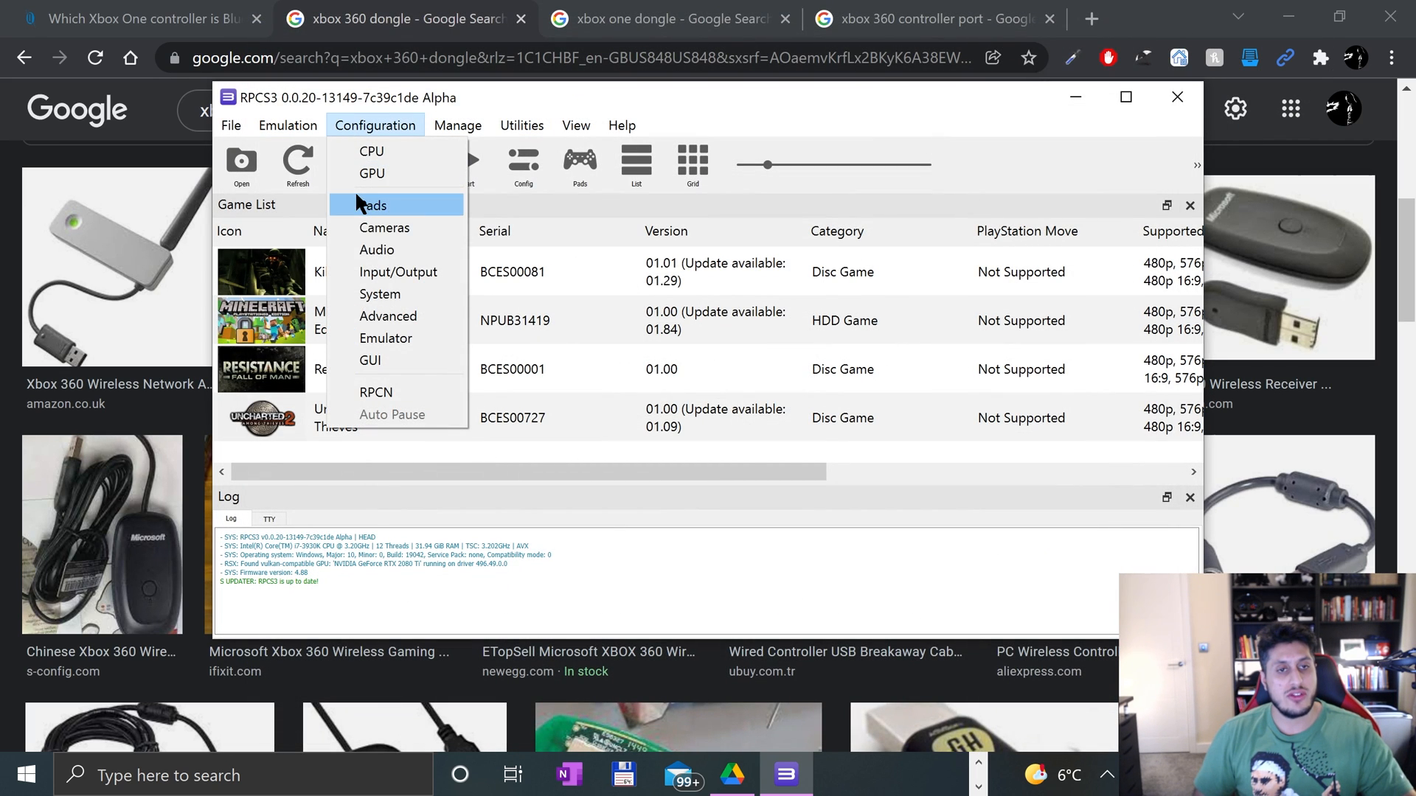
left_click(372, 205)
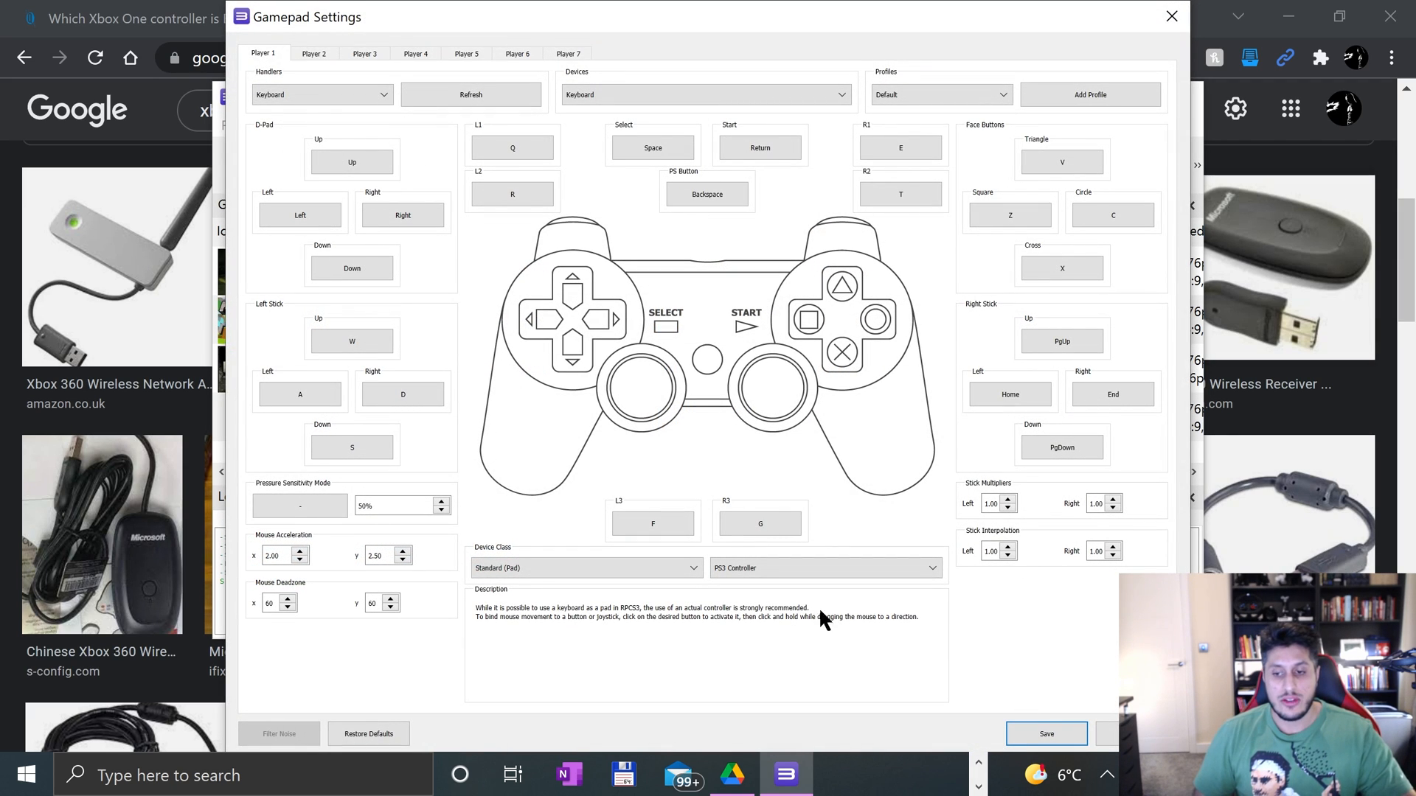
mouse_move(231, 38)
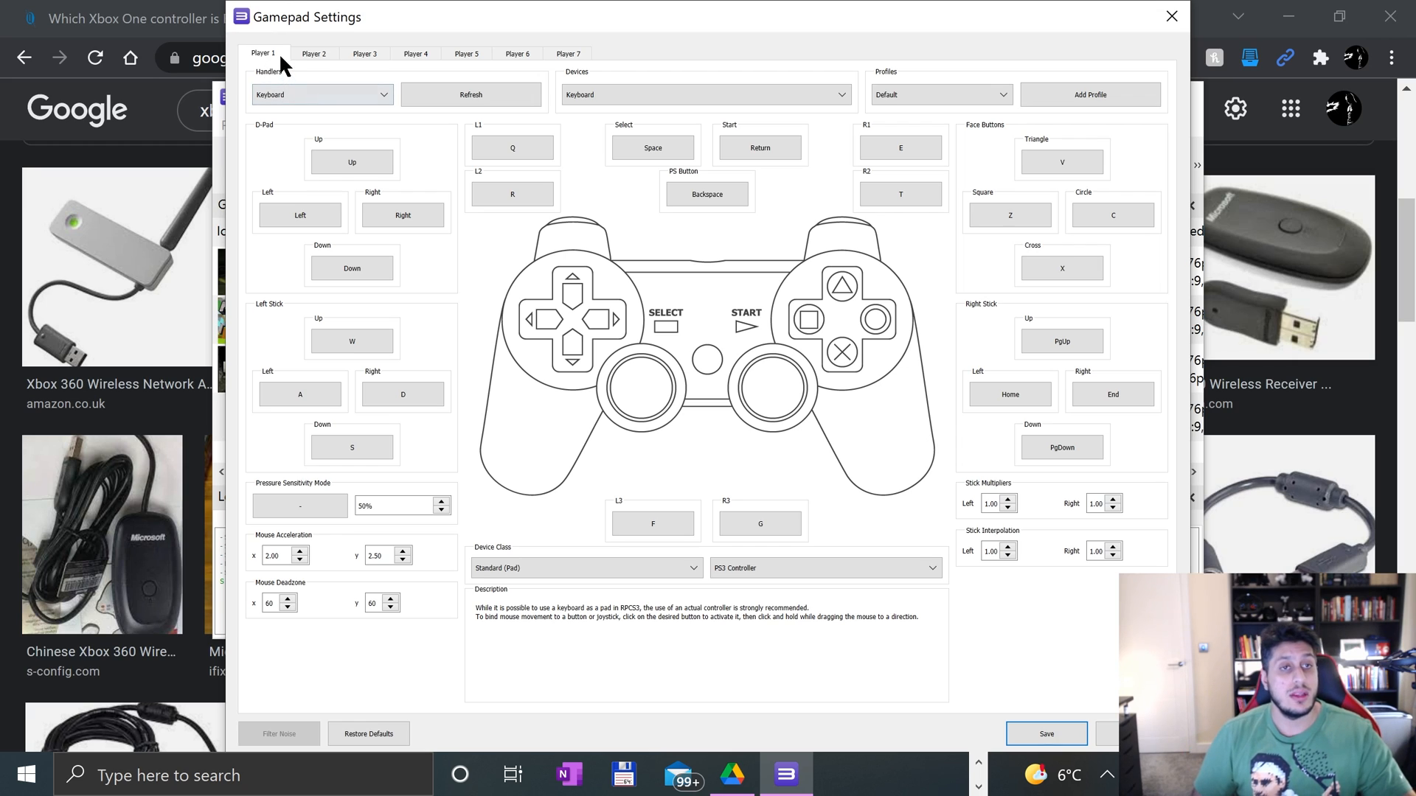
Step: Set Player 1's handler to XInput with XInput Pad #1 as the device
left_click(323, 95)
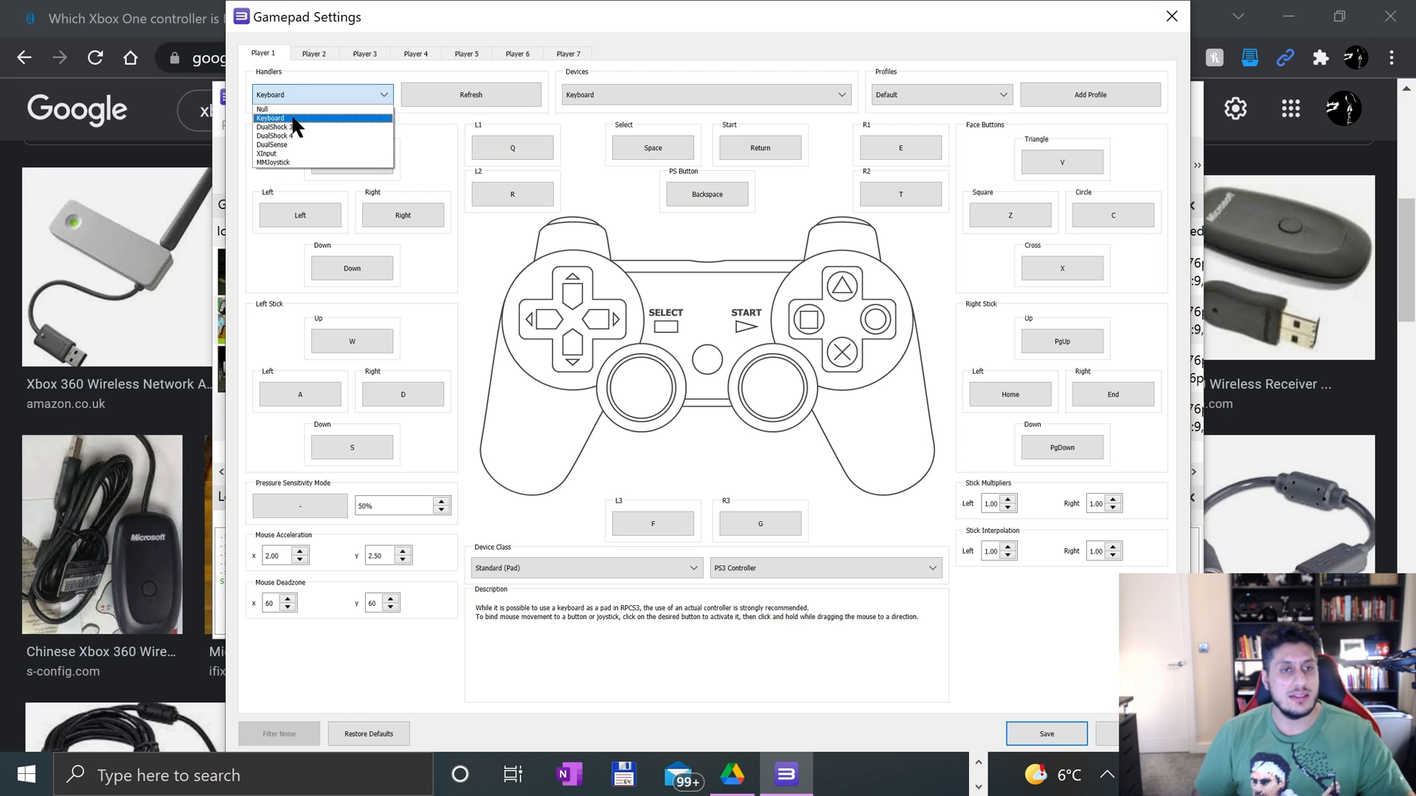
left_click(264, 153)
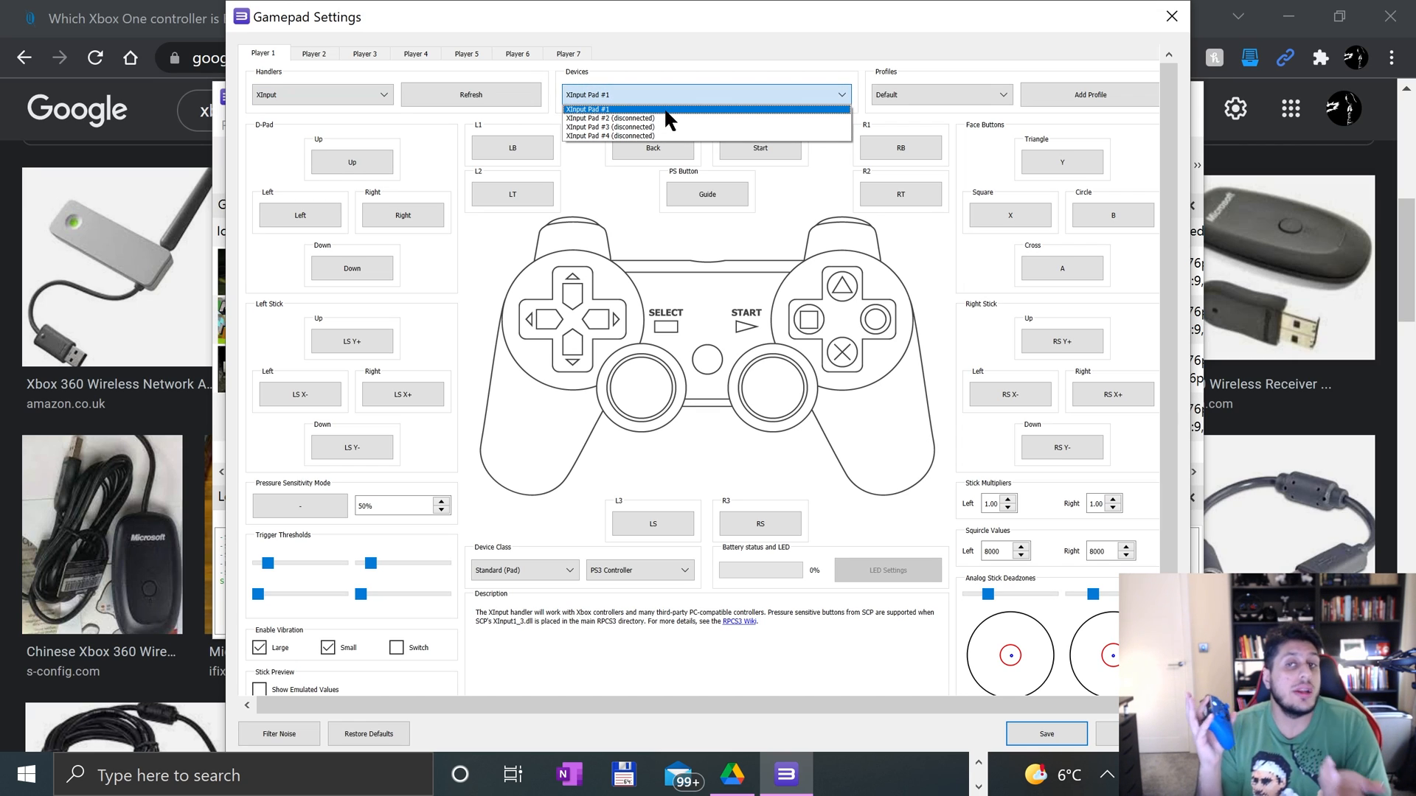
left_click(593, 108)
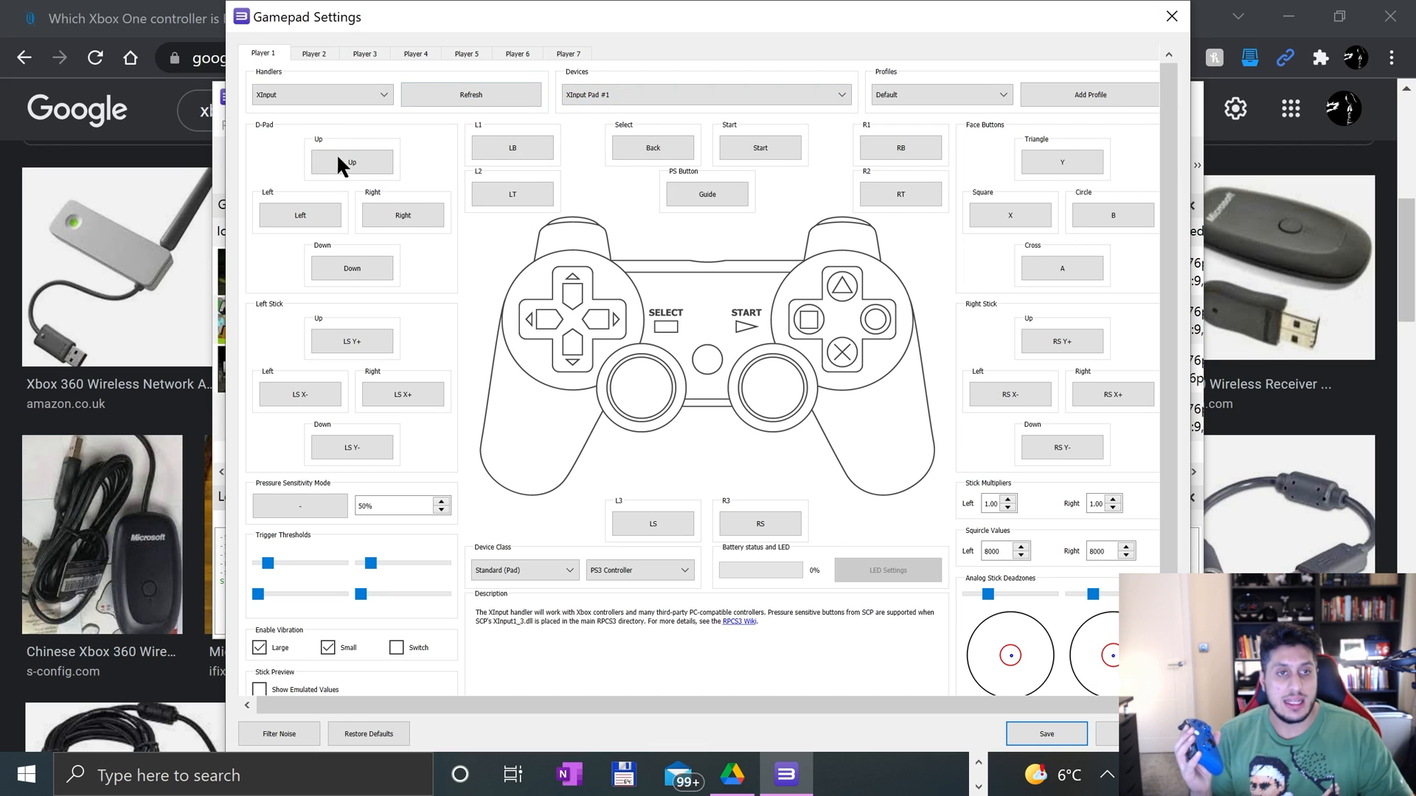
mouse_move(417, 211)
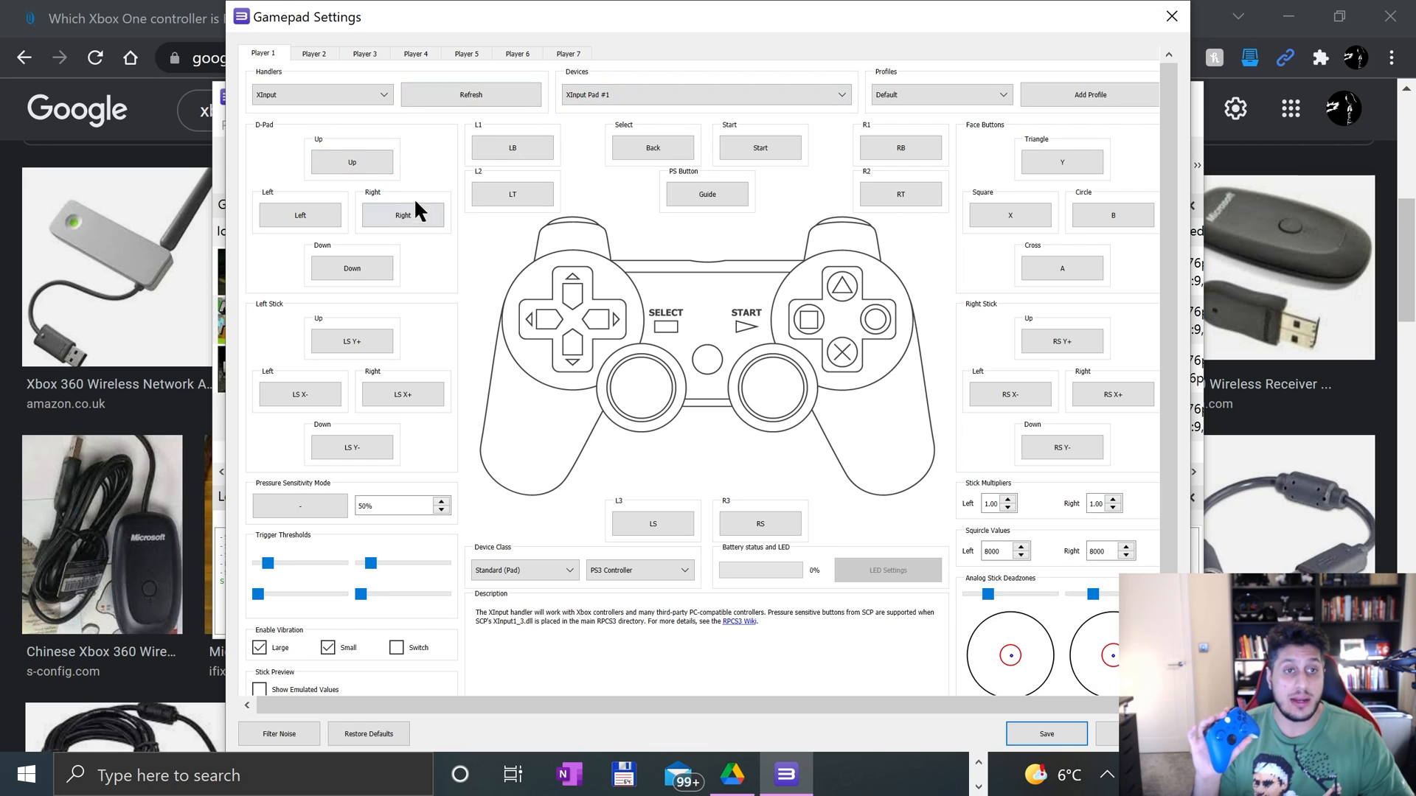
left_click(351, 161)
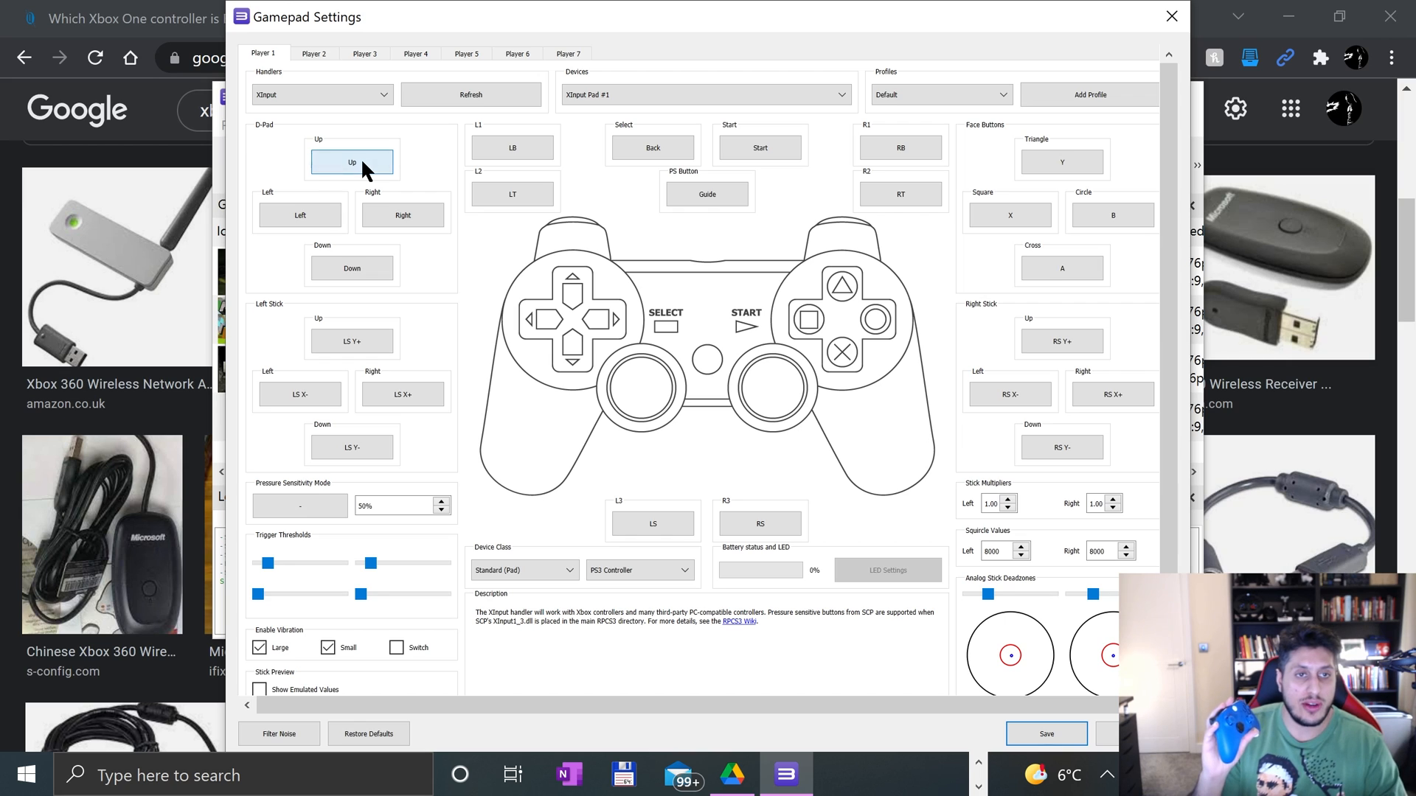
left_click(351, 162)
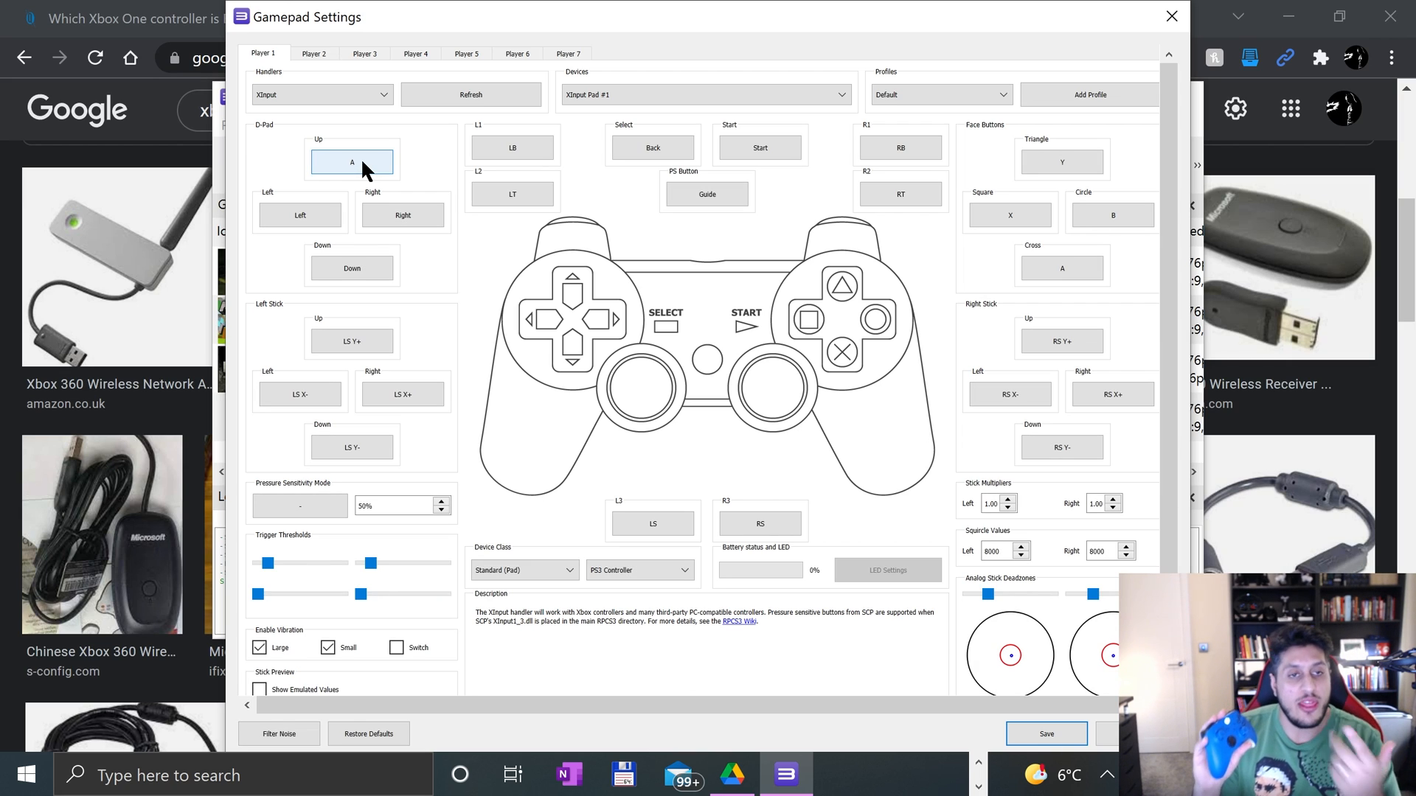
left_click(351, 162)
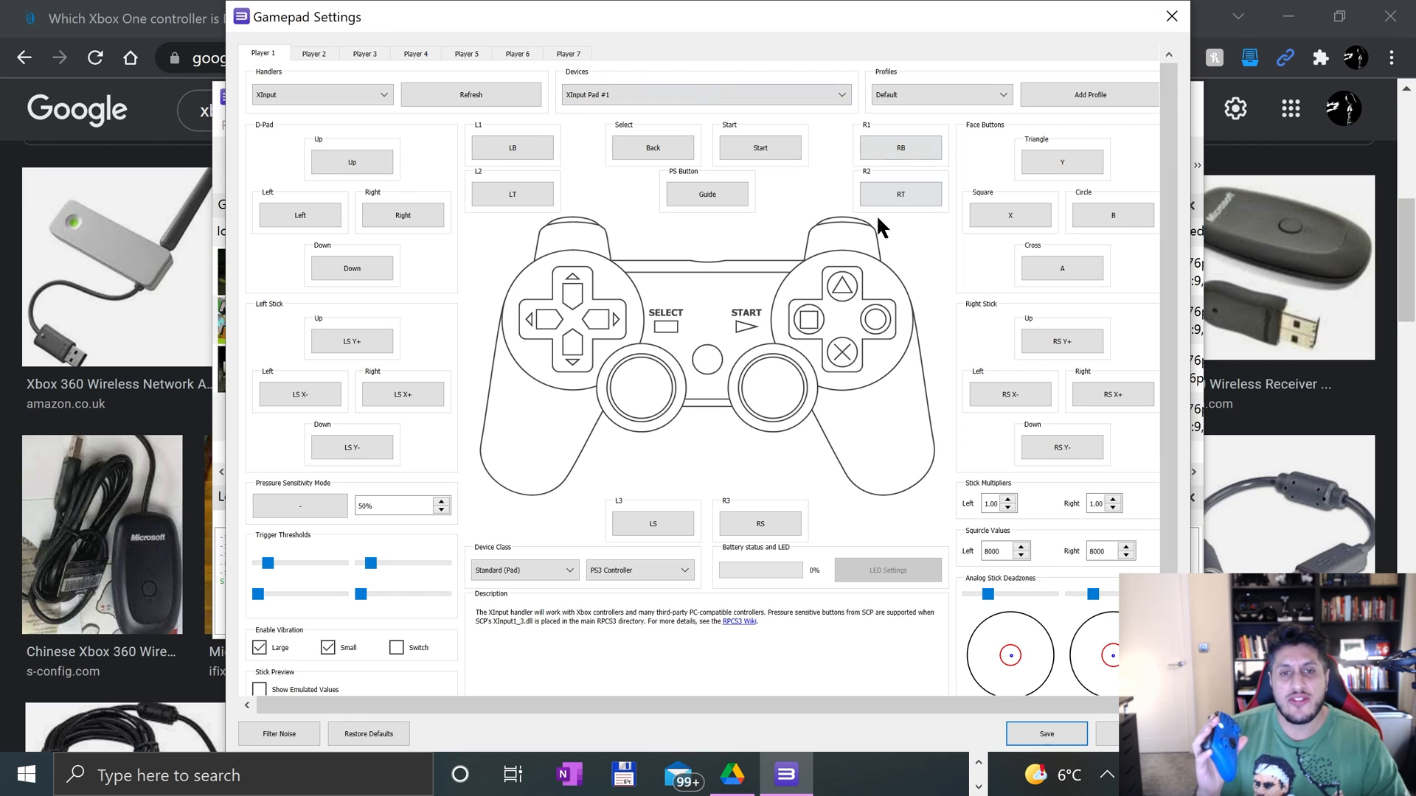
mouse_move(758, 281)
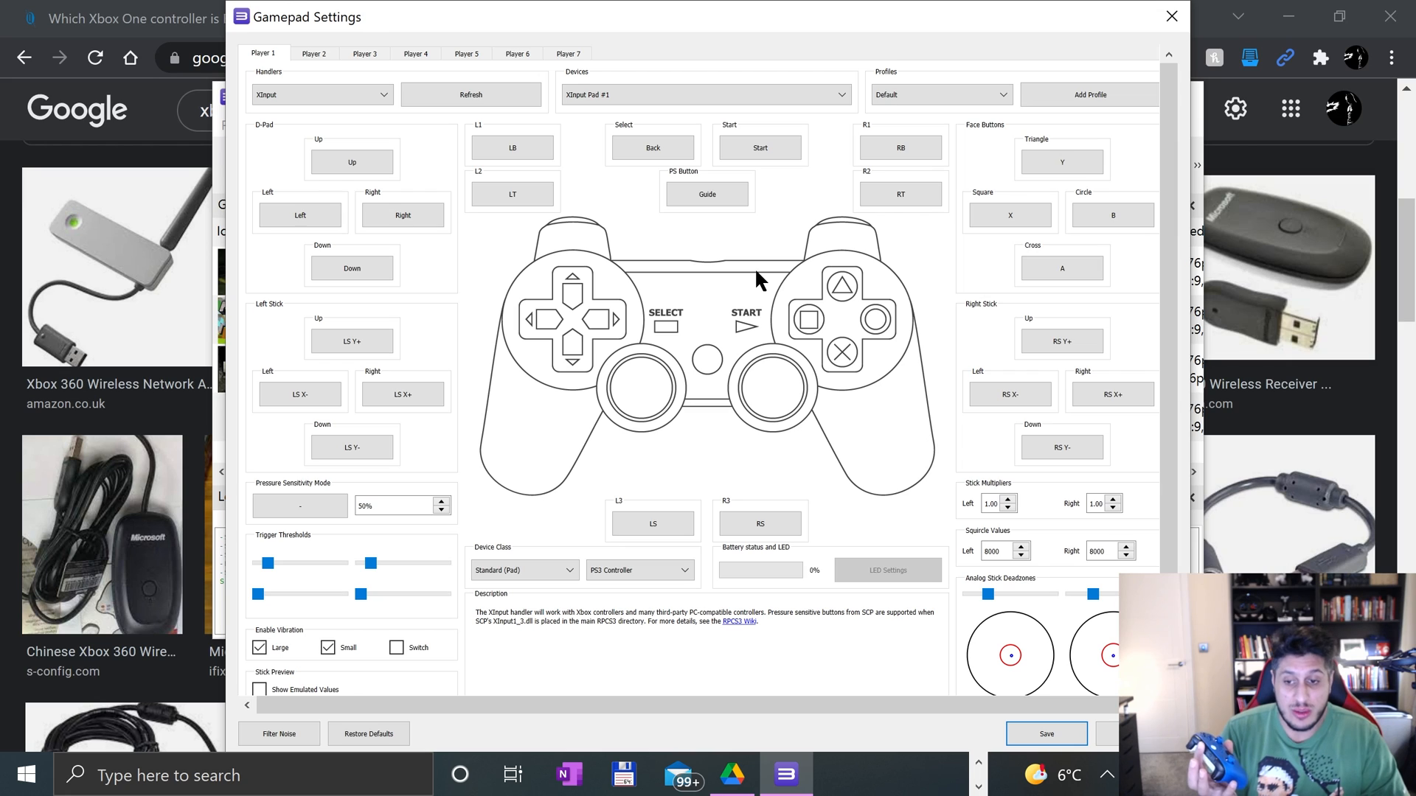
mouse_move(1102, 465)
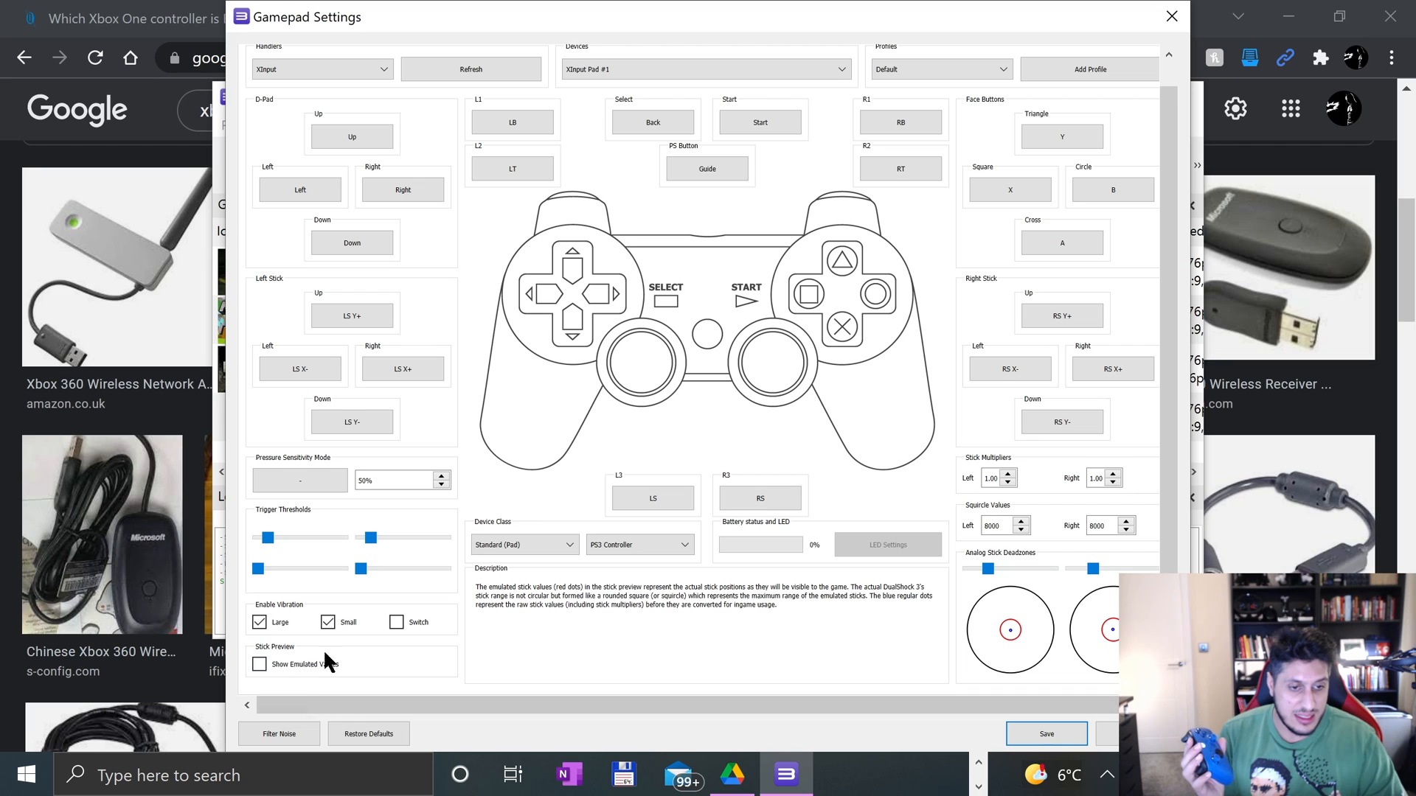
left_click(327, 622)
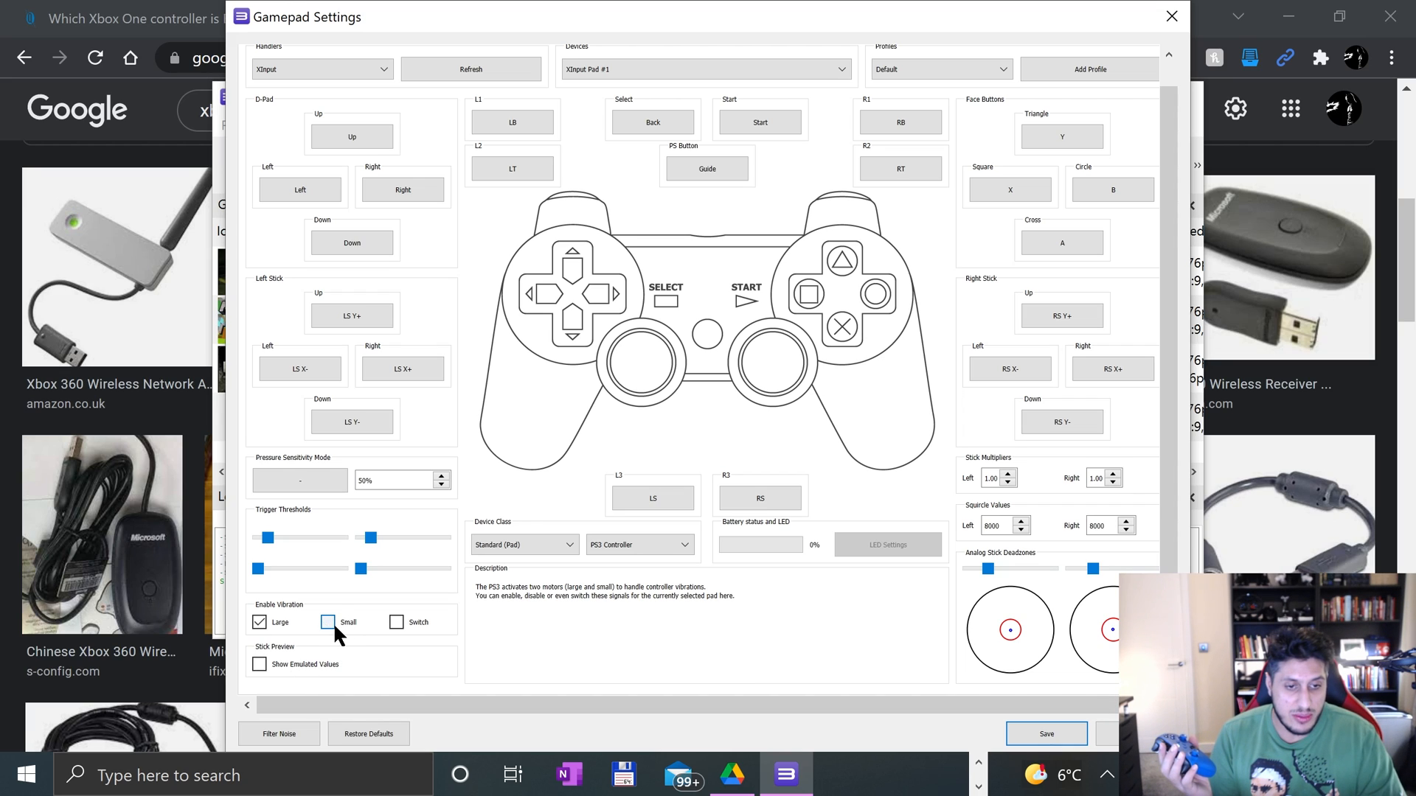
left_click(327, 621)
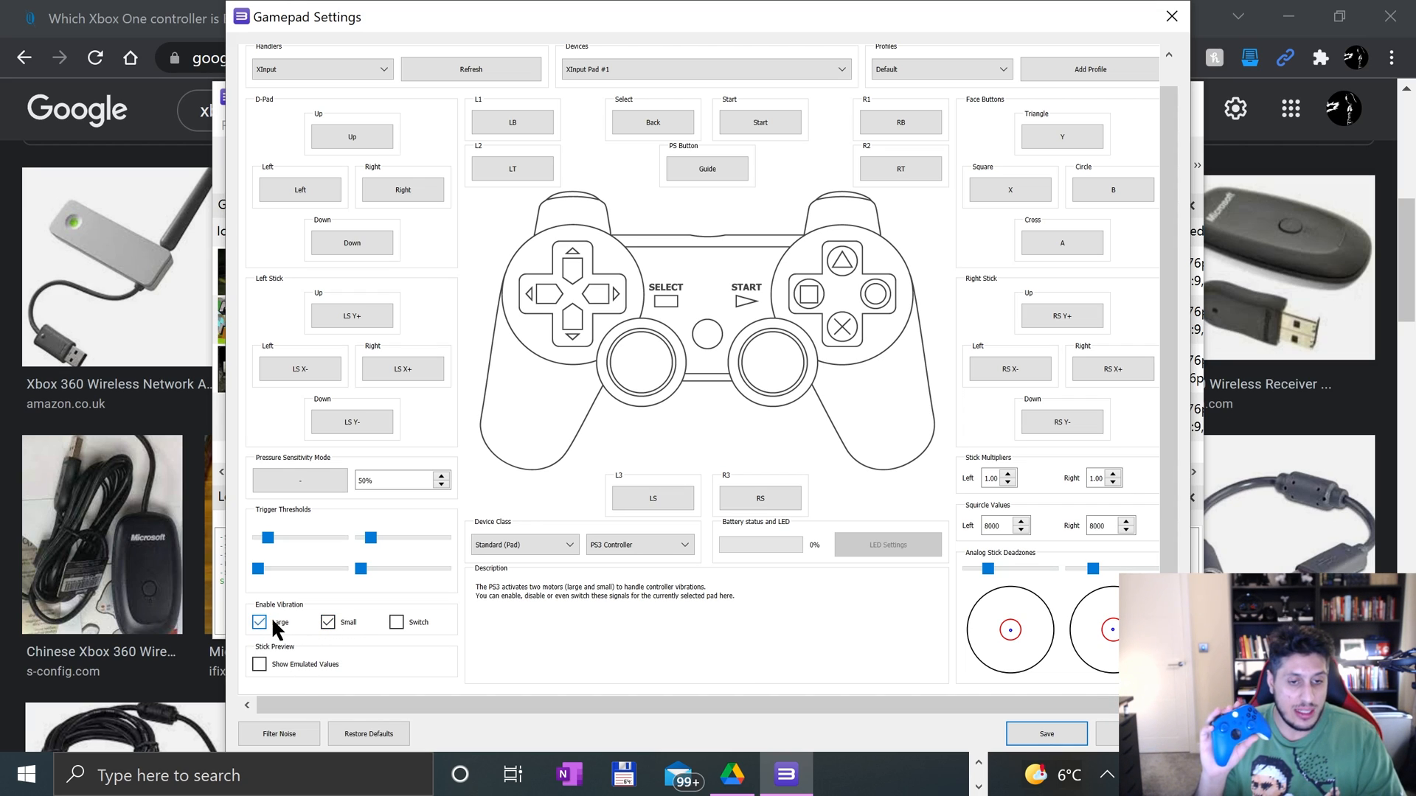
left_click(395, 621)
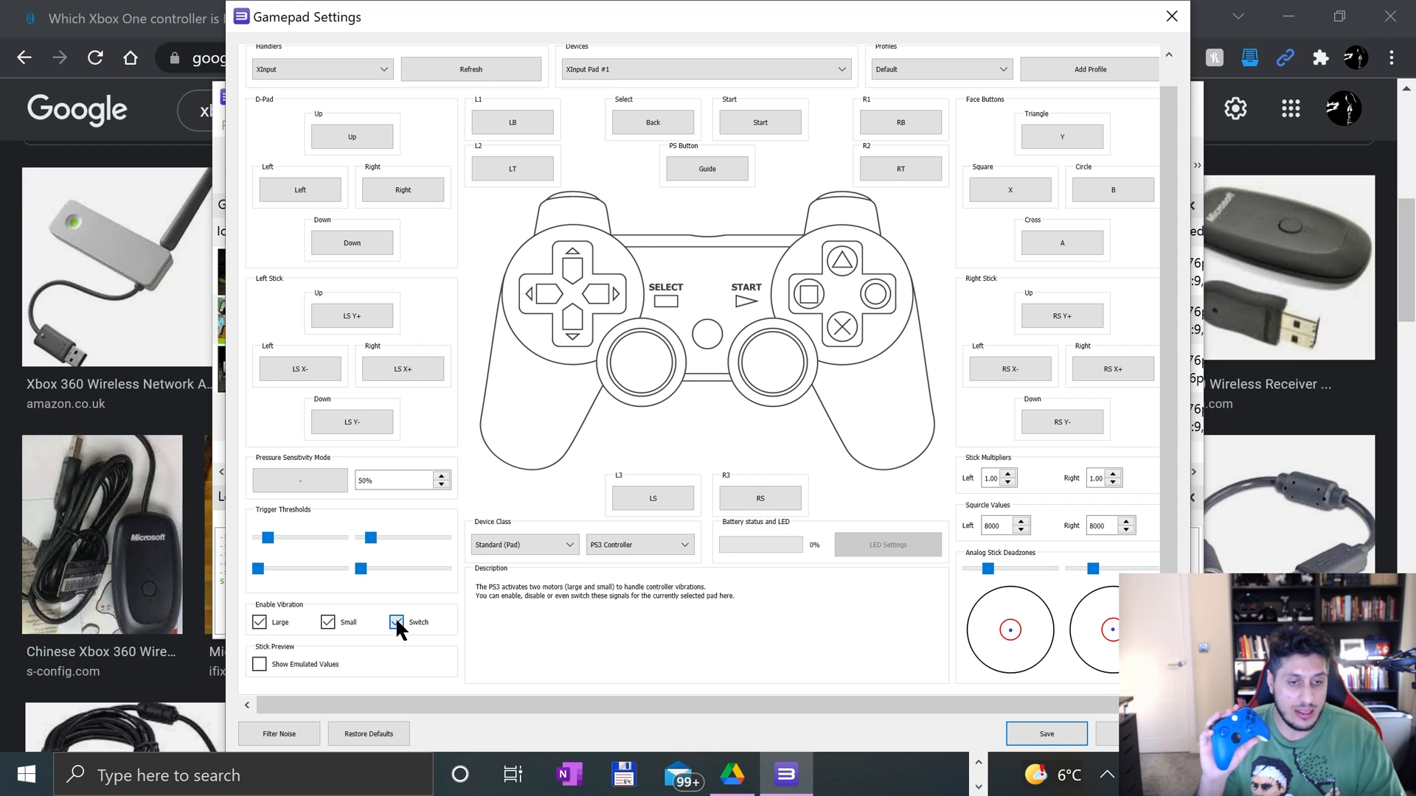
left_click(395, 623)
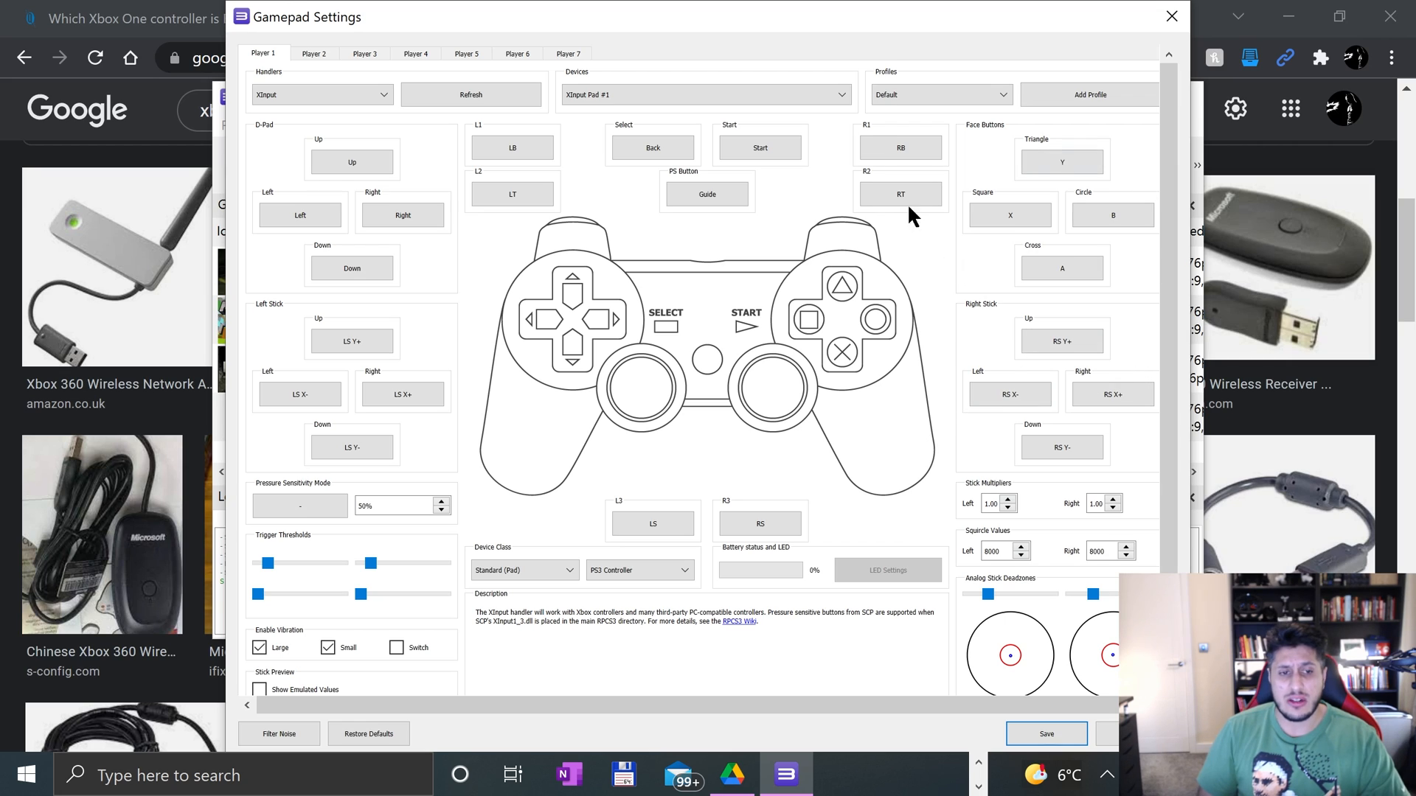
mouse_move(583, 383)
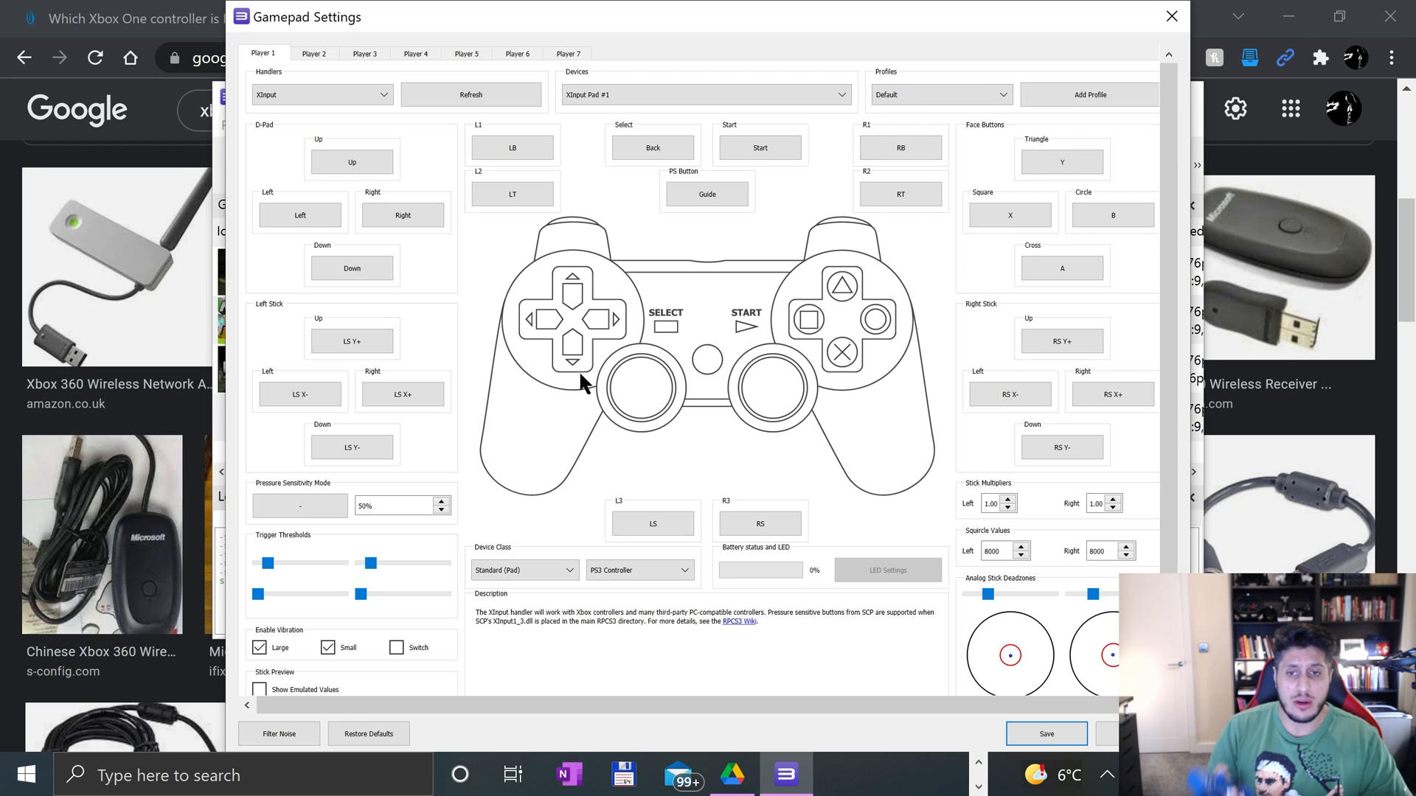
mouse_move(907, 314)
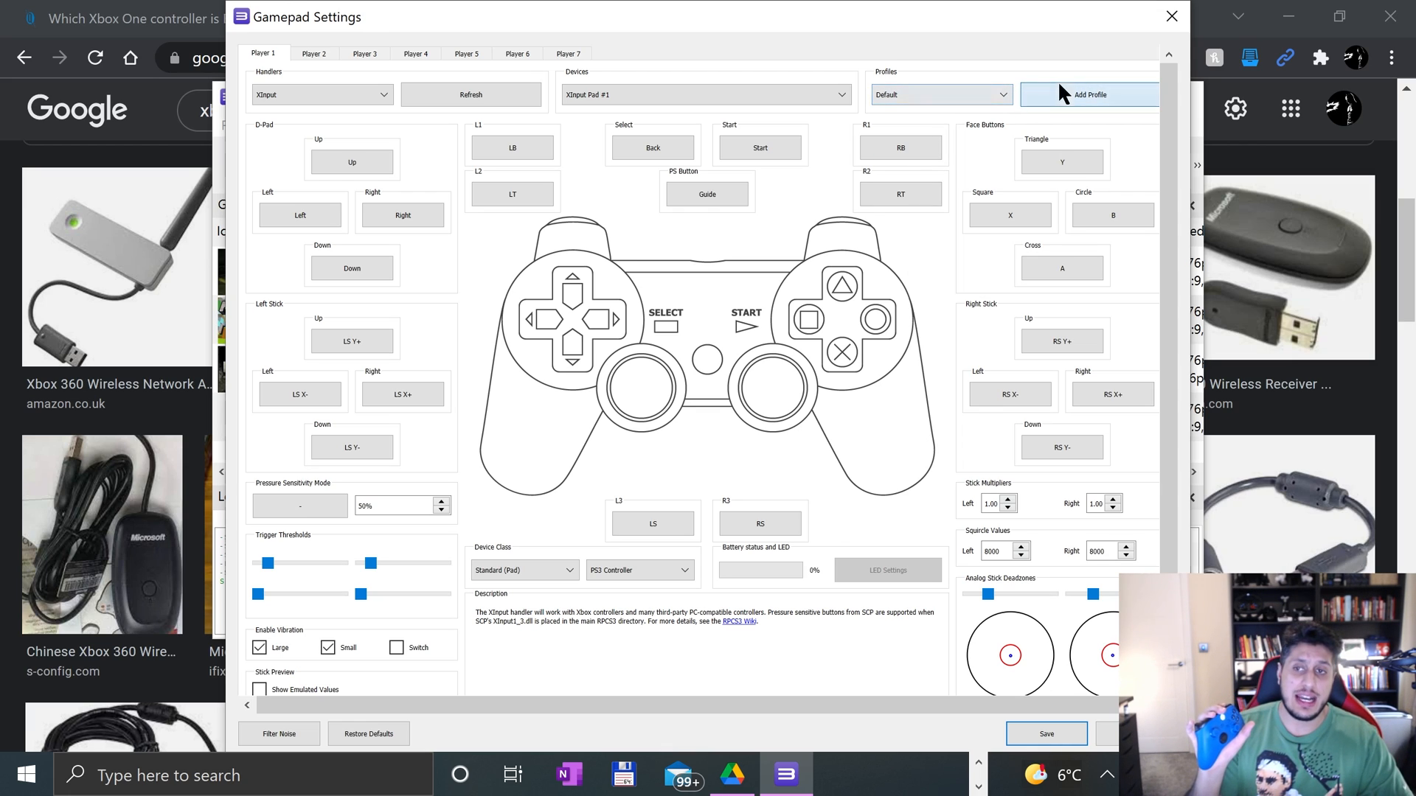
mouse_move(970, 425)
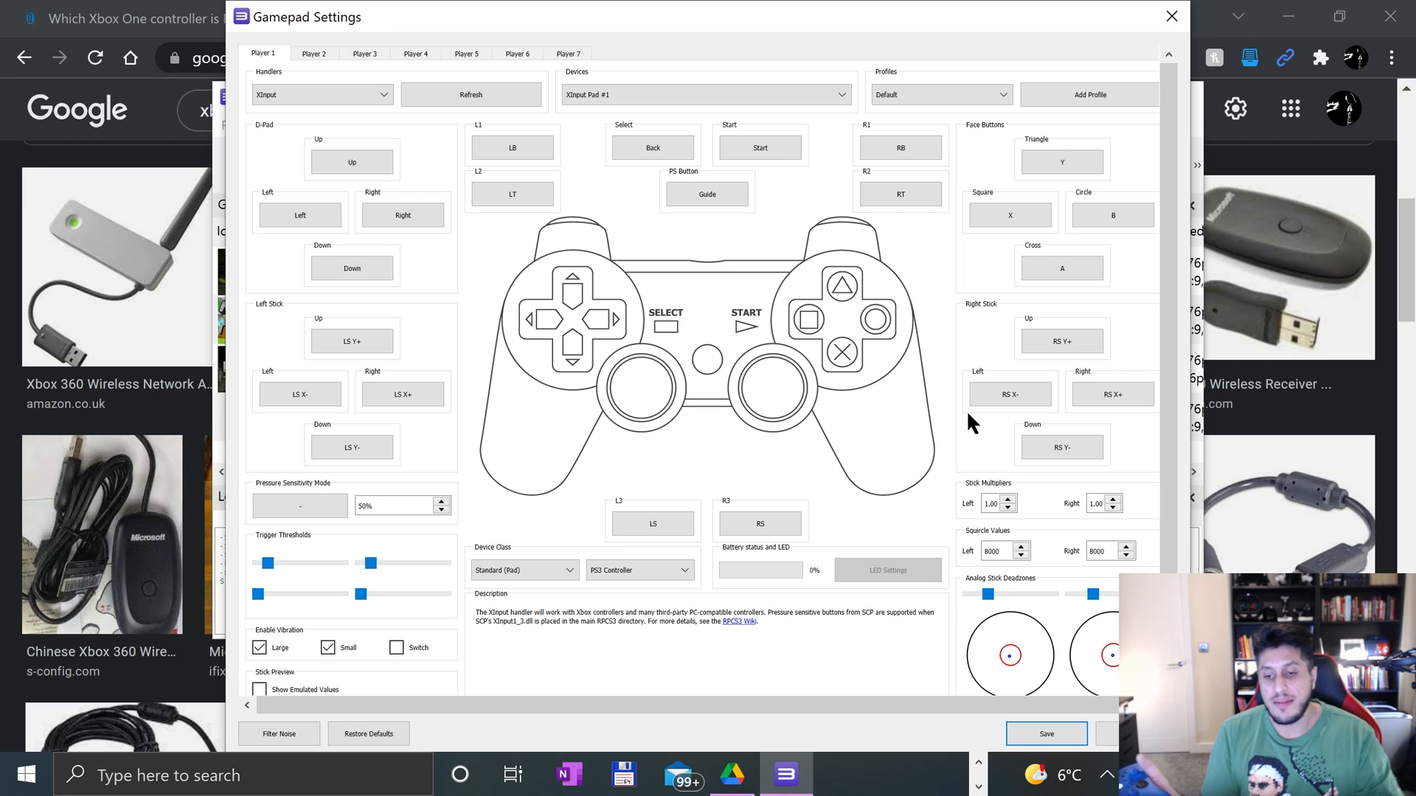
mouse_move(1048, 733)
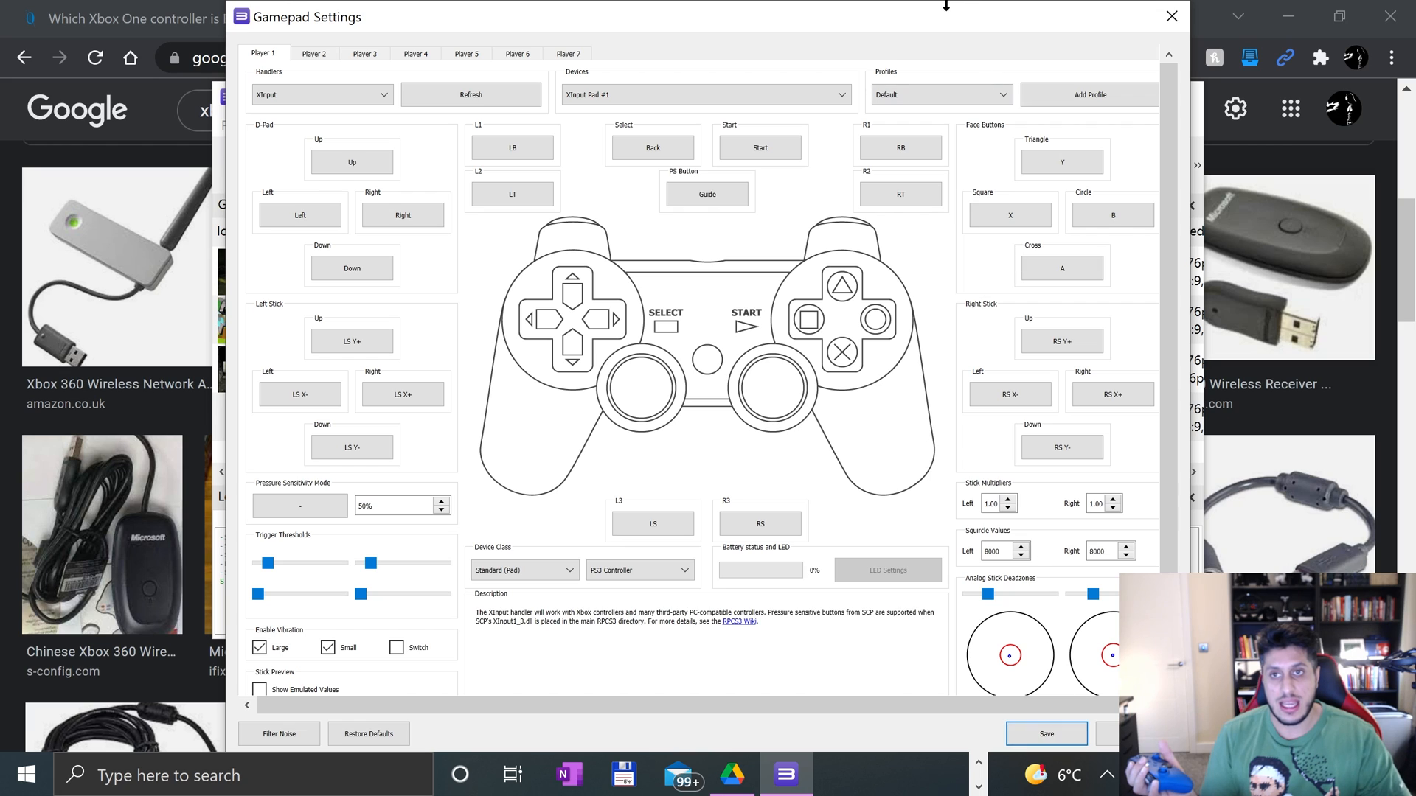
mouse_move(1141, 373)
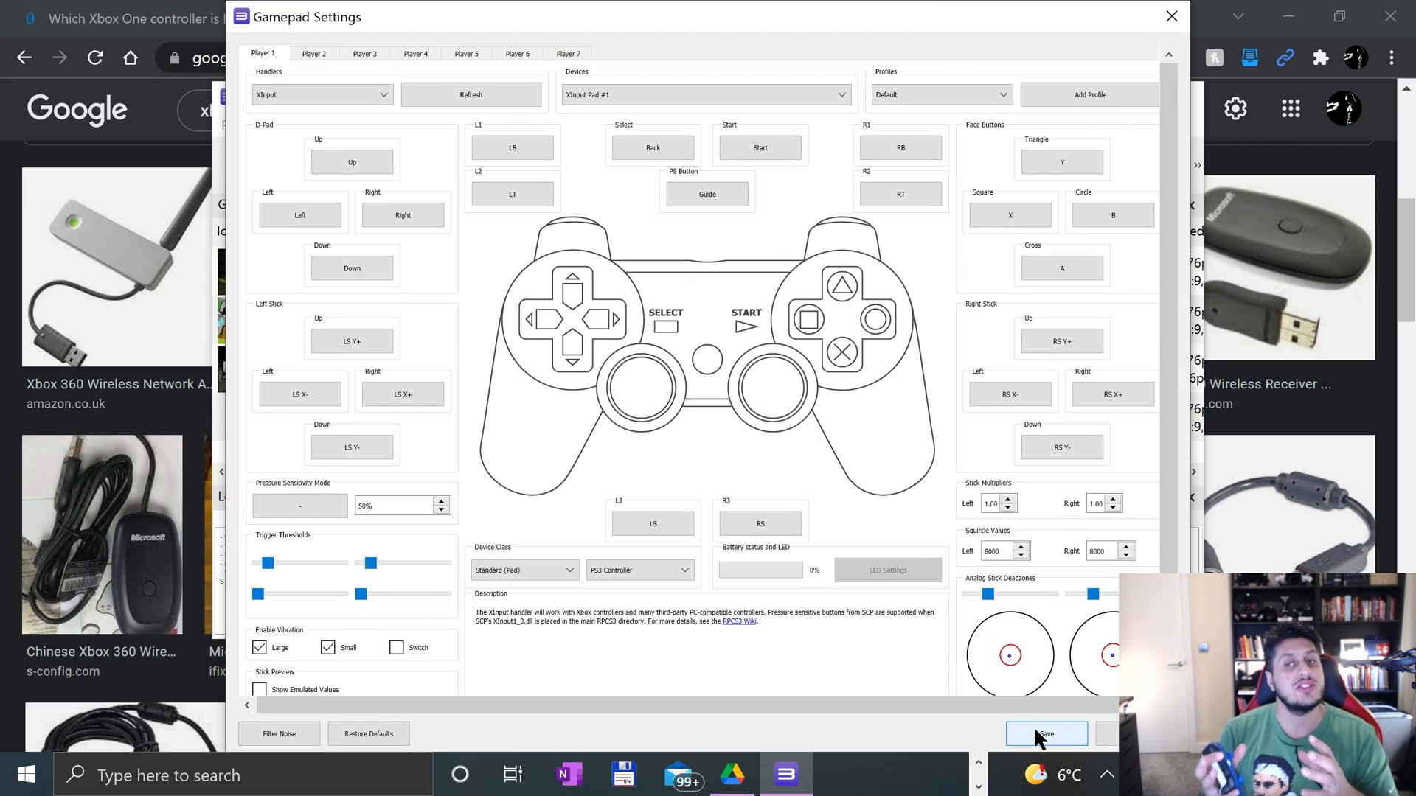
mouse_move(874, 61)
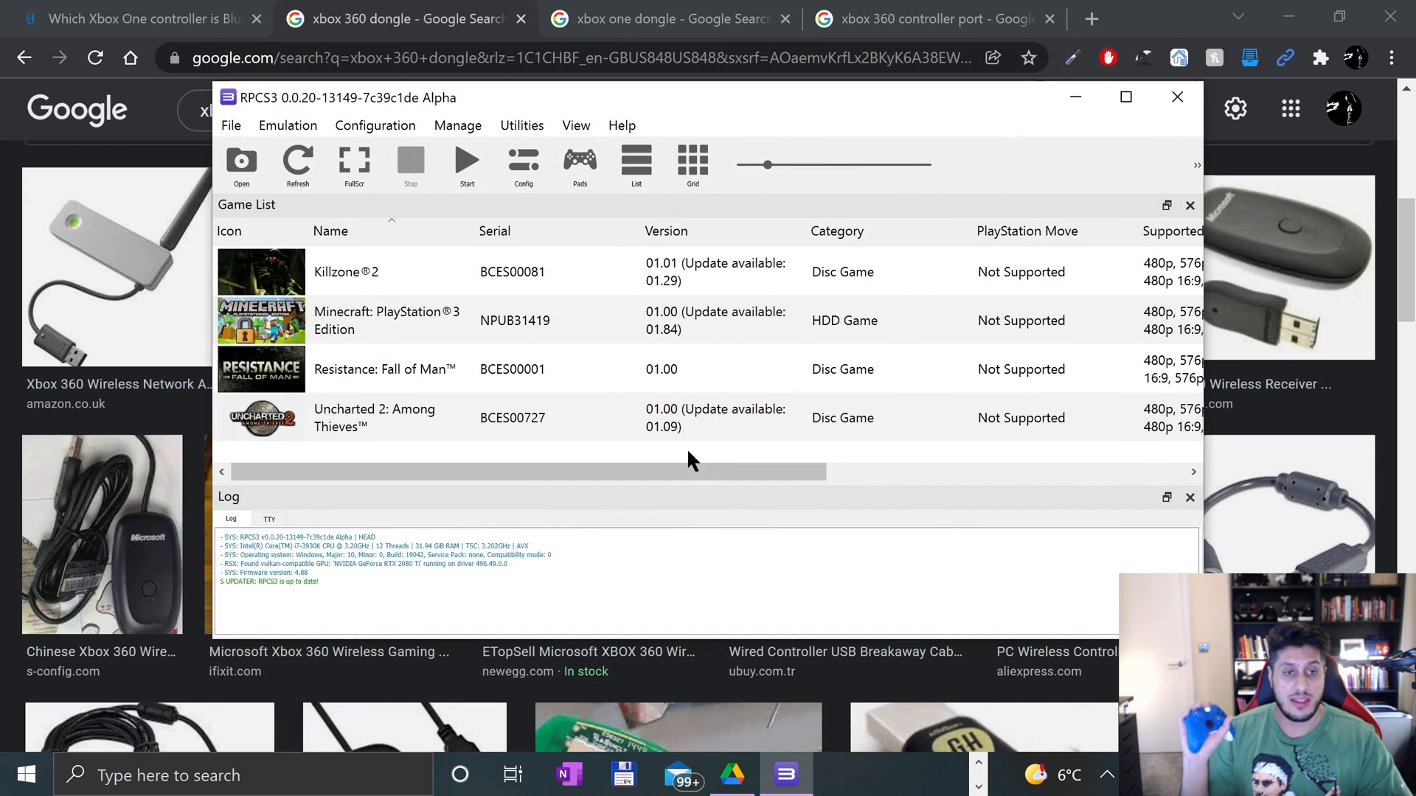
Step: Boot Minecraft: PlayStation®3 Edition from the game list to its Terms of Use screen
left_click(386, 320)
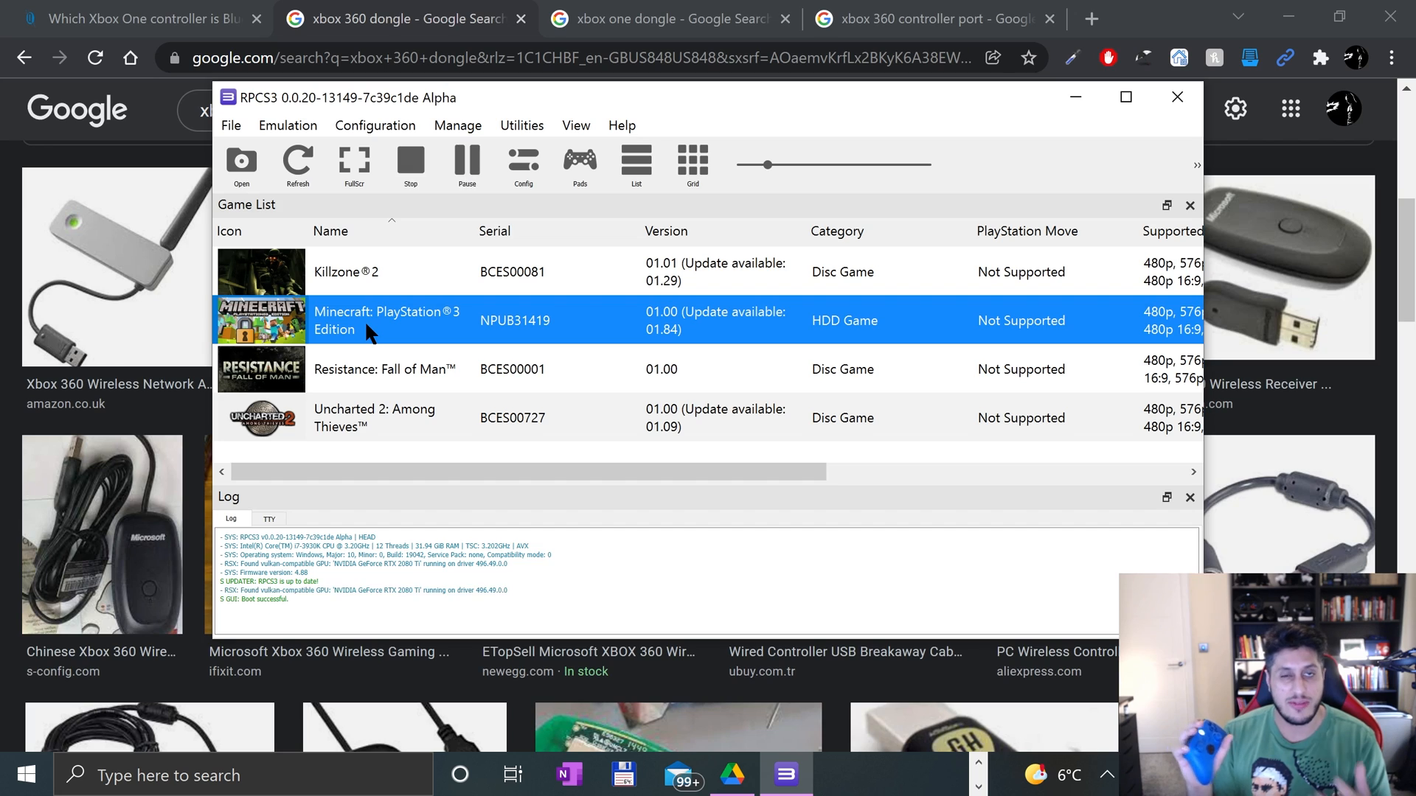
double_click(386, 320)
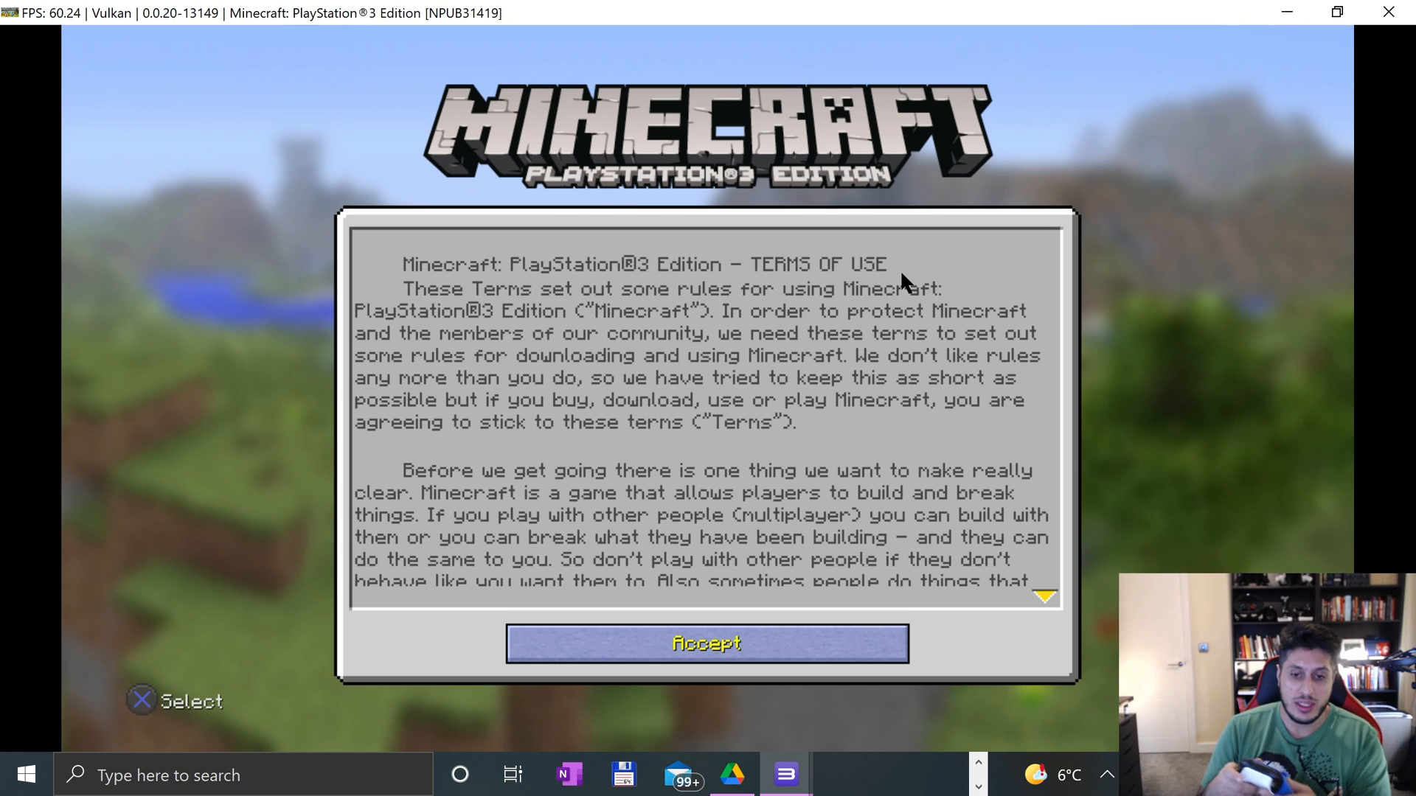
Step: Accept the Terms of Use and dismiss the autosave notice to reach Minecraft's main menu
left_click(706, 643)
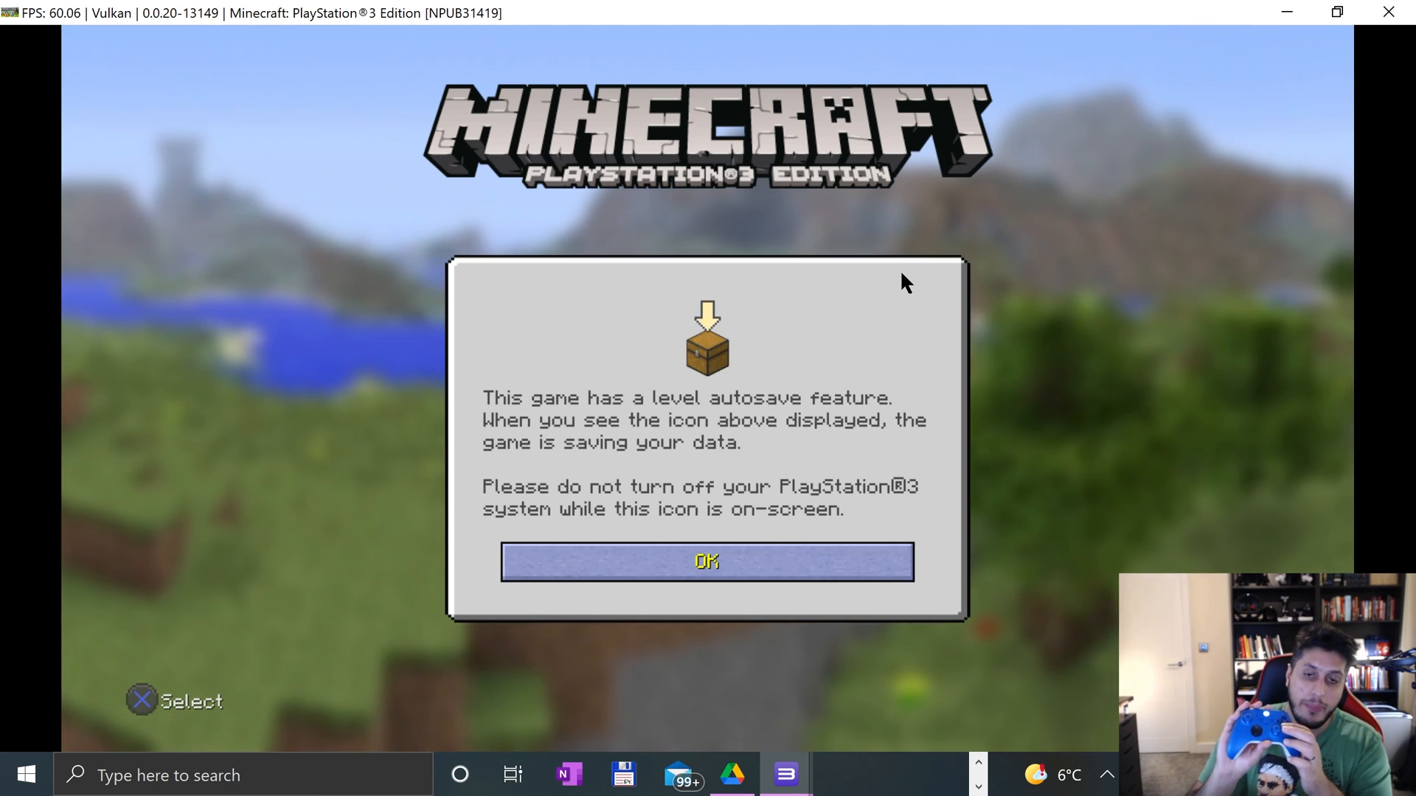
left_click(706, 560)
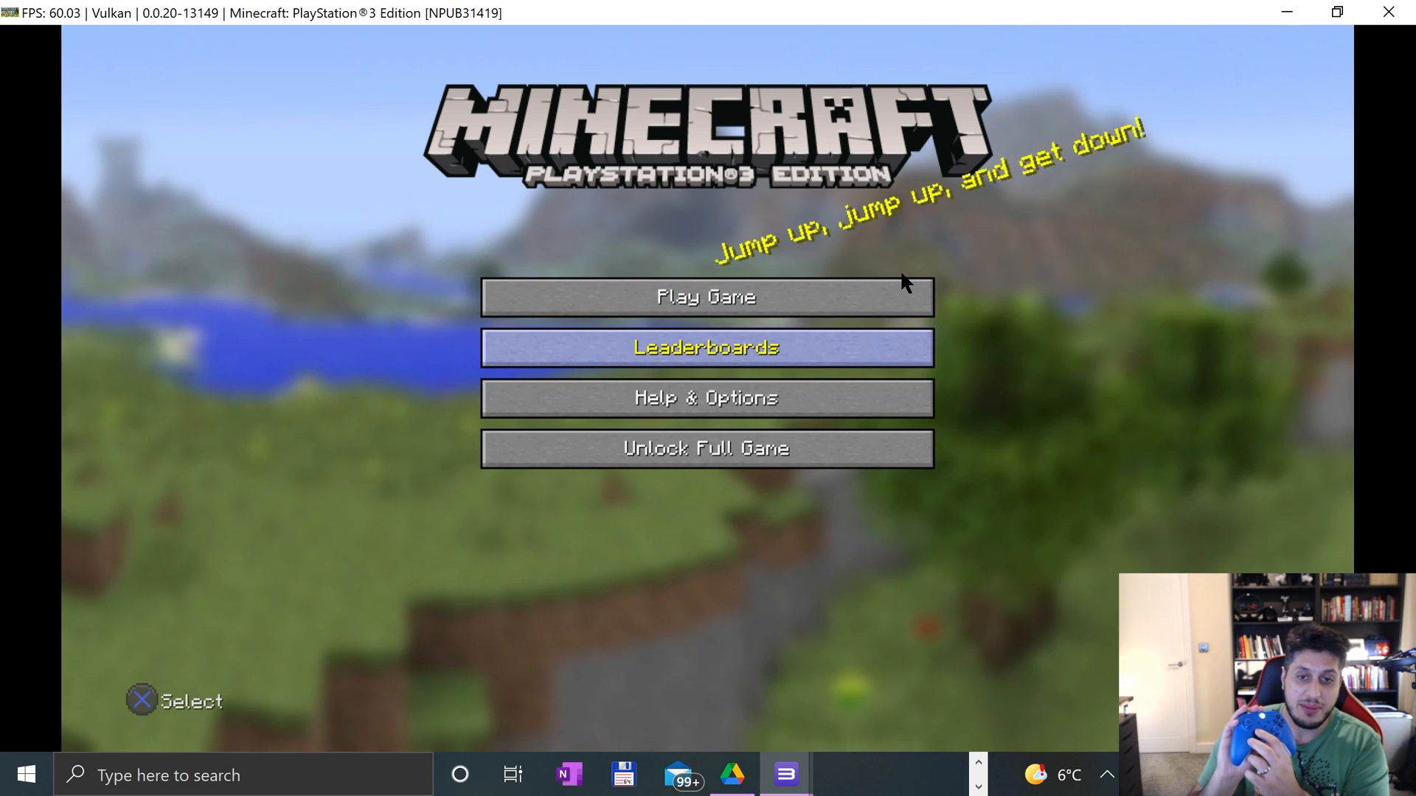
left_click(706, 398)
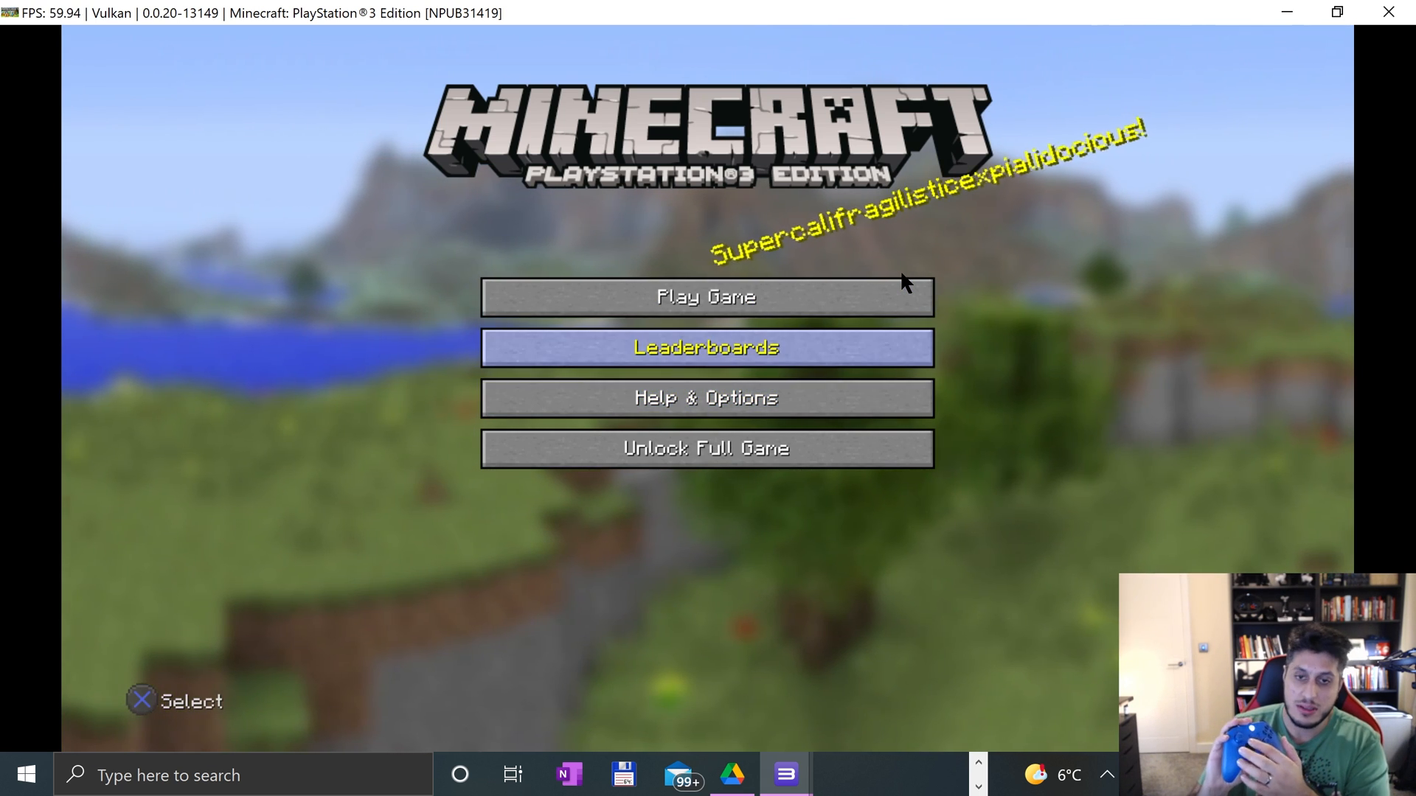
Step: Select Play Game, play a world with the Xbox controller, then confirm Yes to exit the game
left_click(705, 296)
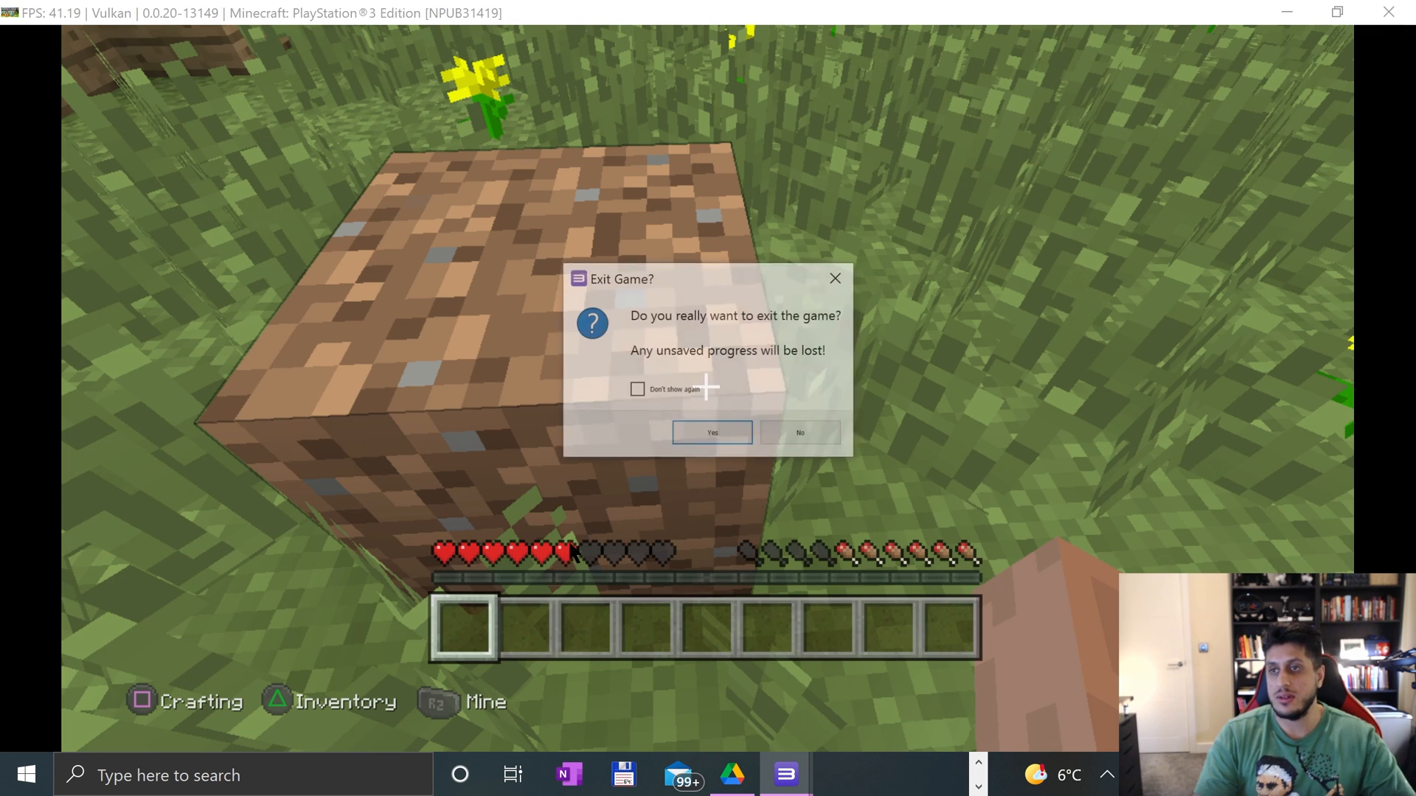
left_click(711, 432)
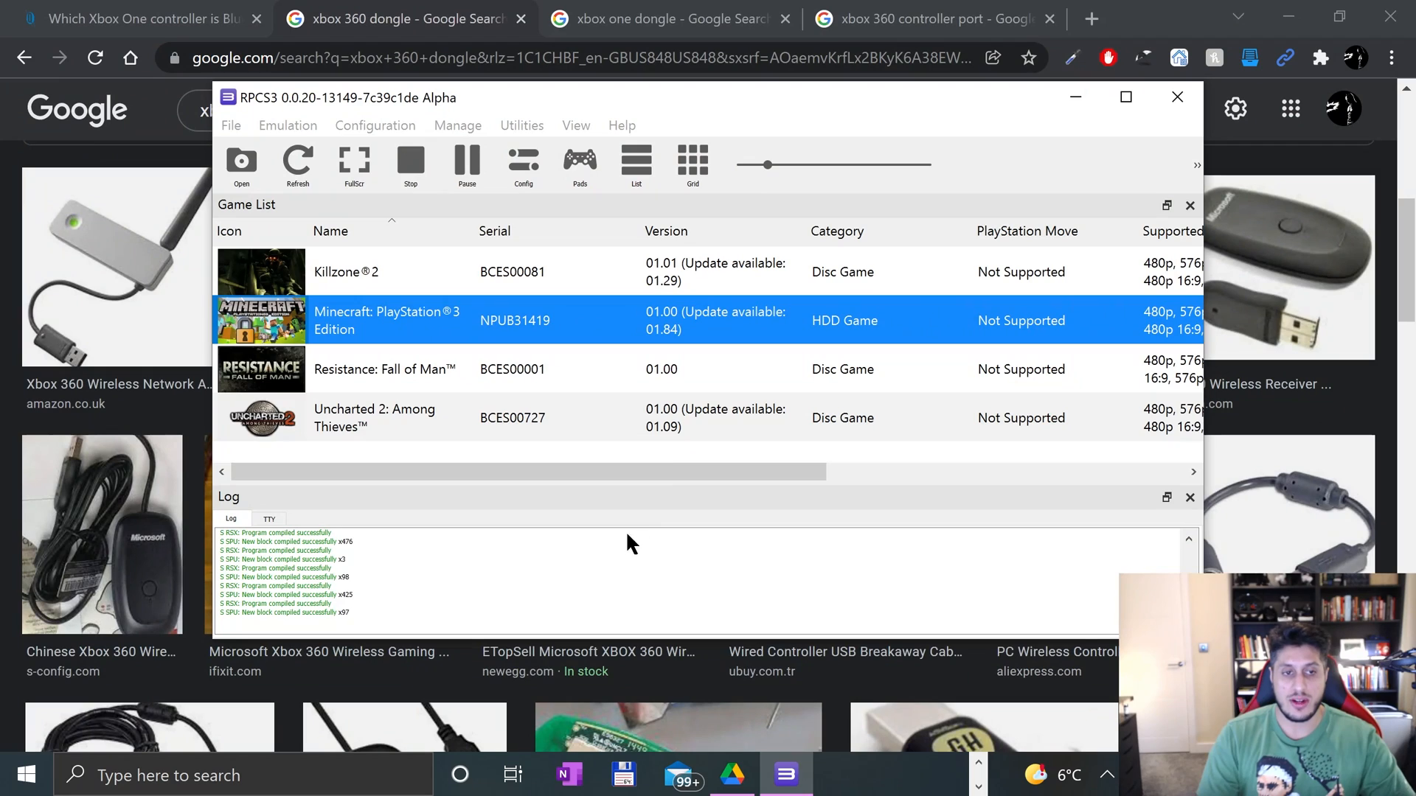